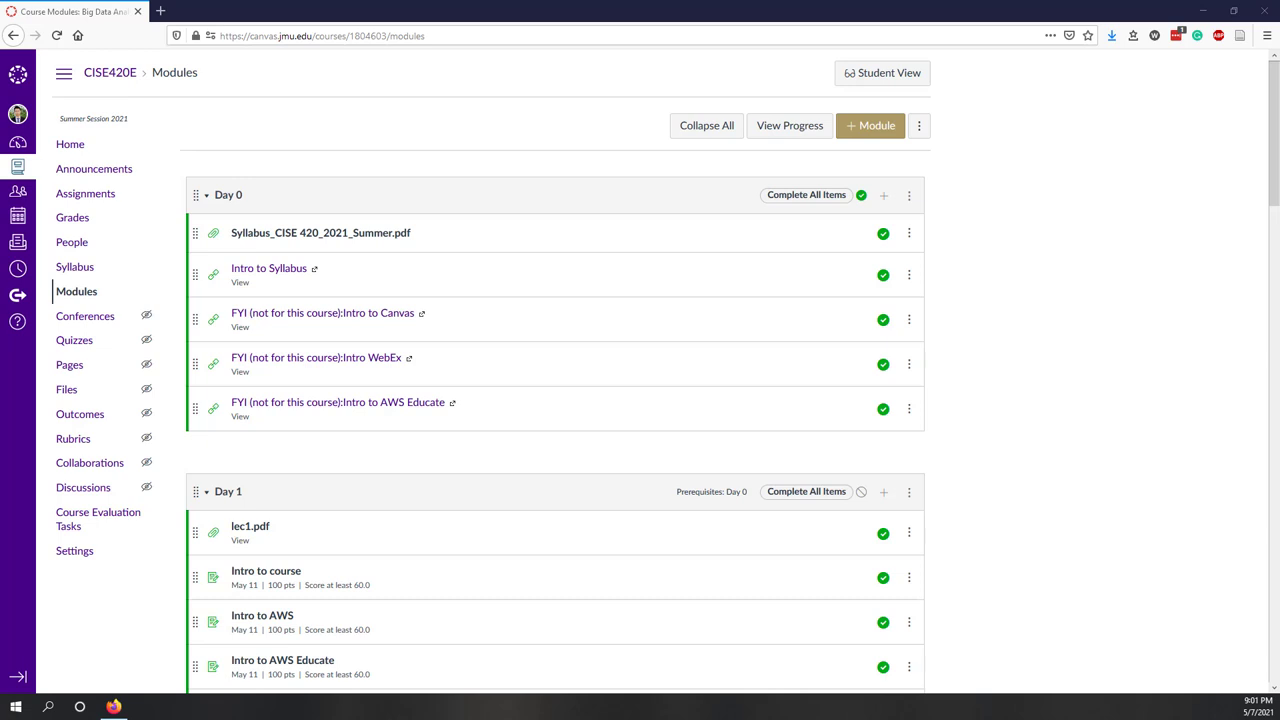
{"action": "mouse_move", "coordinate": [379, 275]}
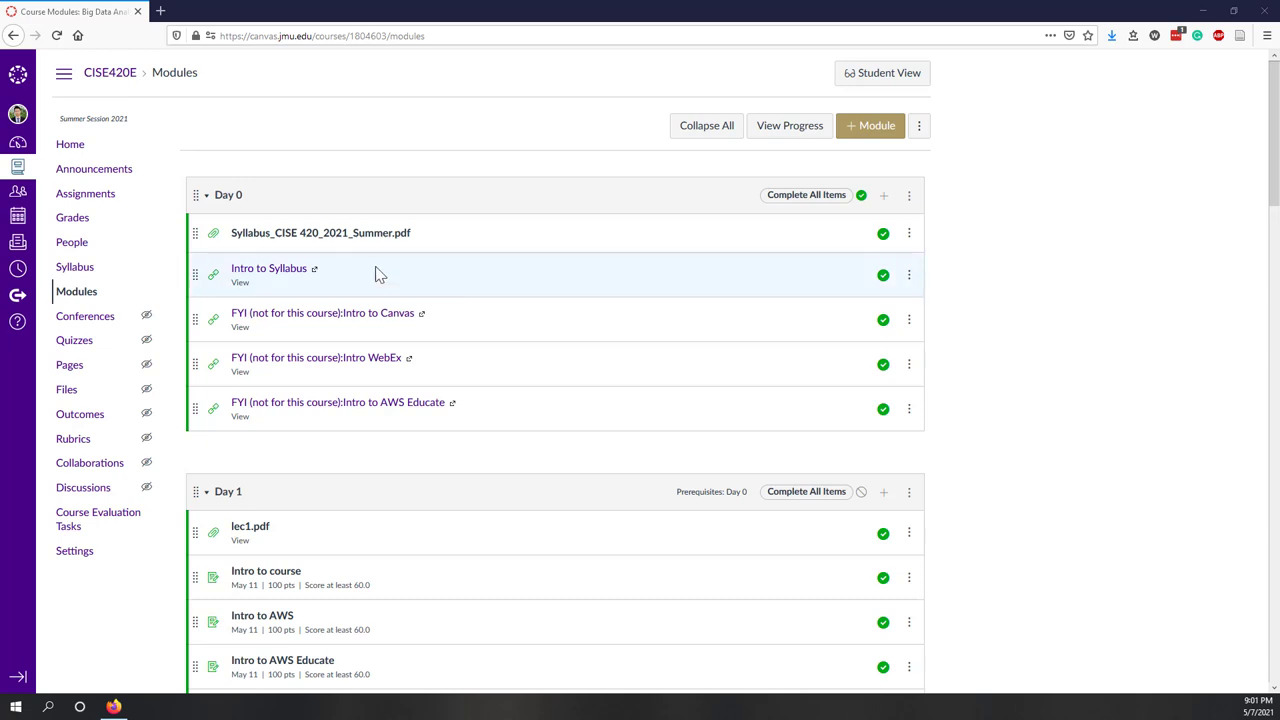
{"action": "mouse_move", "coordinate": [380, 248]}
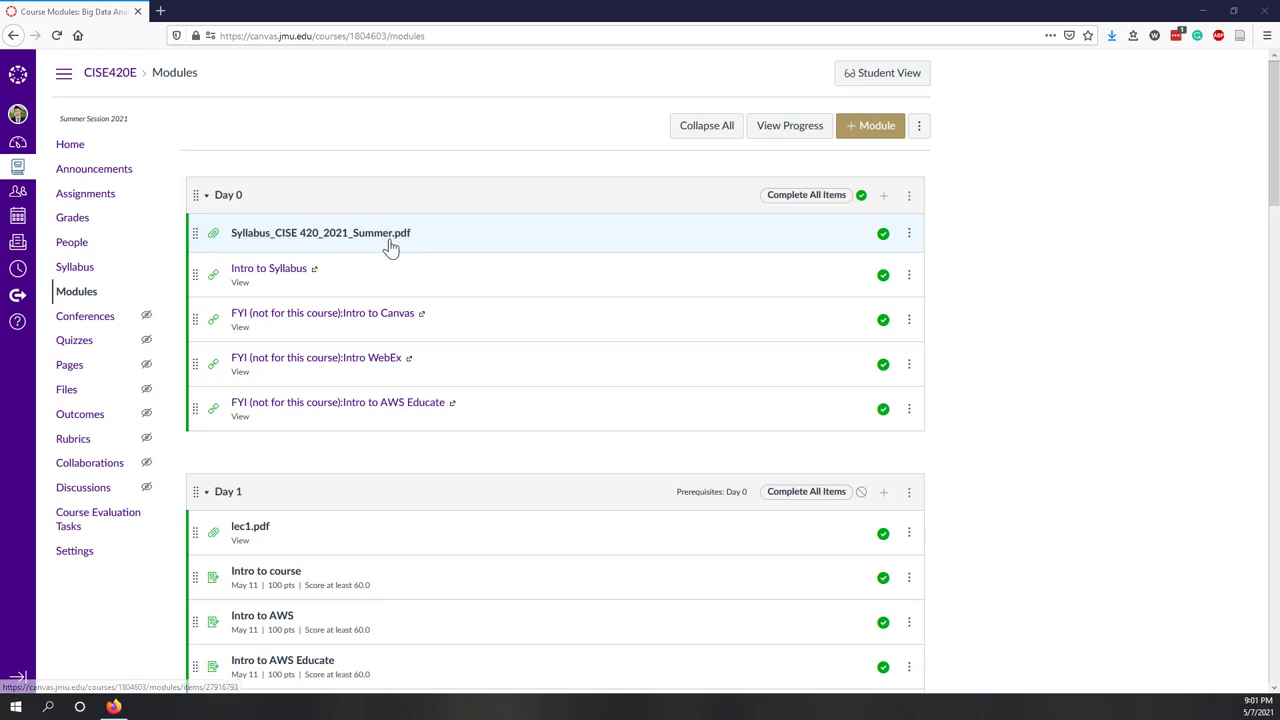
Open Syllabus_CISE 420_2021_Summer.pdf from the Day 0 module
{"action": "left_click", "coordinate": [320, 232]}
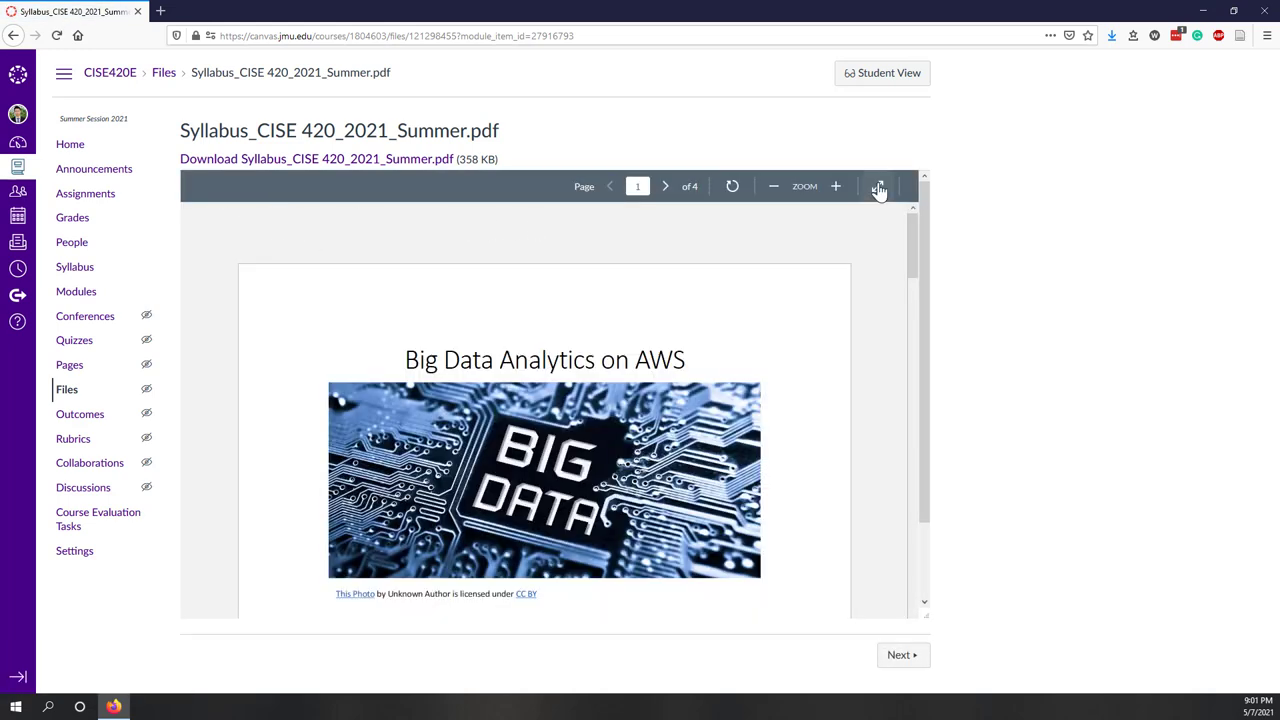
Show the syllabus full screen, zoom in, and scroll to the course description
{"action": "left_click", "coordinate": [879, 186]}
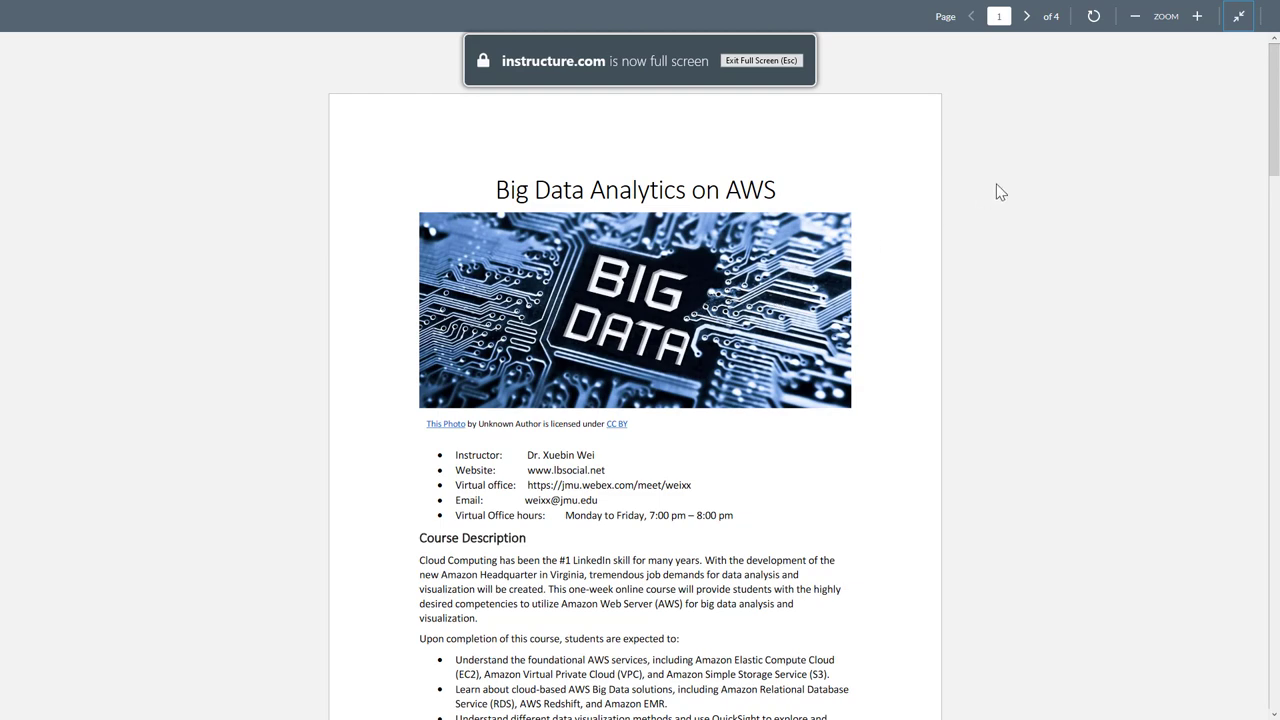
{"action": "left_click", "coordinate": [1197, 16]}
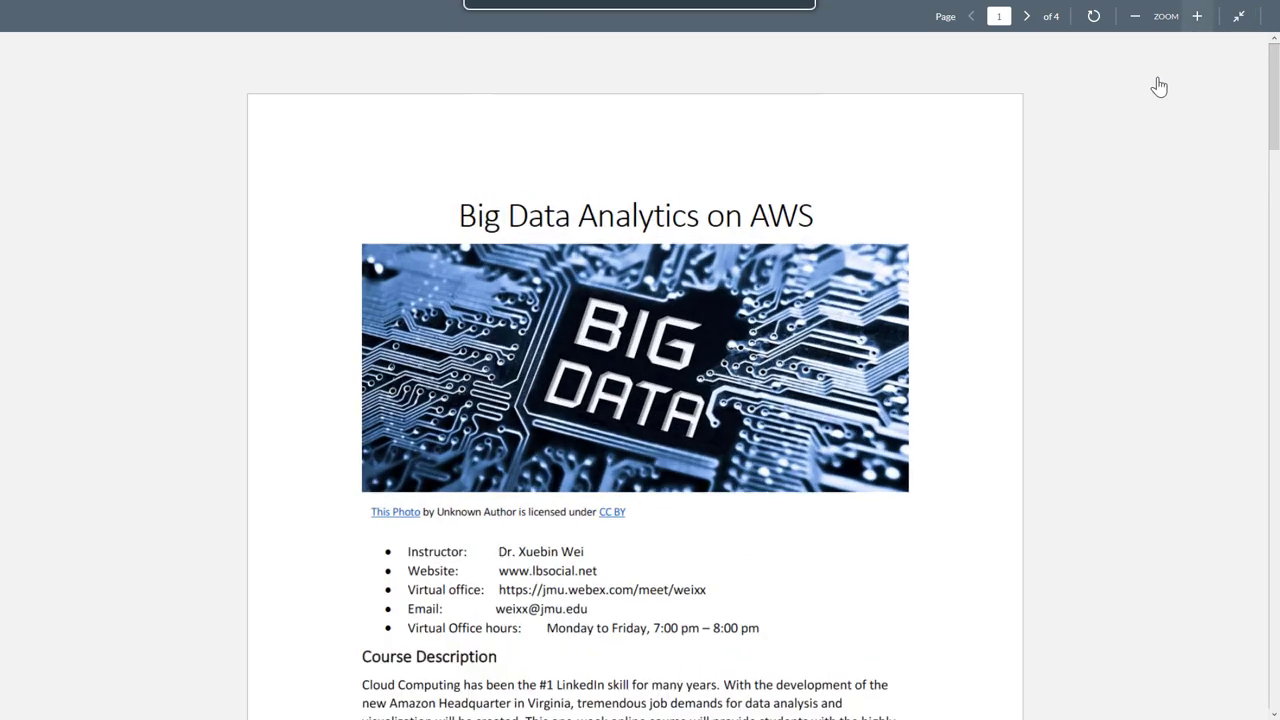
{"action": "scroll", "scroll_direction": "down", "scroll_amount": 3}
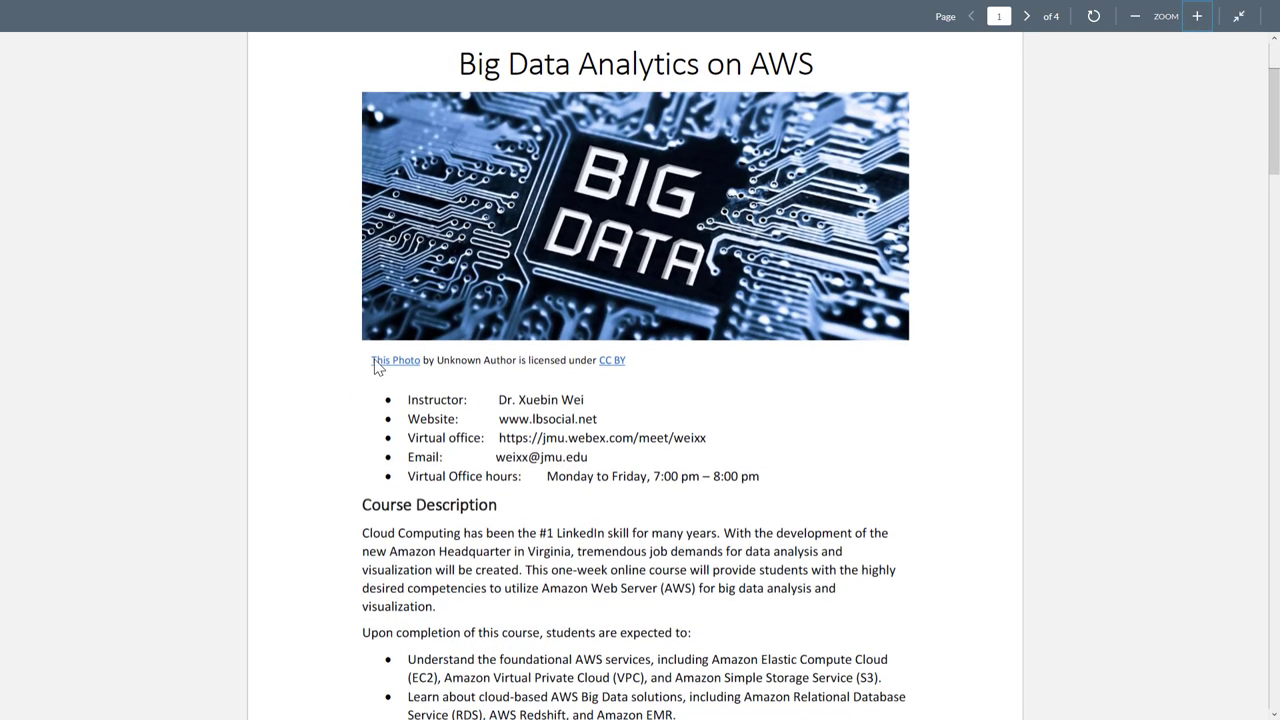
{"action": "mouse_move", "coordinate": [522, 399]}
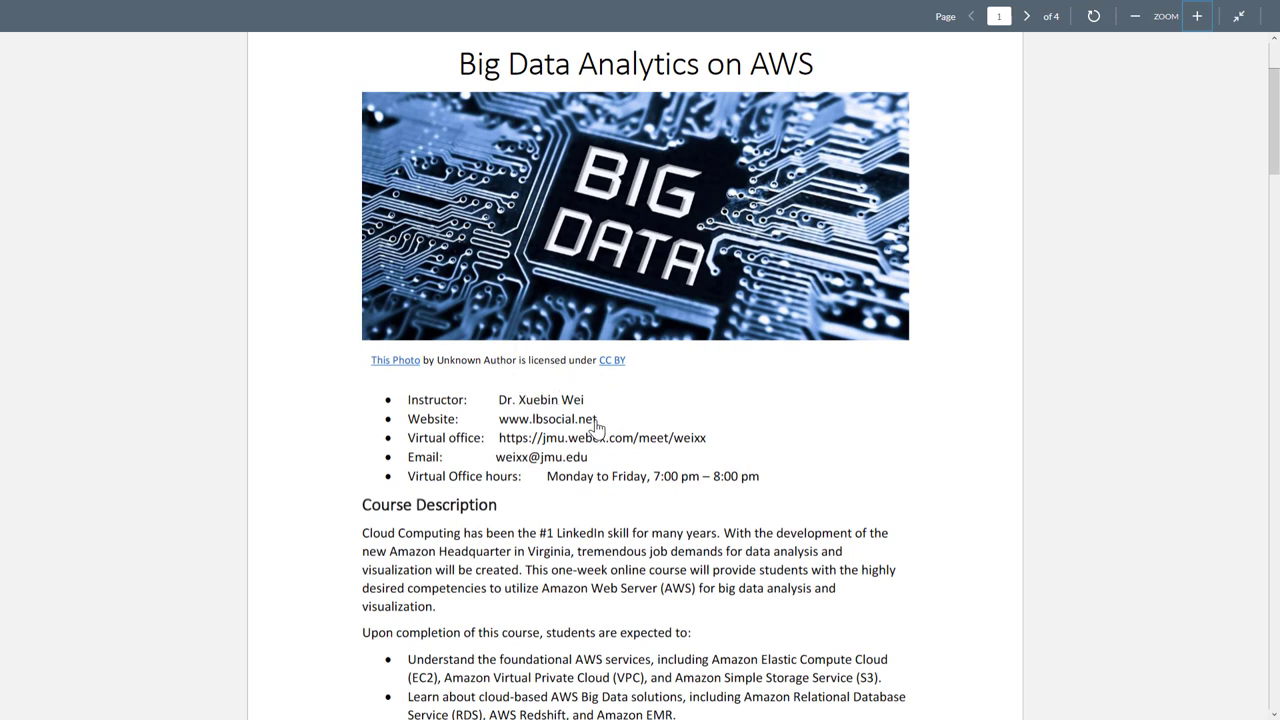
{"action": "mouse_move", "coordinate": [655, 422]}
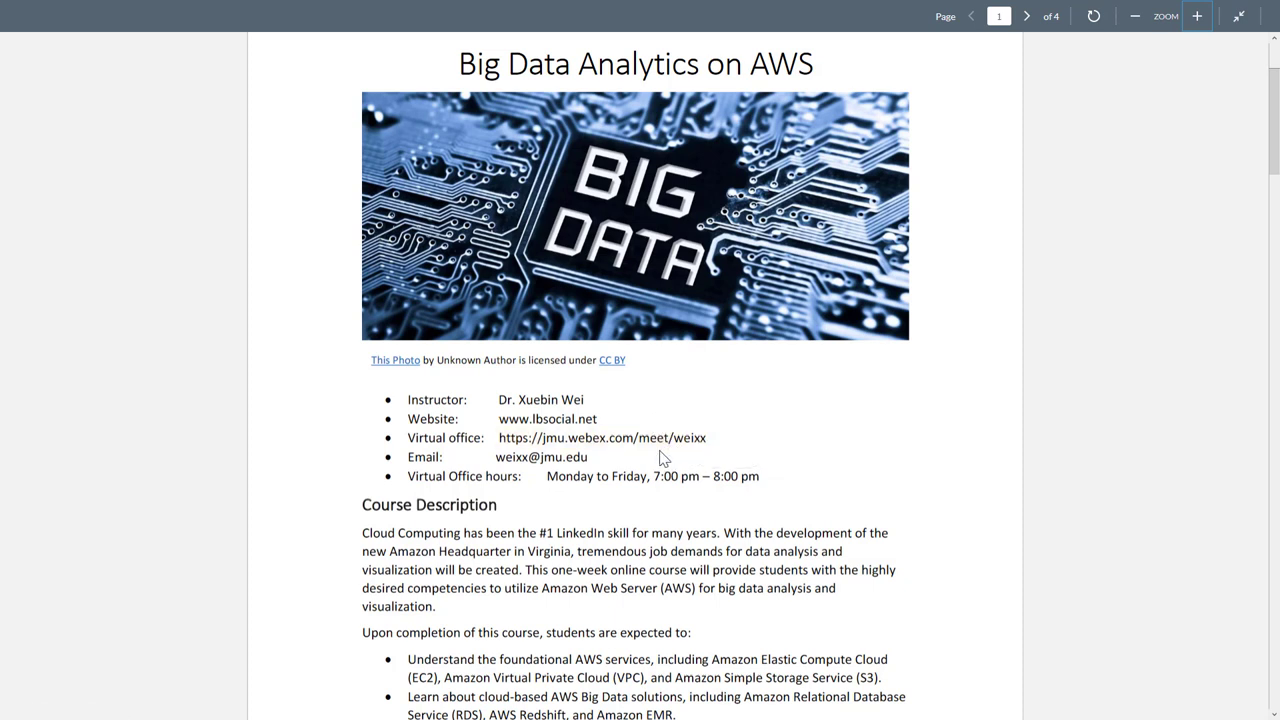
{"action": "mouse_move", "coordinate": [625, 475]}
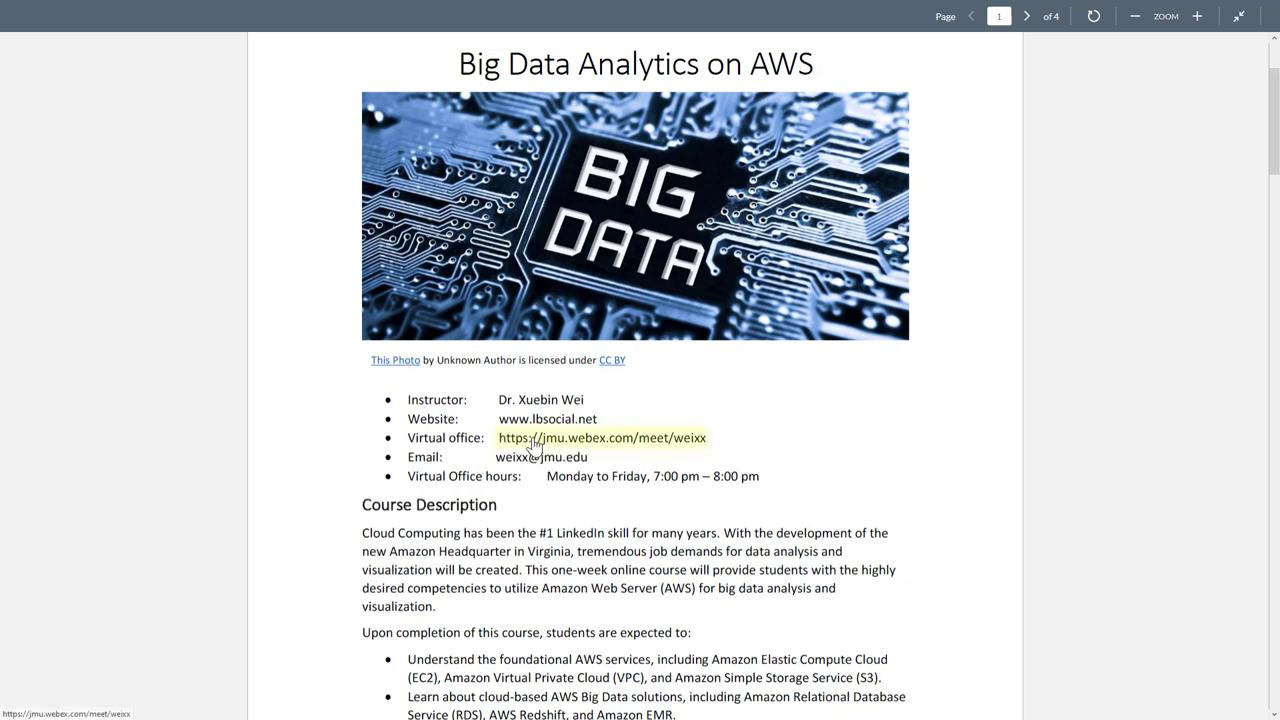
{"action": "mouse_move", "coordinate": [670, 445]}
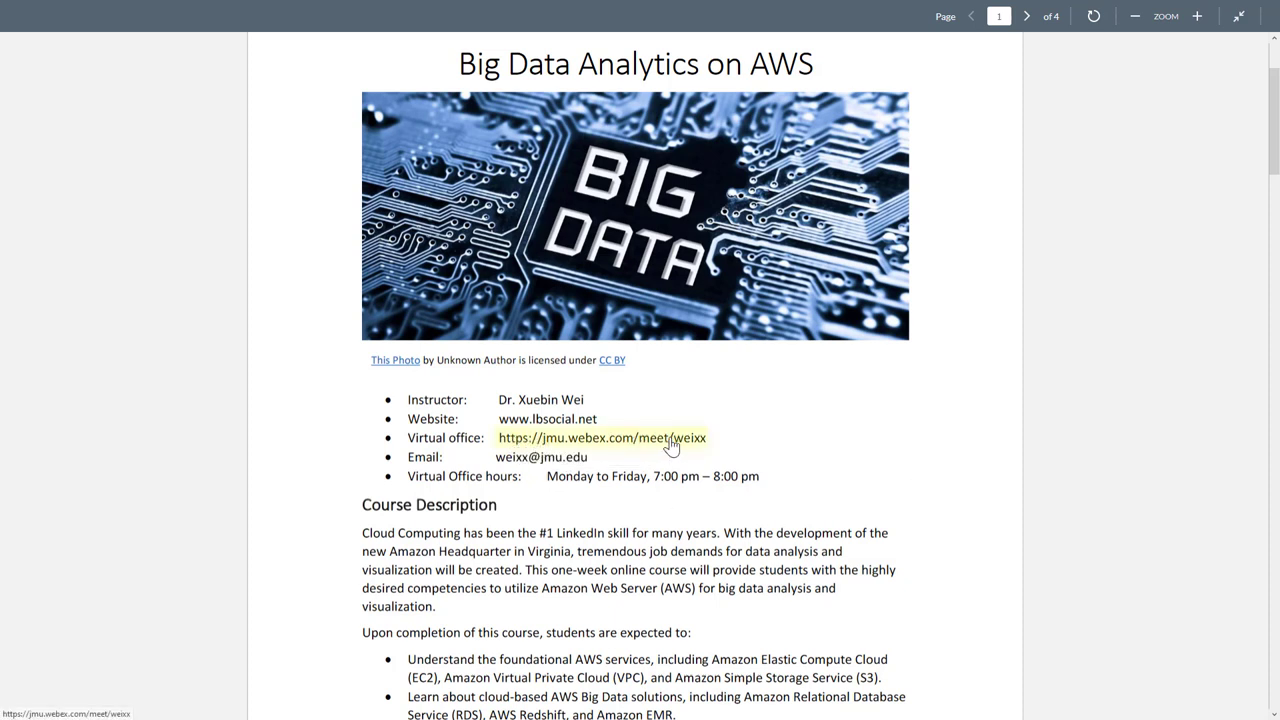
{"action": "mouse_move", "coordinate": [595, 532]}
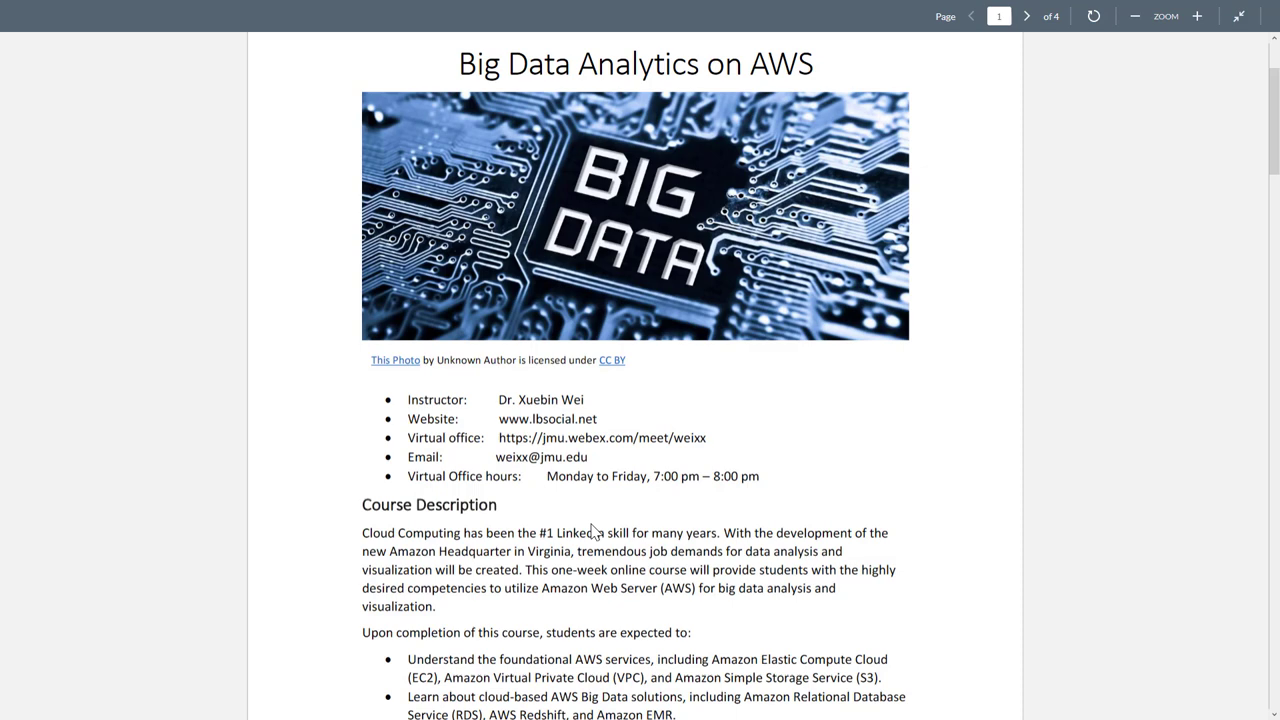
{"action": "mouse_move", "coordinate": [590, 528]}
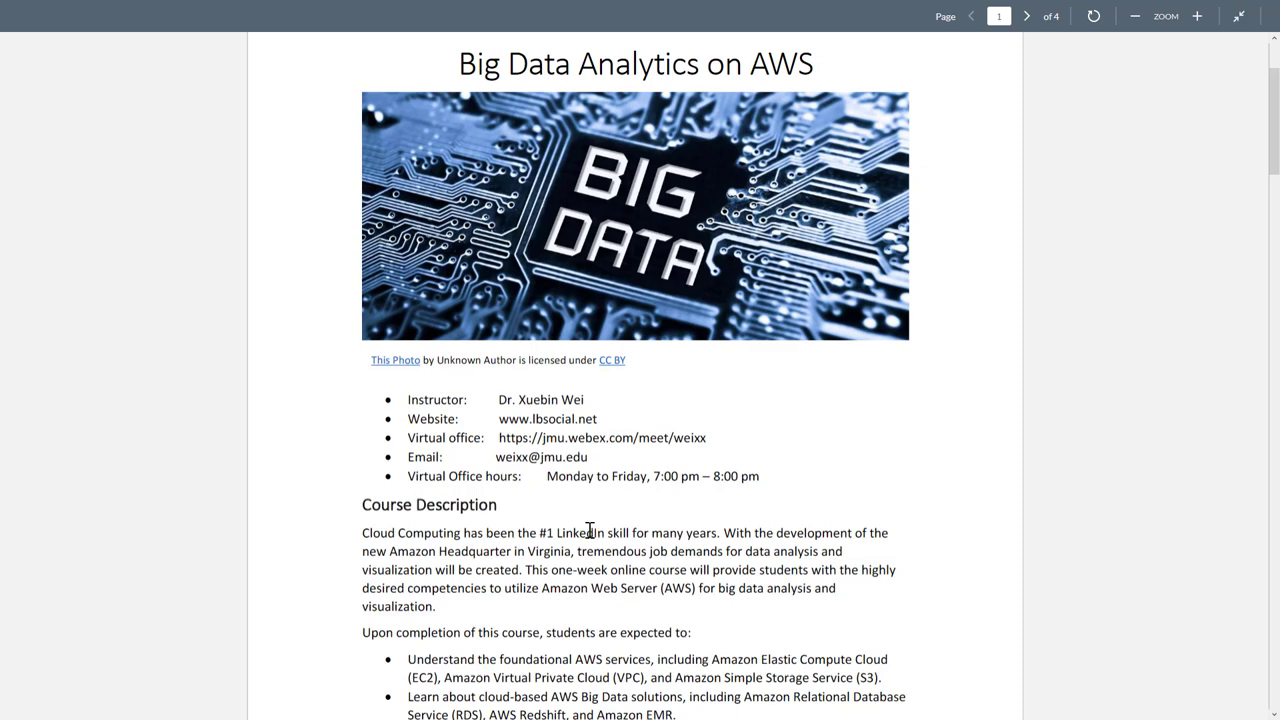
Scroll to the learning outcomes and the Prerequisite section stating none
{"action": "scroll", "scroll_direction": "down", "scroll_amount": 3}
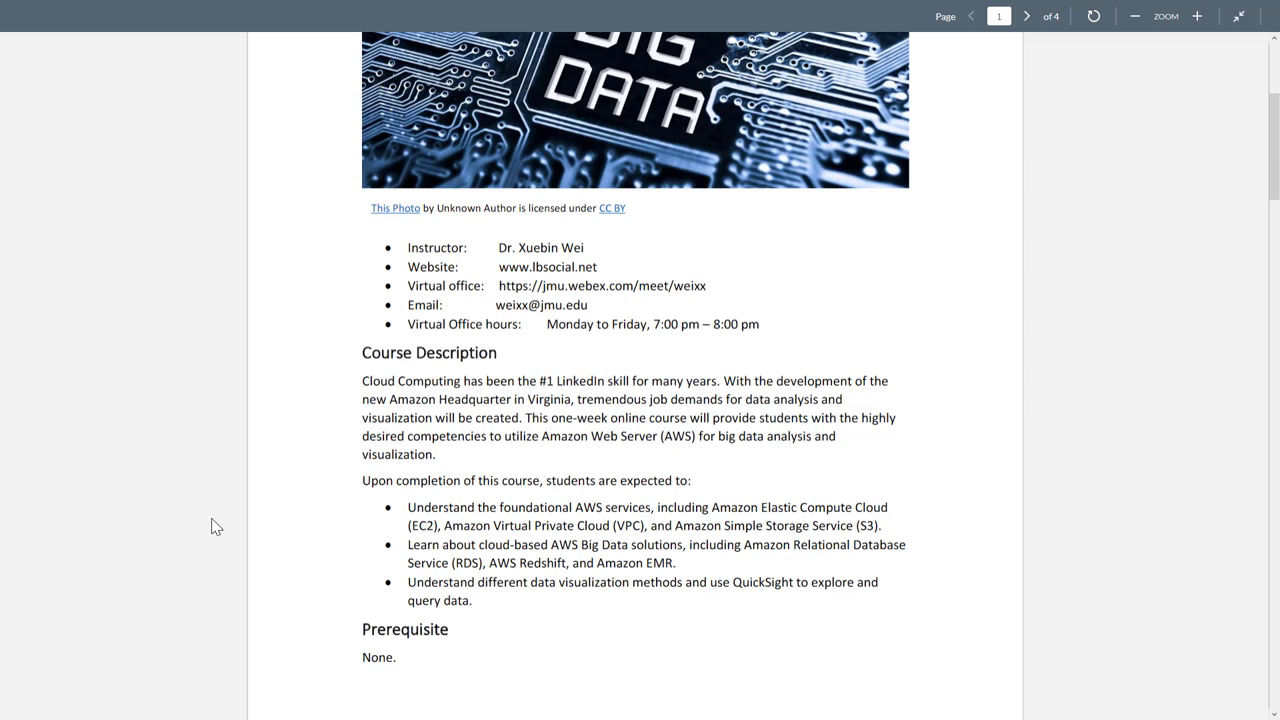
{"action": "mouse_move", "coordinate": [474, 527]}
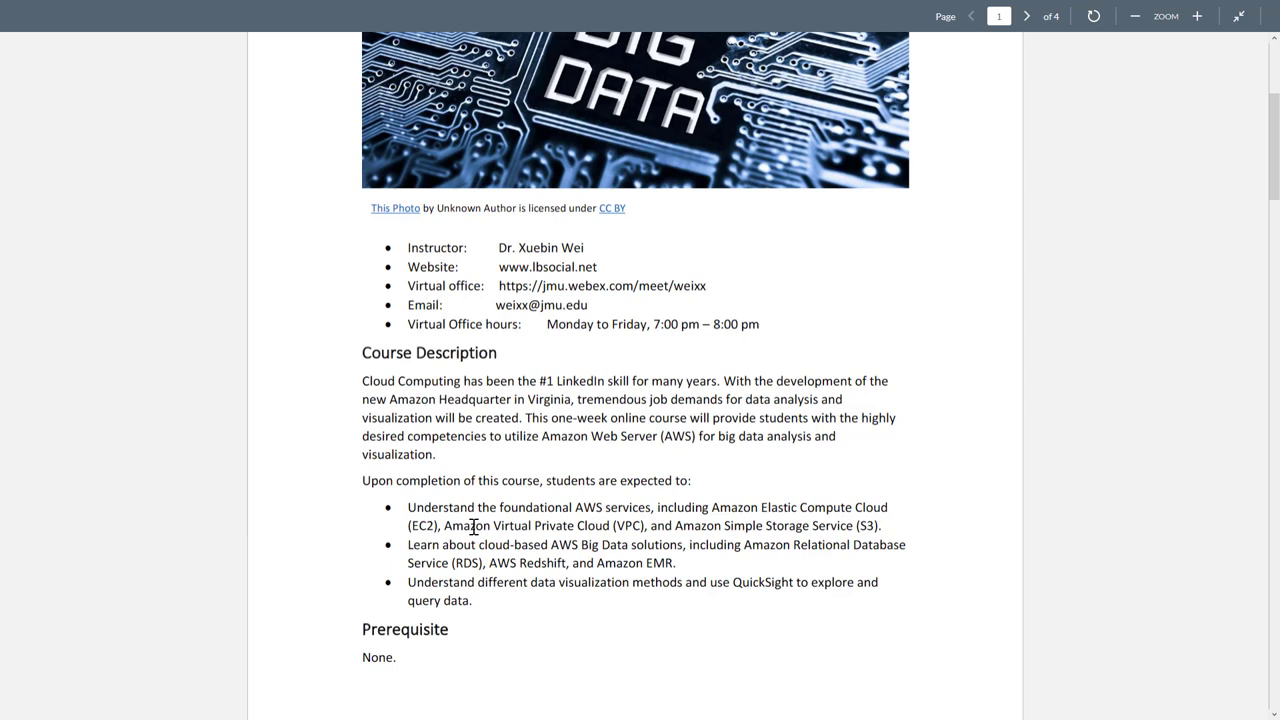
{"action": "scroll", "scroll_direction": "down", "scroll_amount": 3}
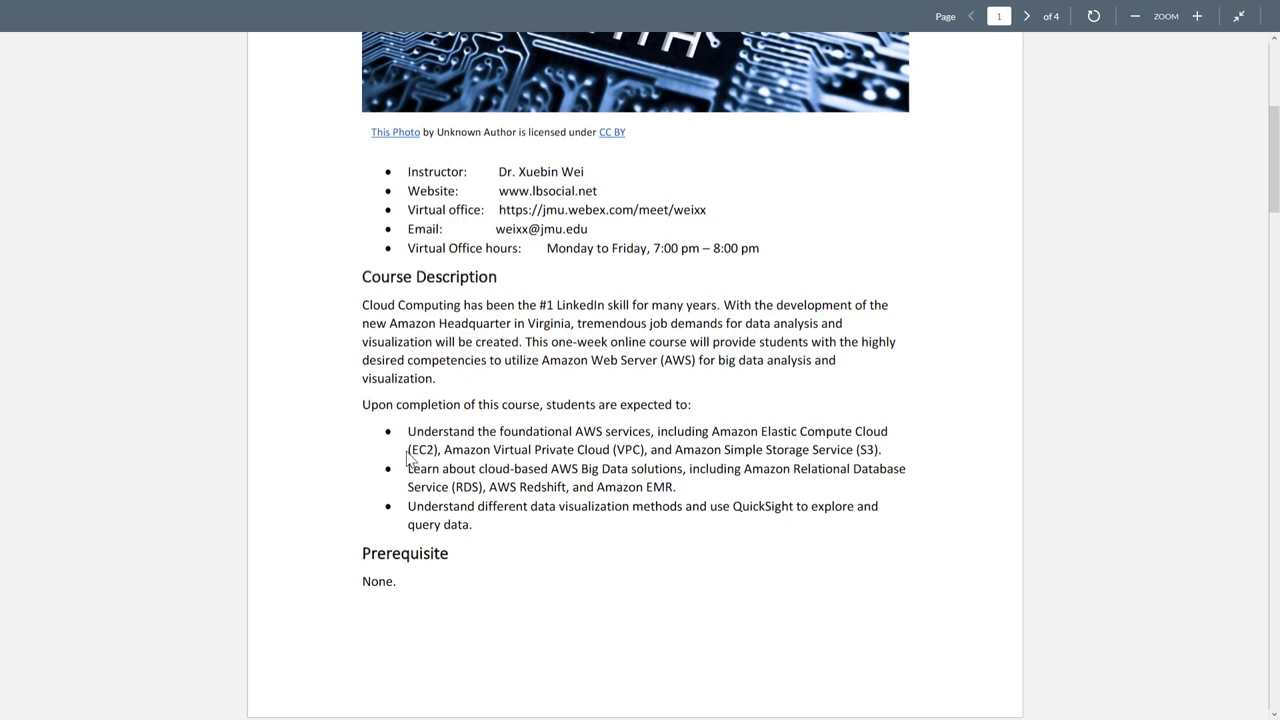
{"action": "mouse_move", "coordinate": [632, 447]}
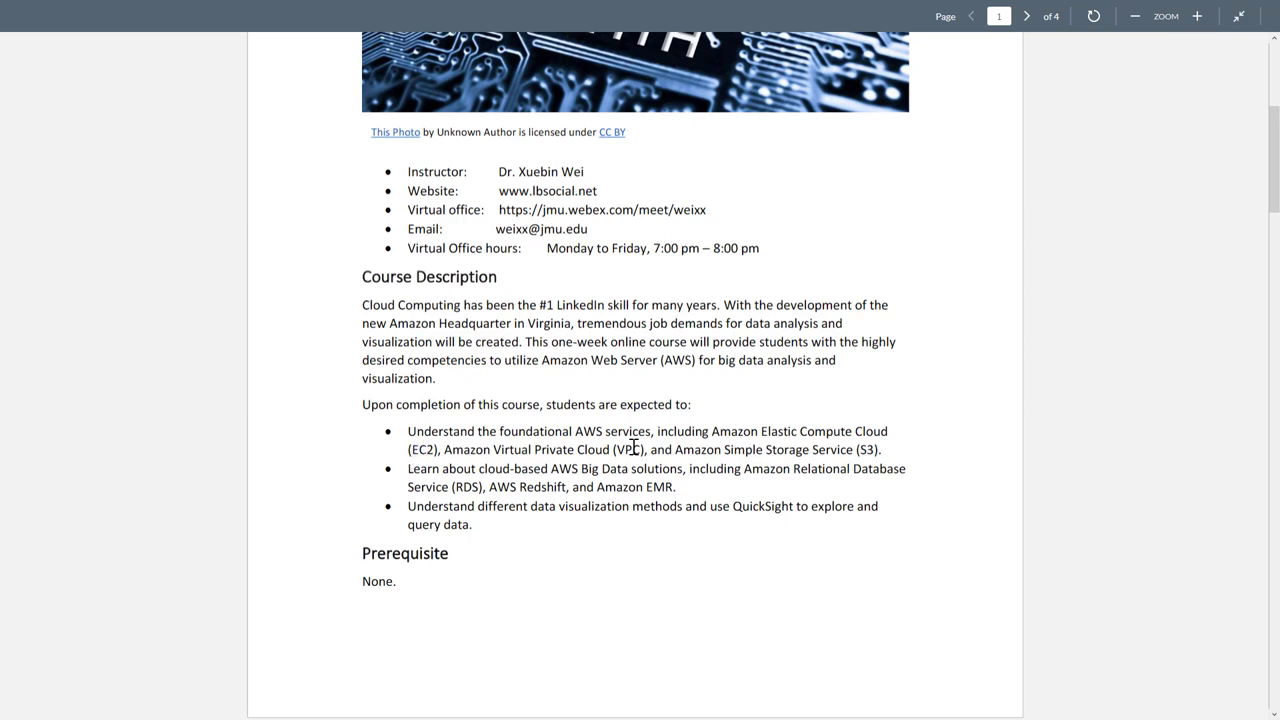
{"action": "mouse_move", "coordinate": [876, 448]}
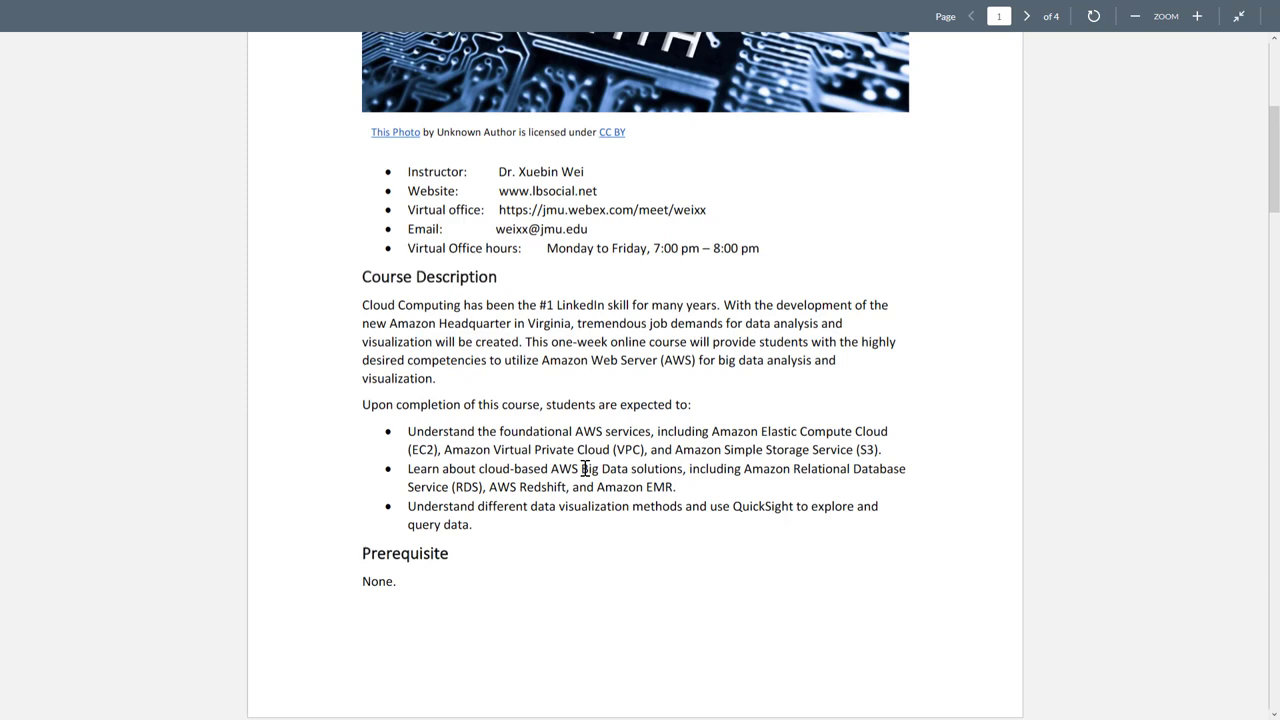
{"action": "mouse_move", "coordinate": [860, 468]}
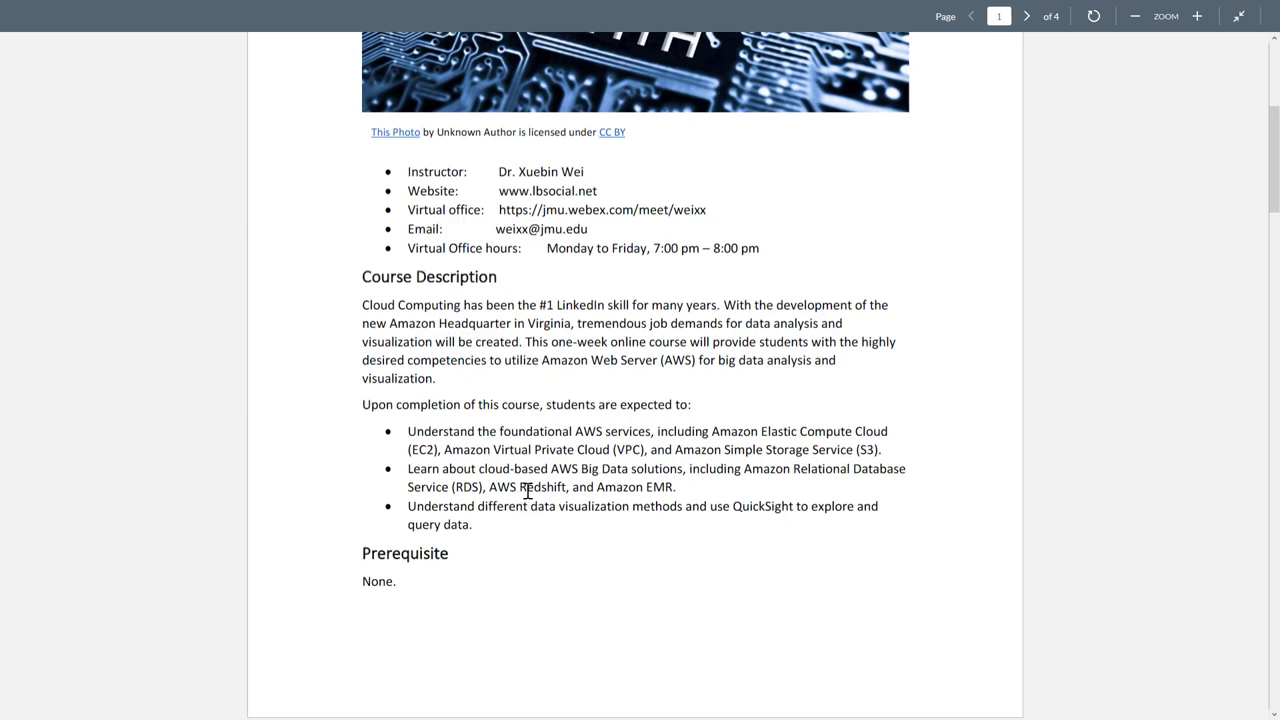
{"action": "double_click", "coordinate": [543, 487]}
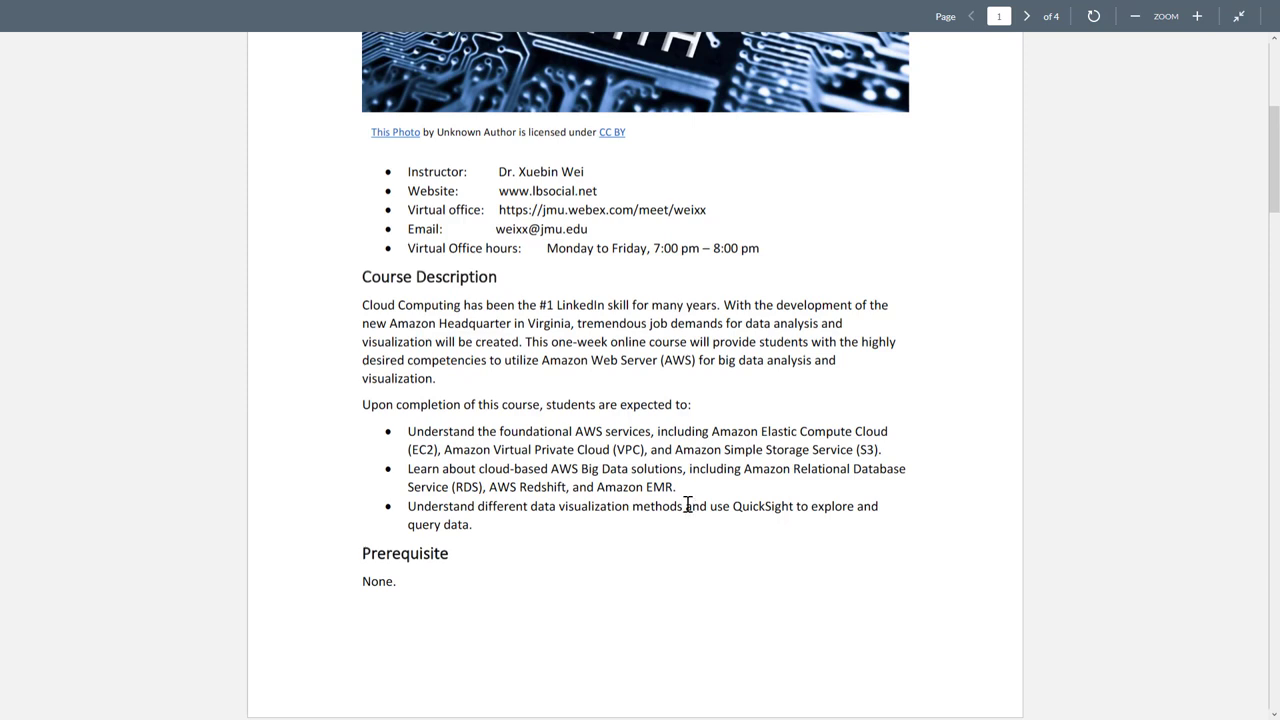
{"action": "mouse_move", "coordinate": [727, 521]}
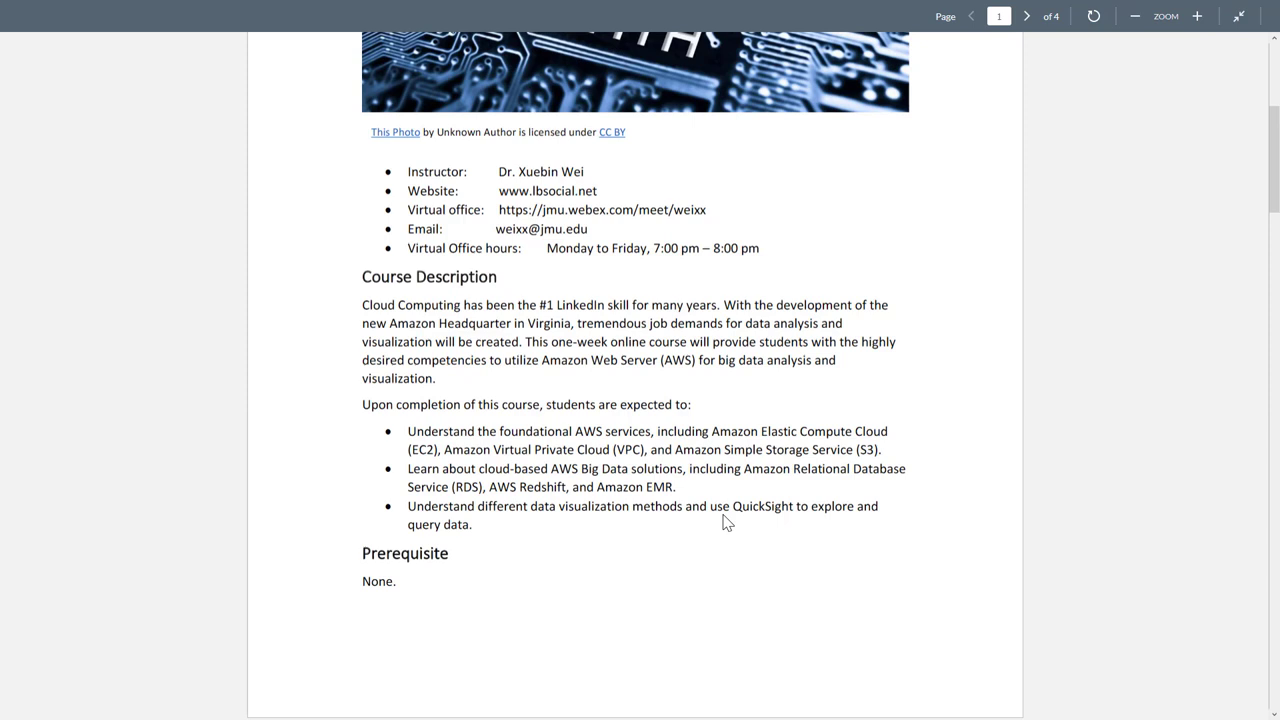
{"action": "mouse_move", "coordinate": [725, 510]}
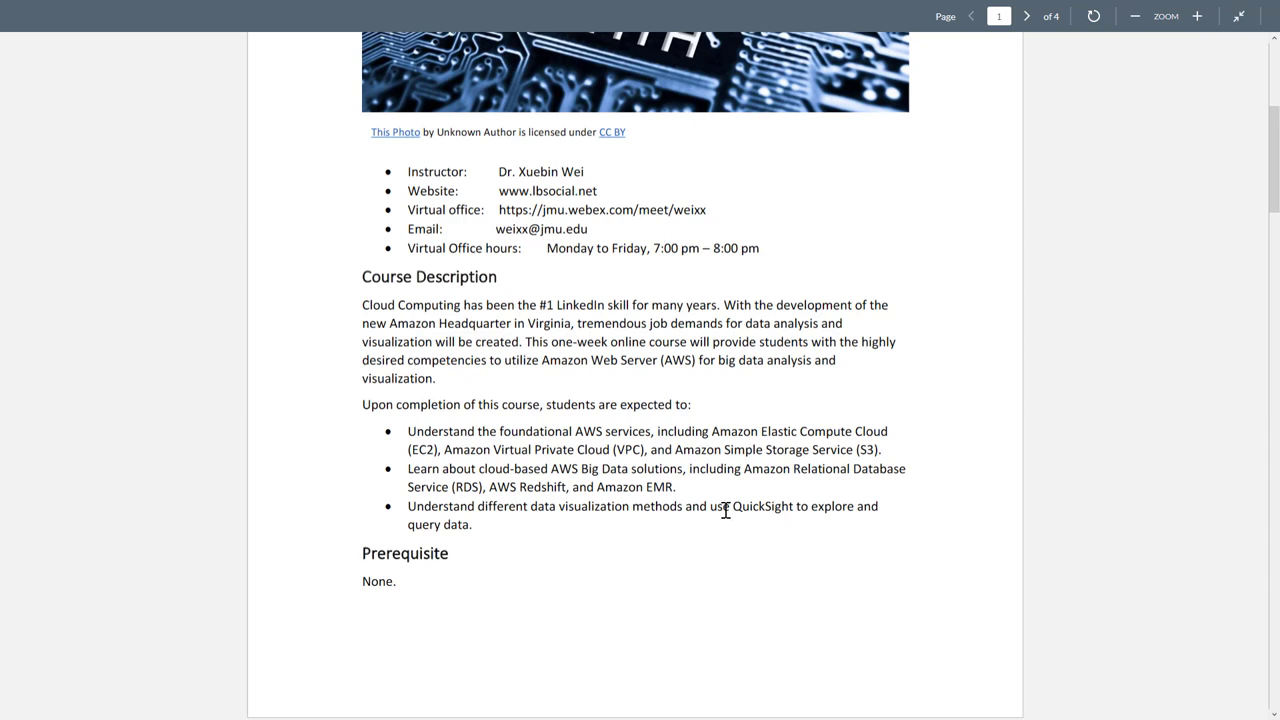
{"action": "double_click", "coordinate": [761, 506]}
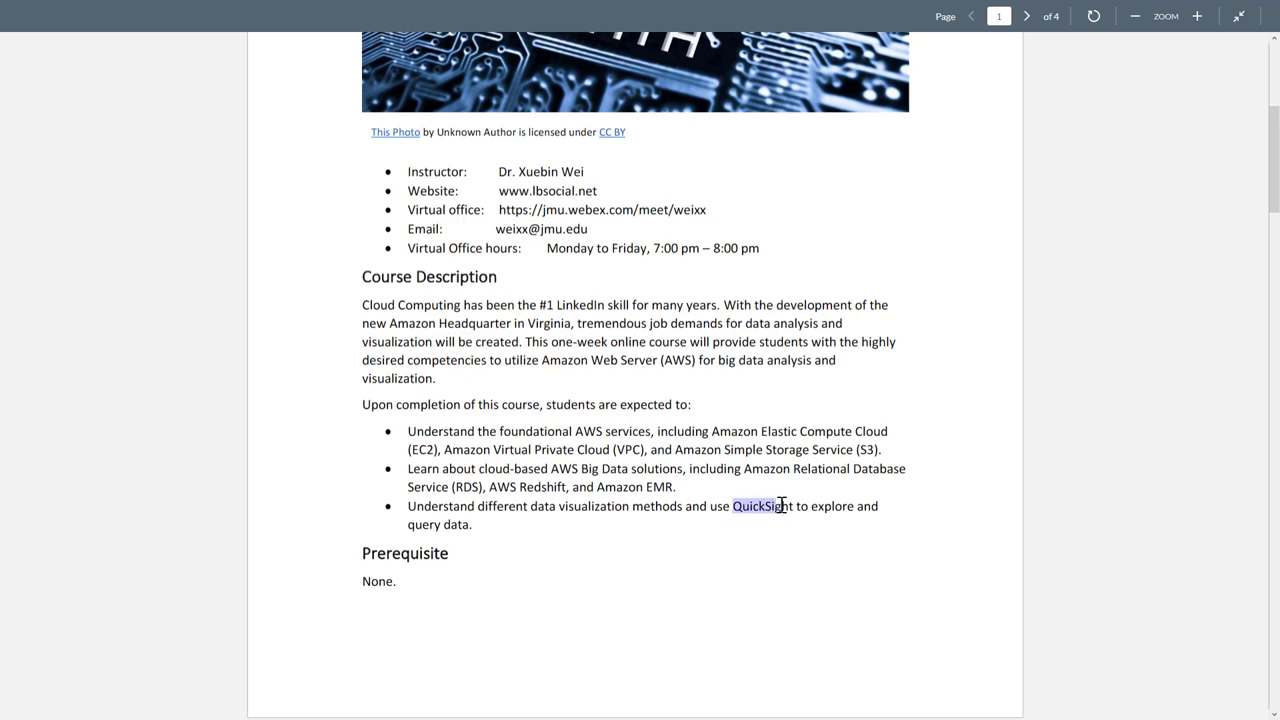
{"action": "mouse_move", "coordinate": [718, 540]}
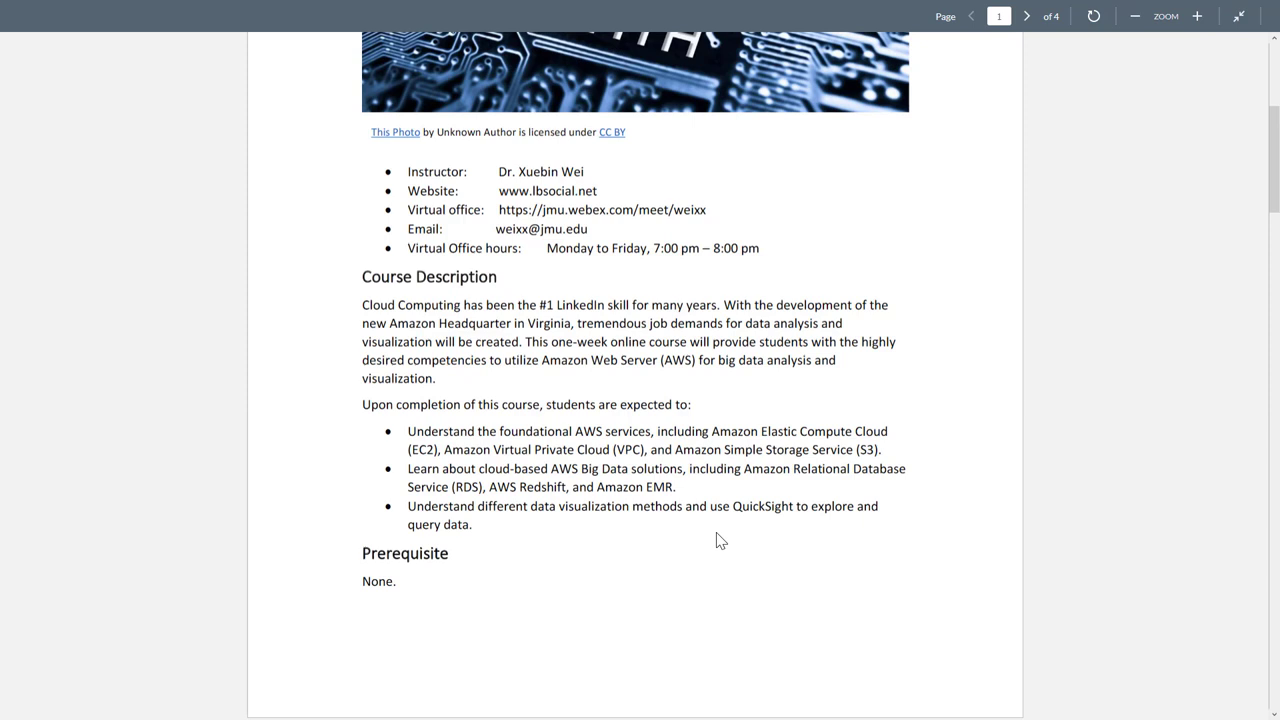
{"action": "mouse_move", "coordinate": [882, 578]}
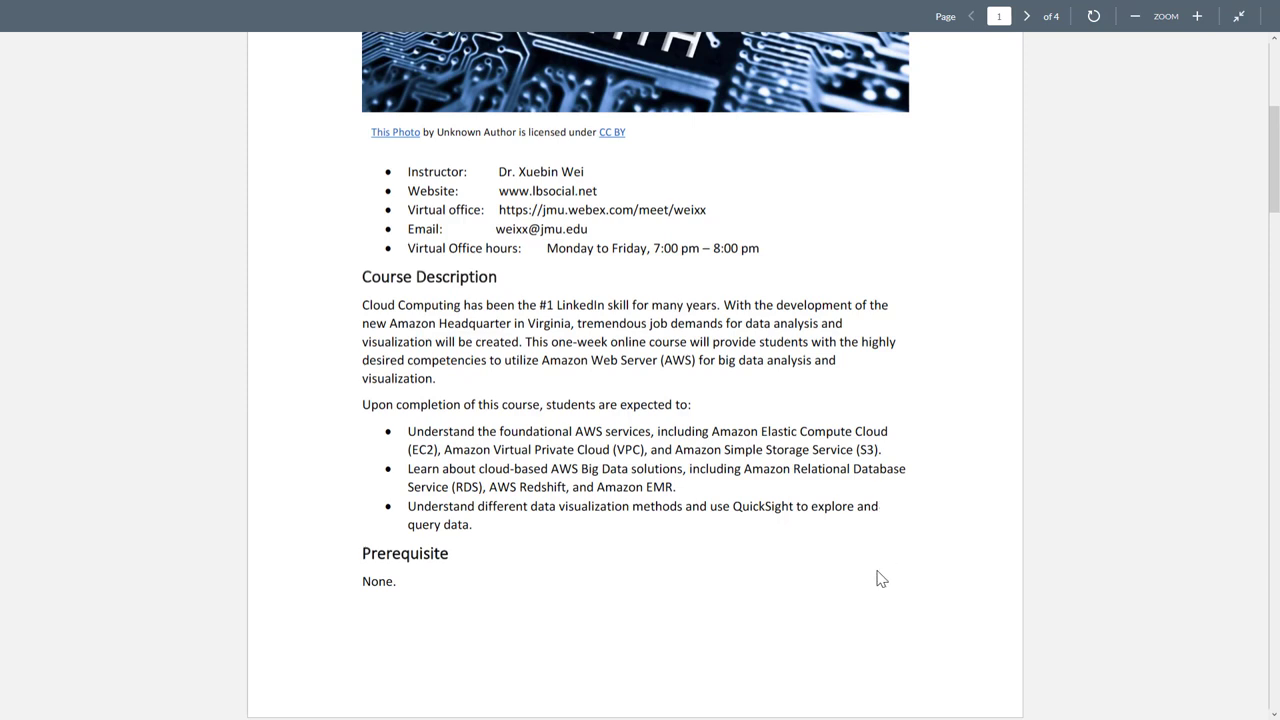
{"action": "mouse_move", "coordinate": [591, 529]}
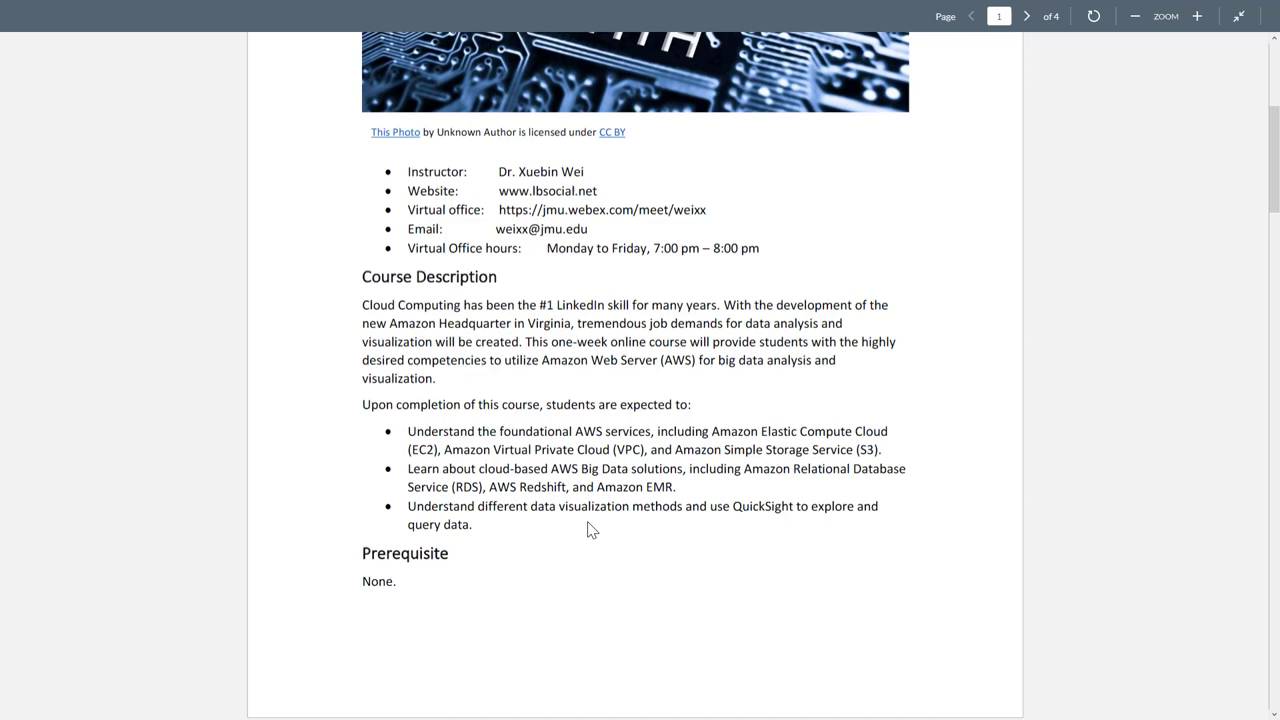
Scroll to page 2 showing Course Format, Websites and Additional Resources
{"action": "scroll", "scroll_direction": "down", "scroll_amount": 3}
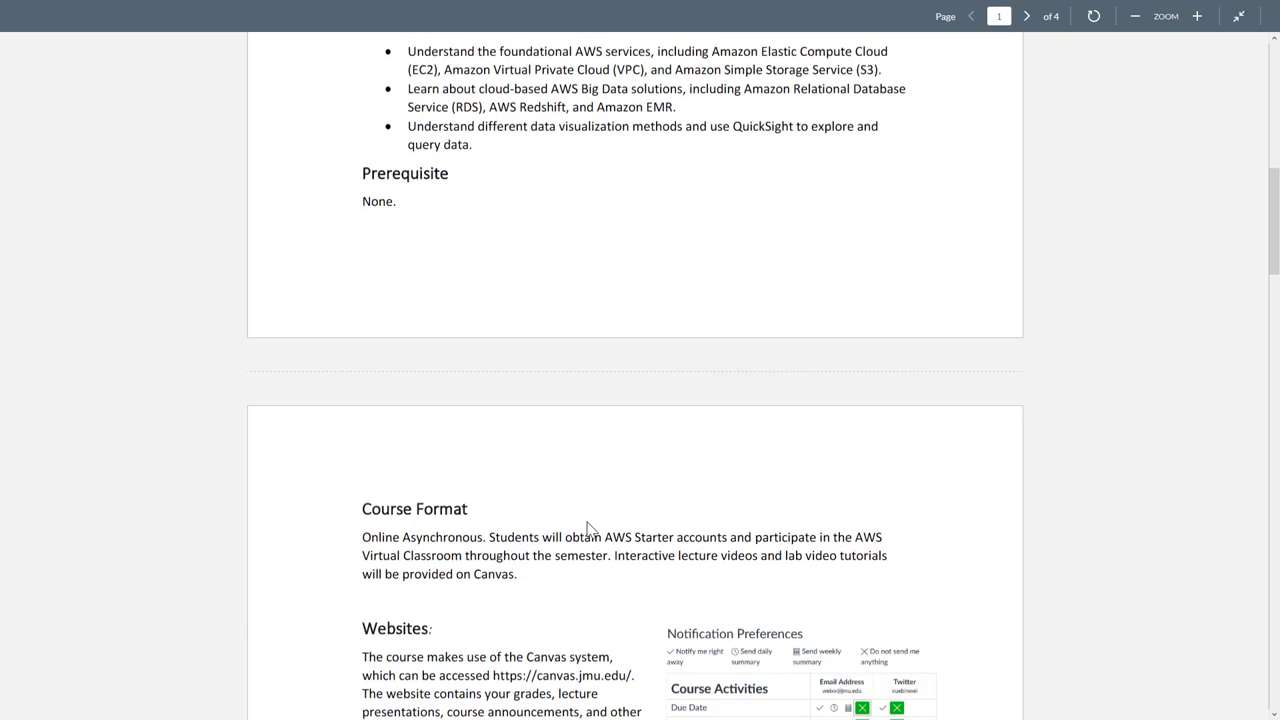
{"action": "scroll", "scroll_direction": "down", "scroll_amount": 3}
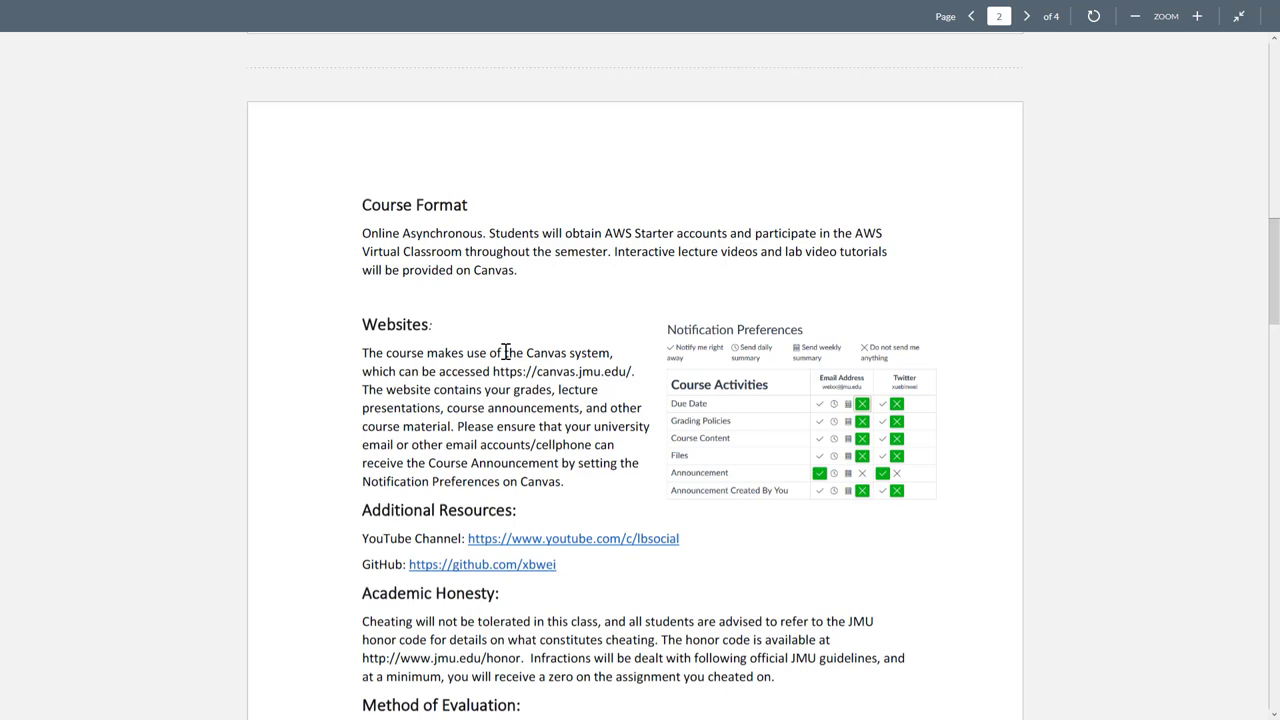
{"action": "mouse_move", "coordinate": [602, 235]}
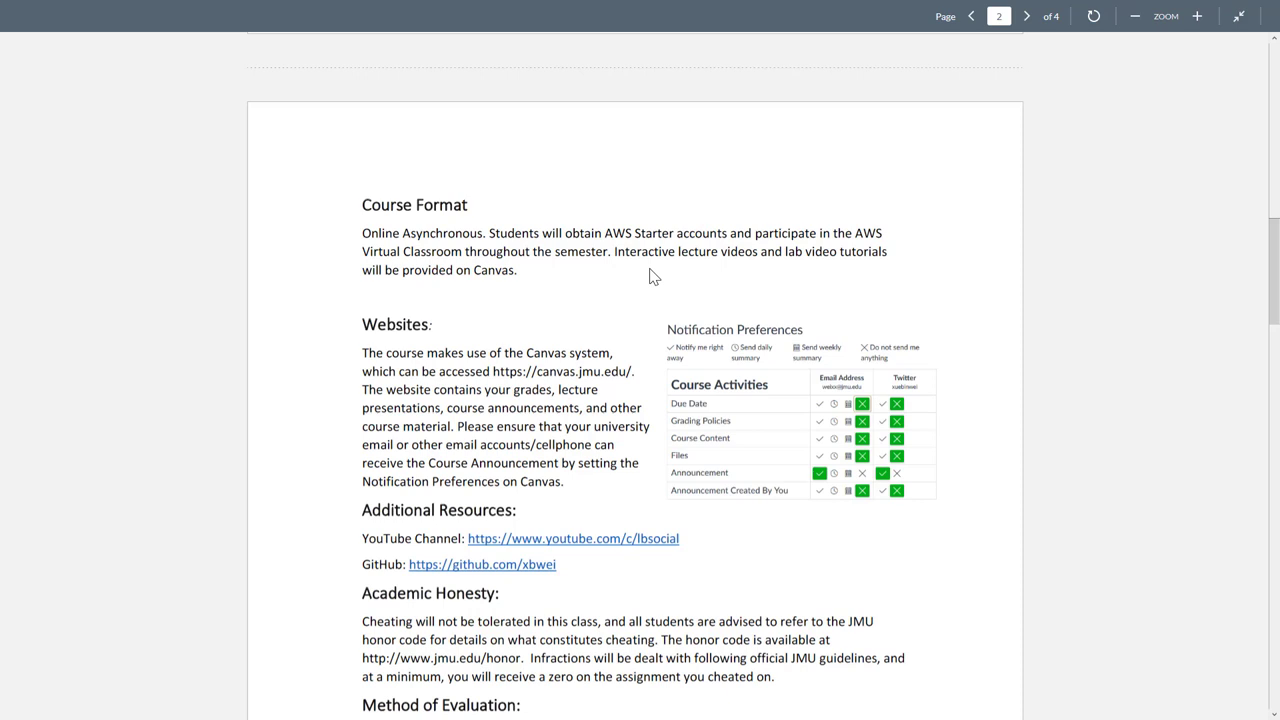
{"action": "mouse_move", "coordinate": [393, 252]}
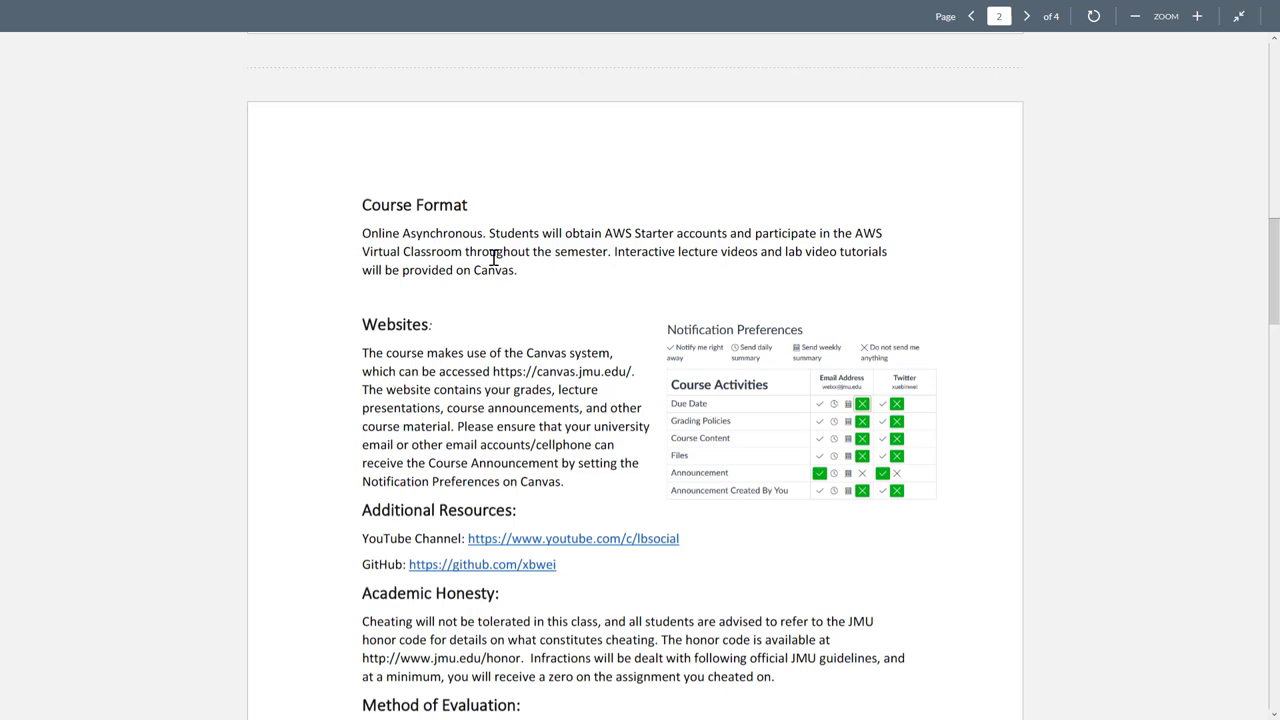
Scroll to Method of Evaluation: participation 20%, lectures 30%, labs 50%
{"action": "scroll", "scroll_direction": "down", "scroll_amount": 3}
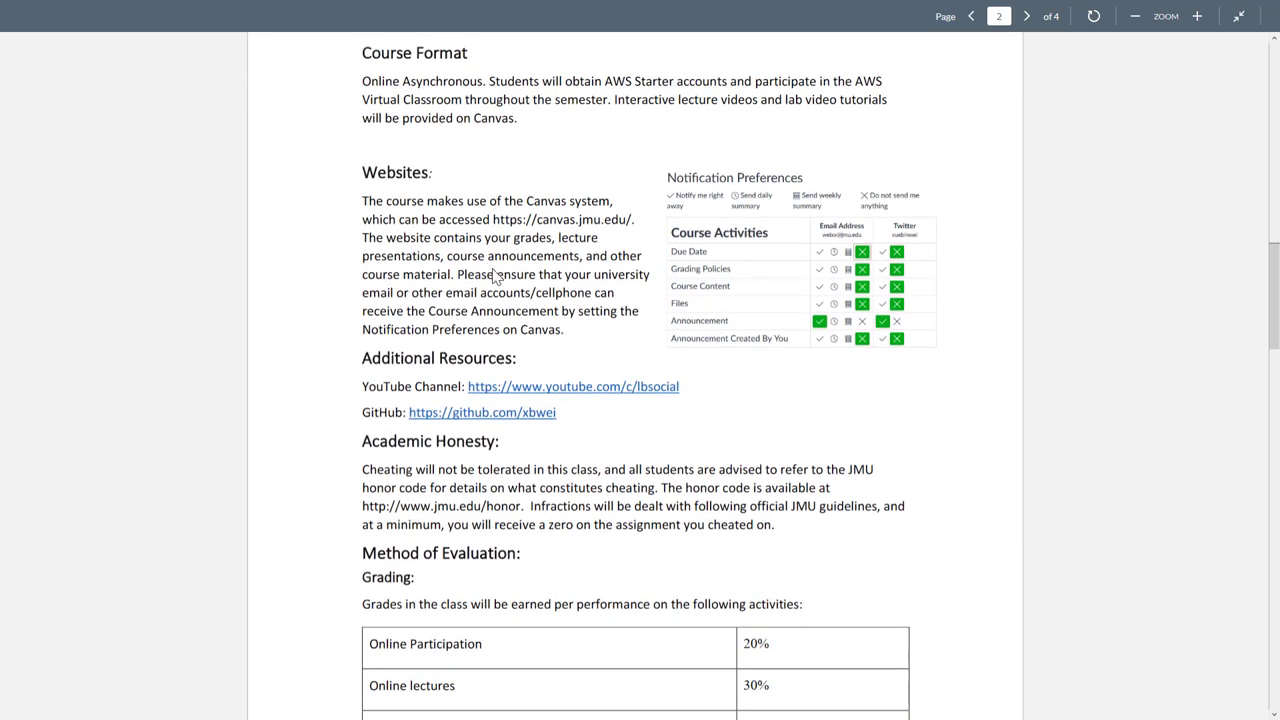
{"action": "mouse_move", "coordinate": [590, 344]}
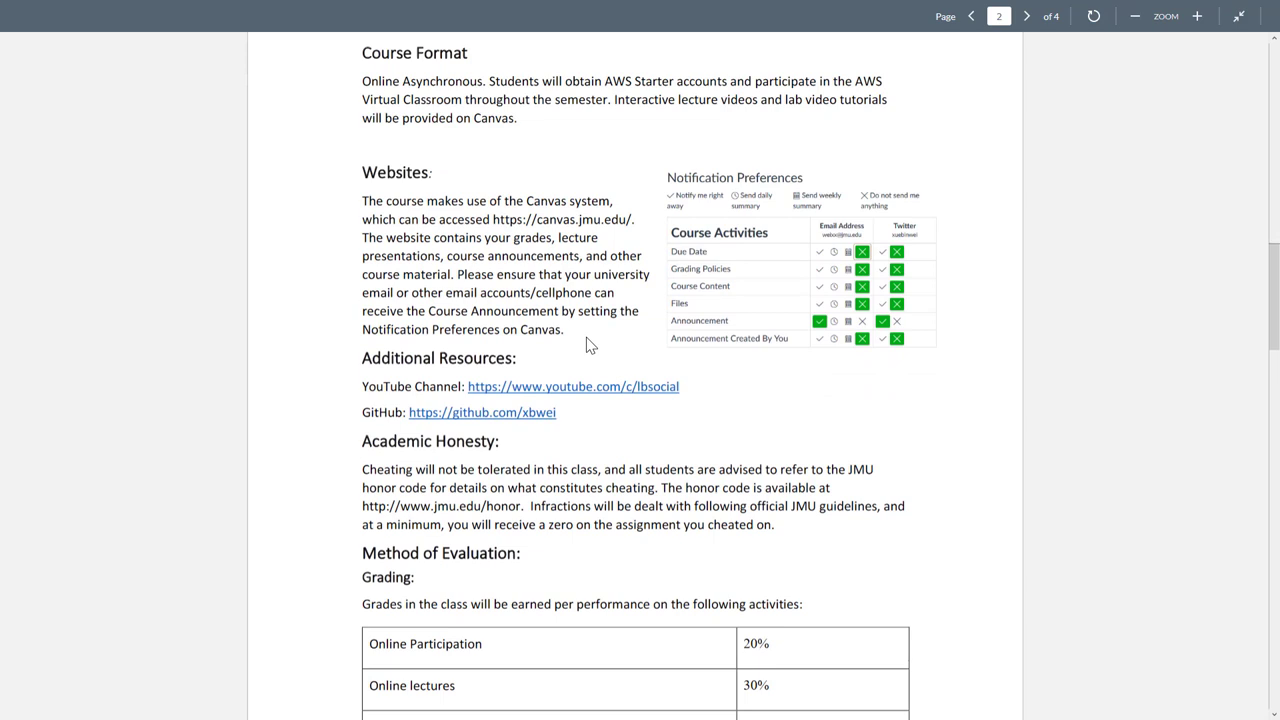
{"action": "mouse_move", "coordinate": [455, 350]}
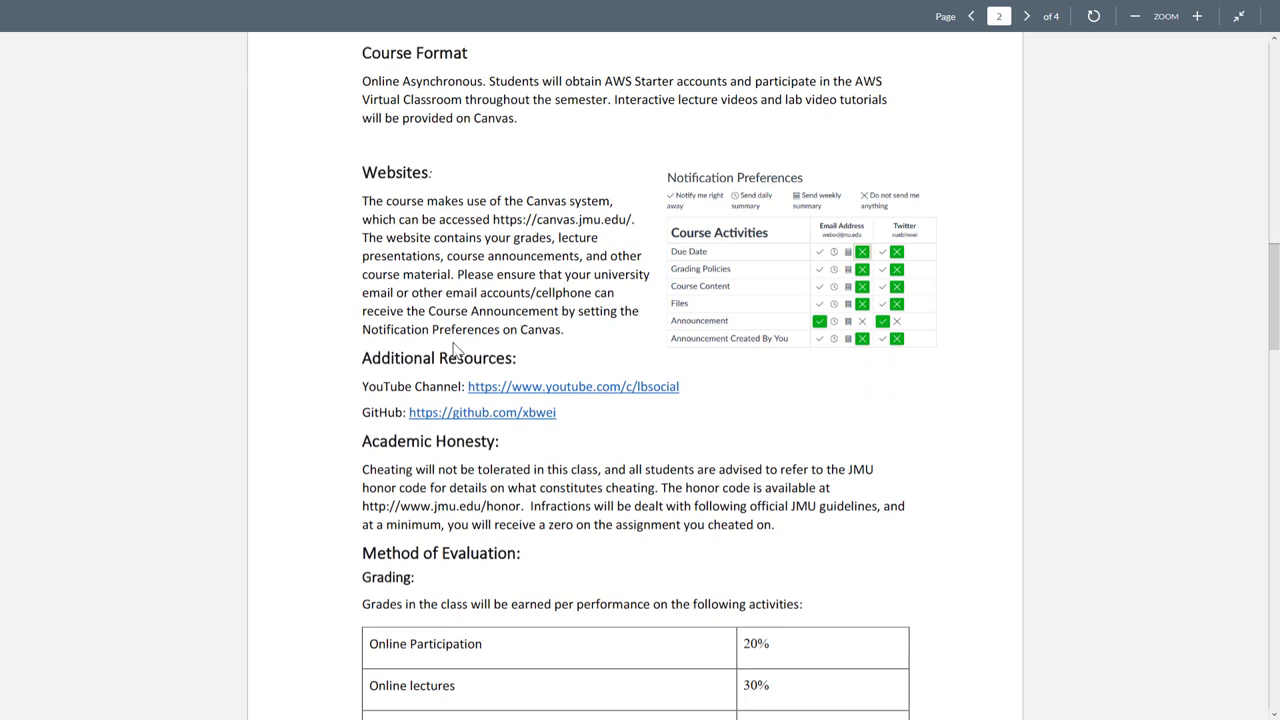
{"action": "mouse_move", "coordinate": [378, 408]}
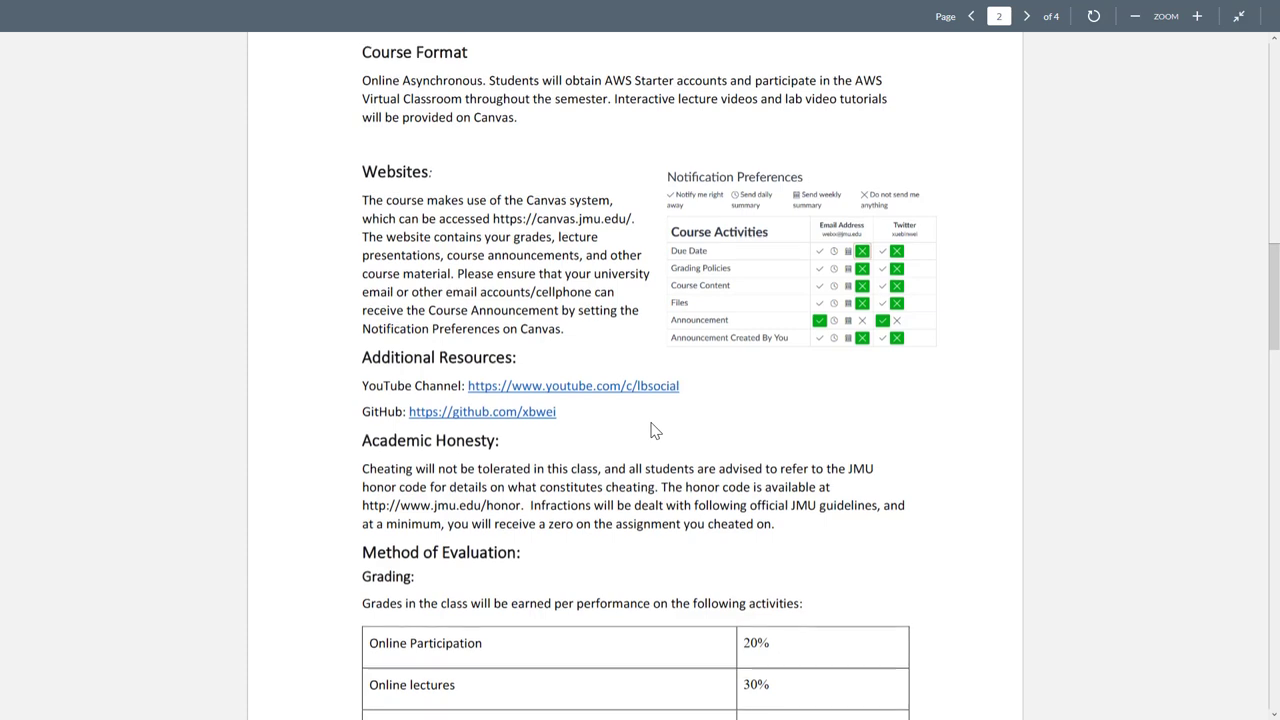
{"action": "scroll", "scroll_direction": "down", "scroll_amount": 3}
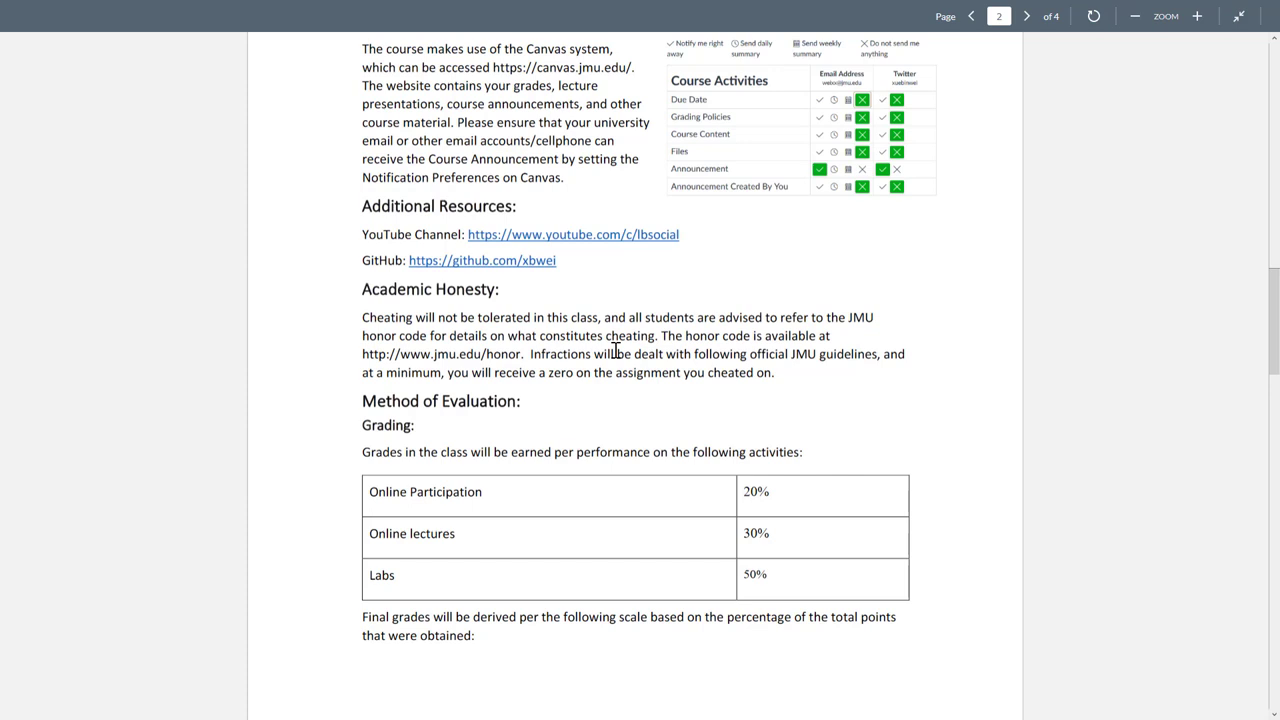
{"action": "scroll", "scroll_direction": "down", "scroll_amount": 3}
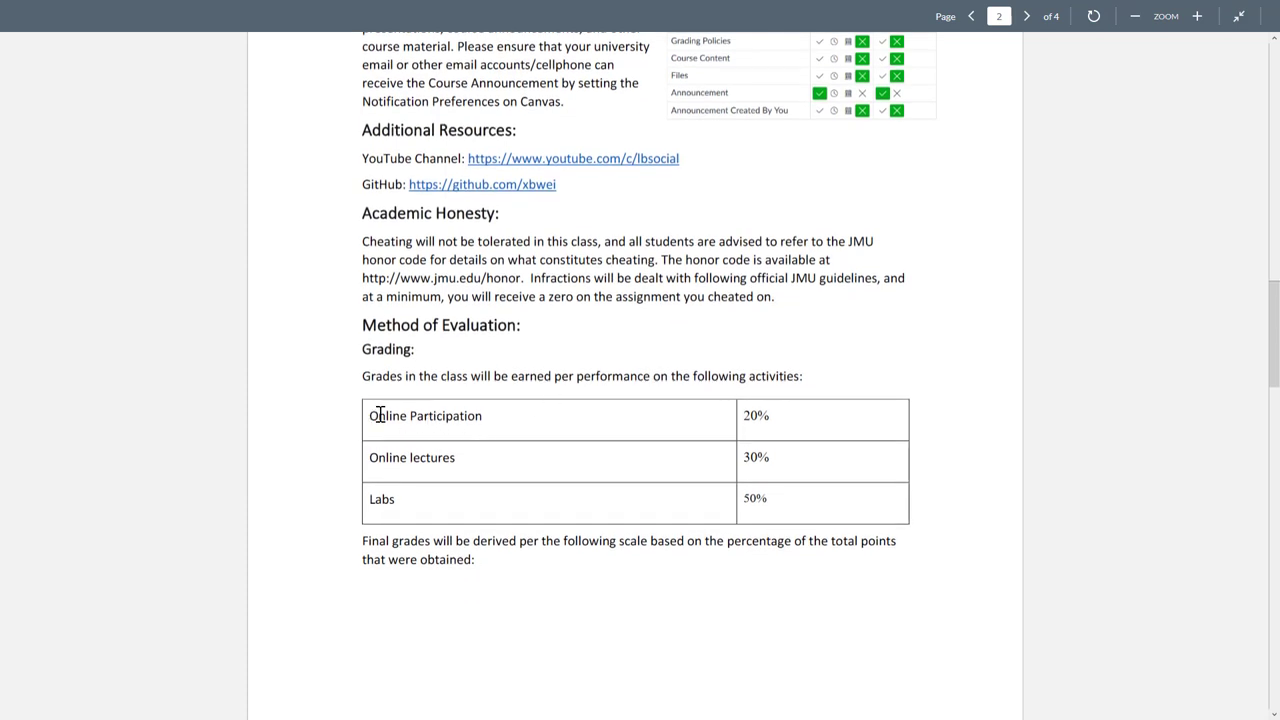
{"action": "mouse_move", "coordinate": [370, 423]}
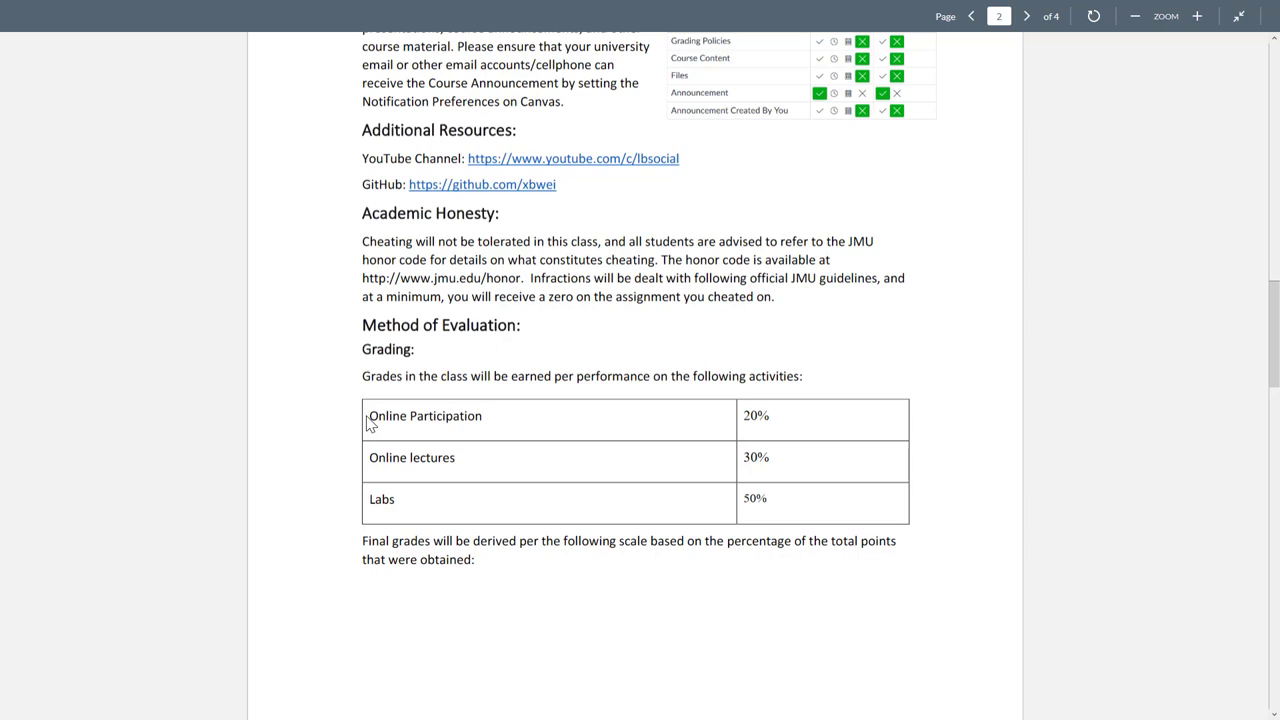
{"action": "mouse_move", "coordinate": [770, 418]}
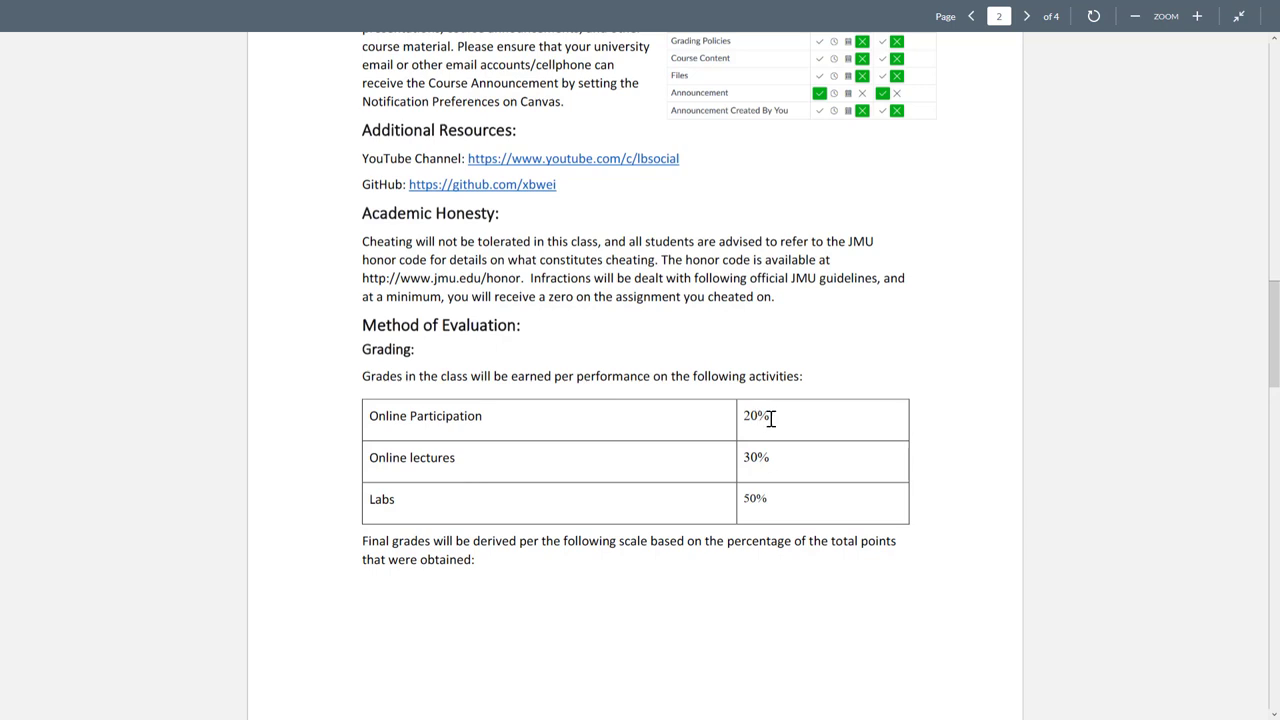
{"action": "mouse_move", "coordinate": [533, 473]}
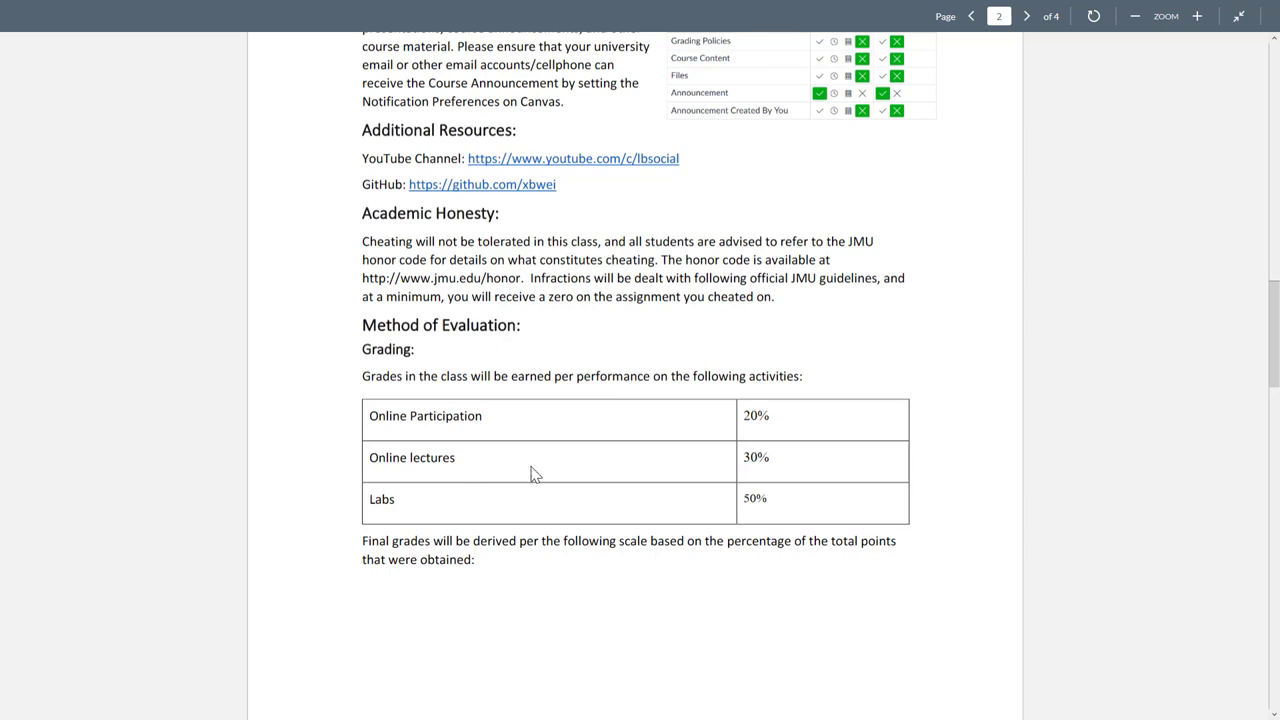
{"action": "mouse_move", "coordinate": [414, 451]}
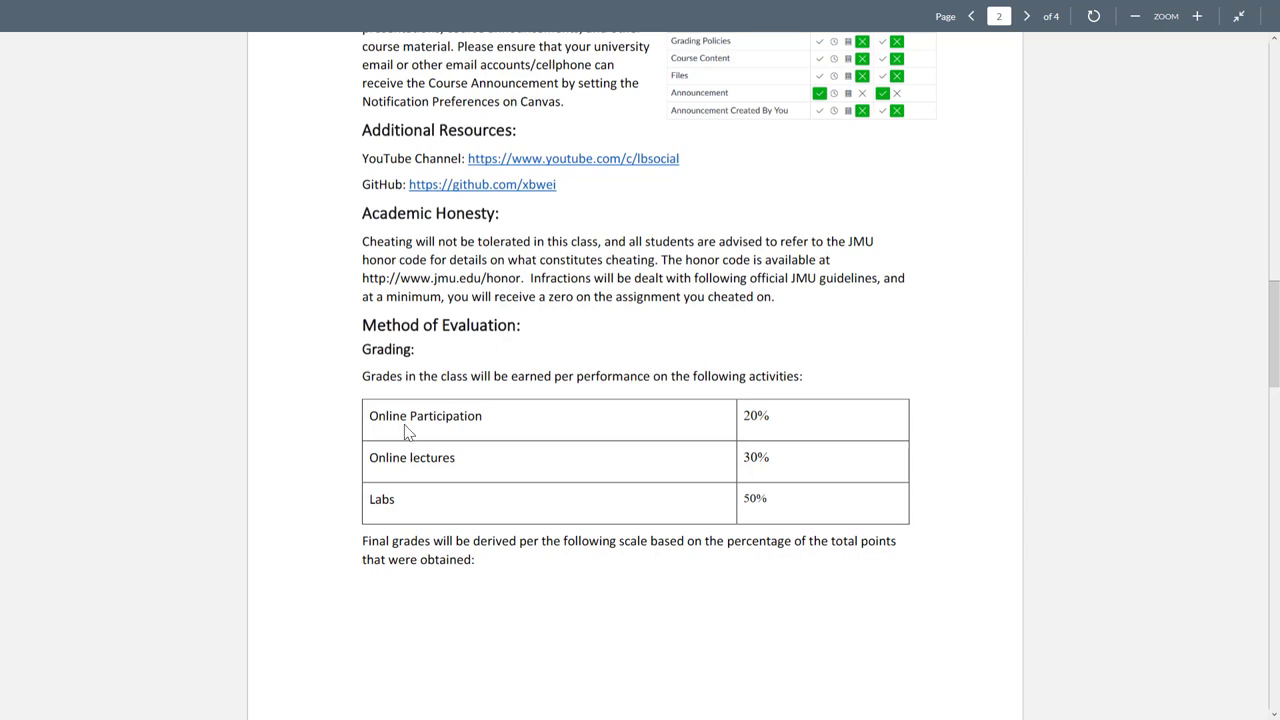
{"action": "mouse_move", "coordinate": [590, 443]}
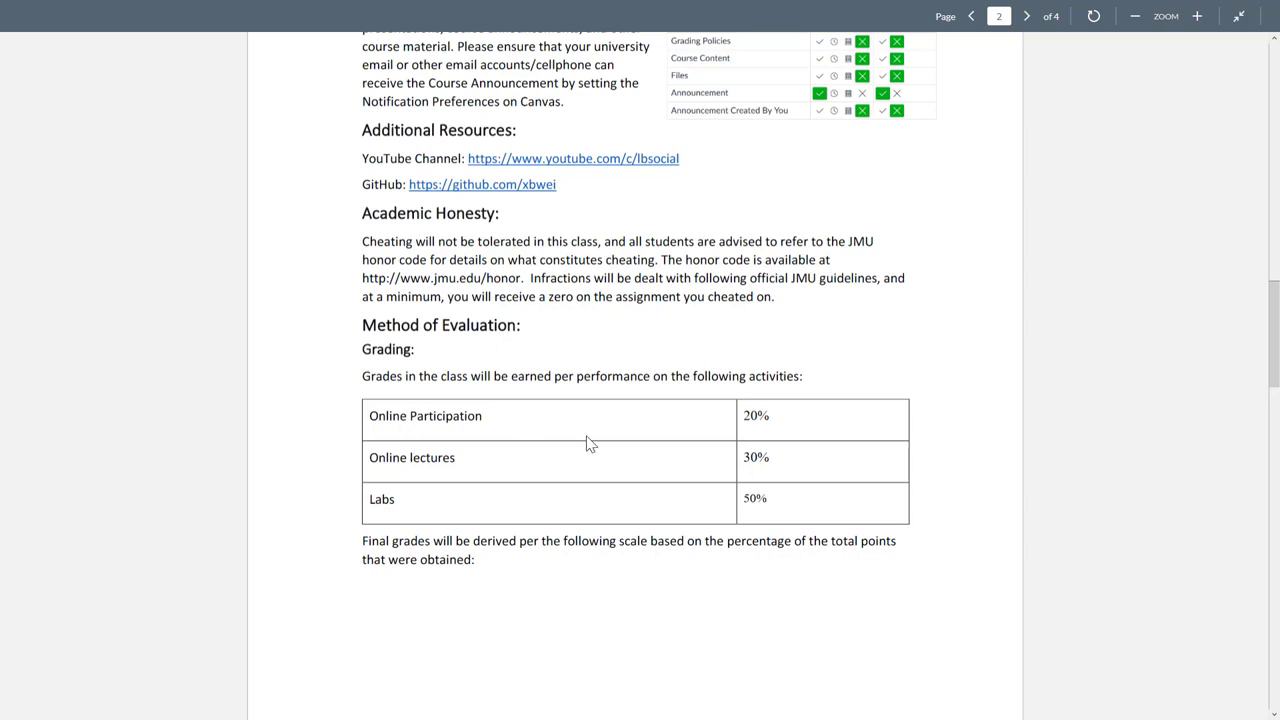
{"action": "mouse_move", "coordinate": [746, 458]}
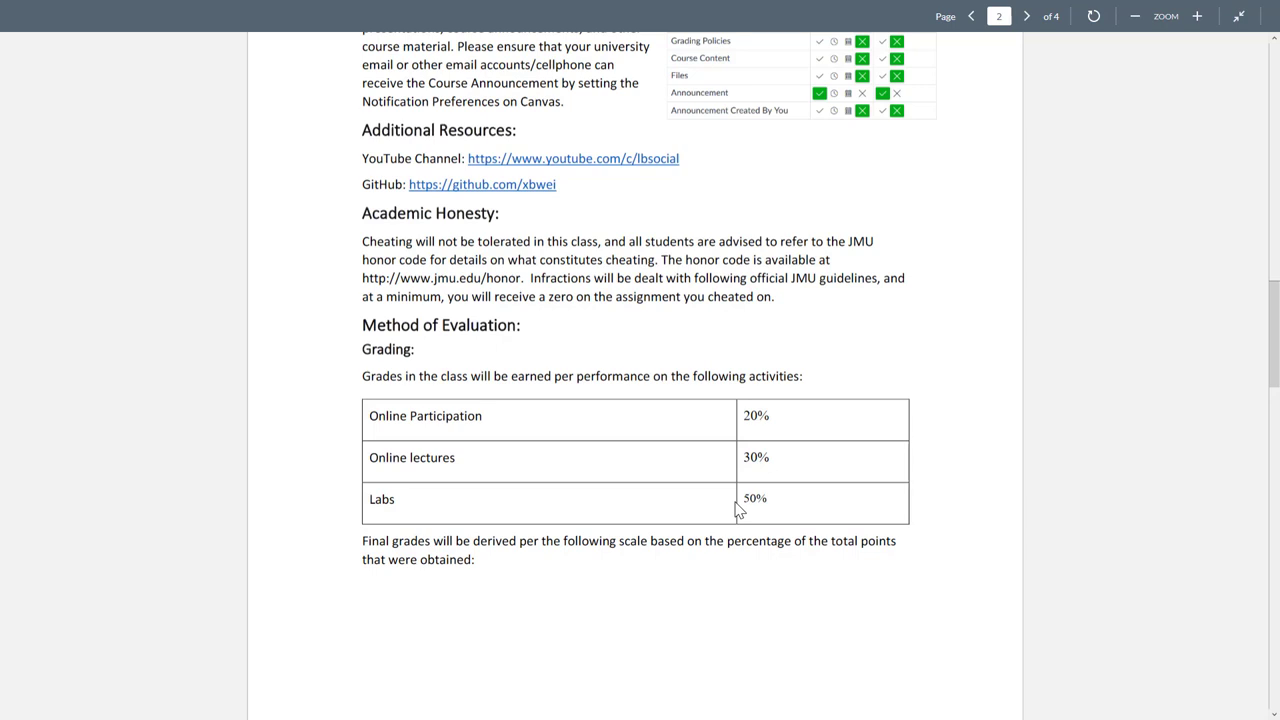
Scroll to page 3's letter-grade scale table, A through F below 61%
{"action": "scroll", "scroll_direction": "down", "scroll_amount": 3}
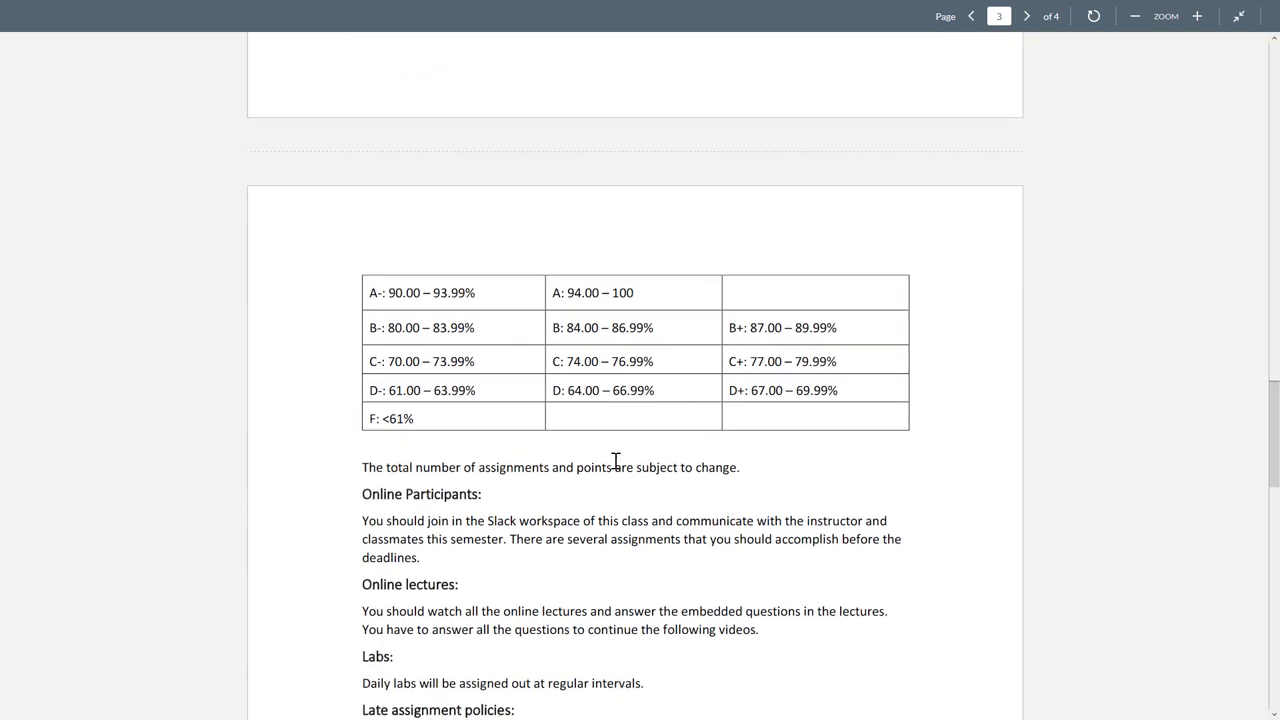
{"action": "mouse_move", "coordinate": [931, 455]}
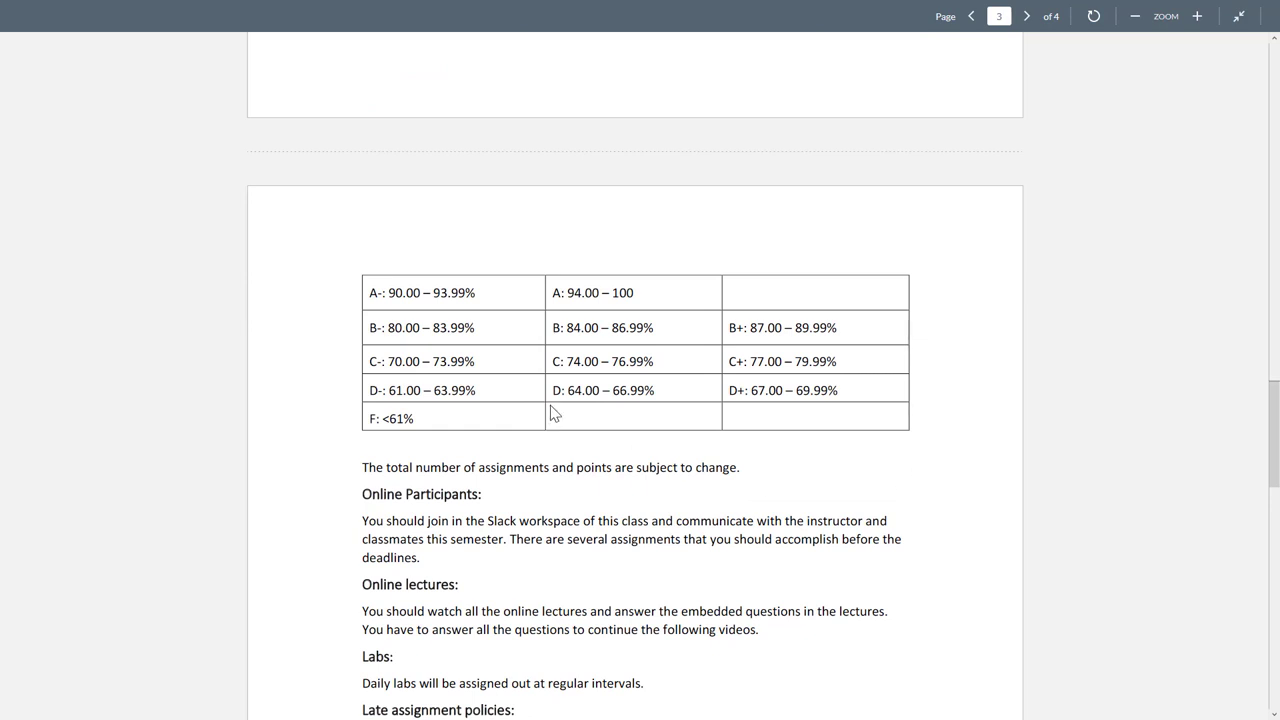
{"action": "mouse_move", "coordinate": [575, 290]}
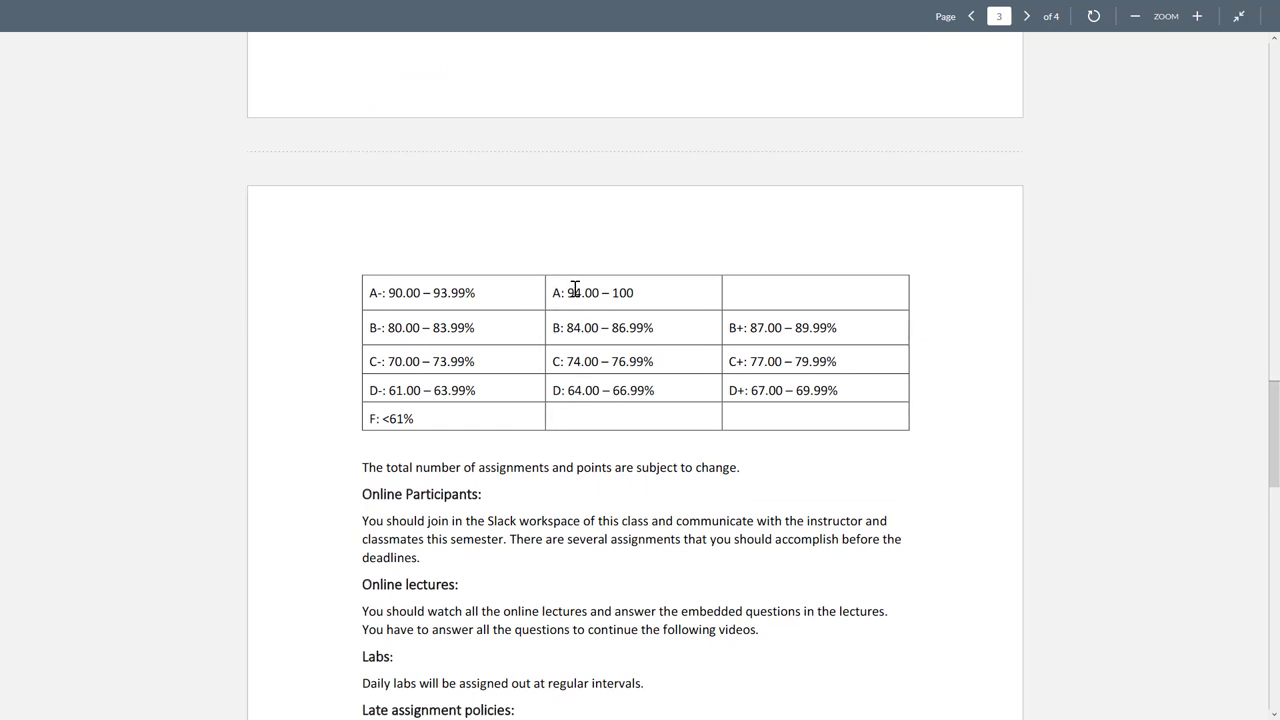
{"action": "mouse_move", "coordinate": [568, 365]}
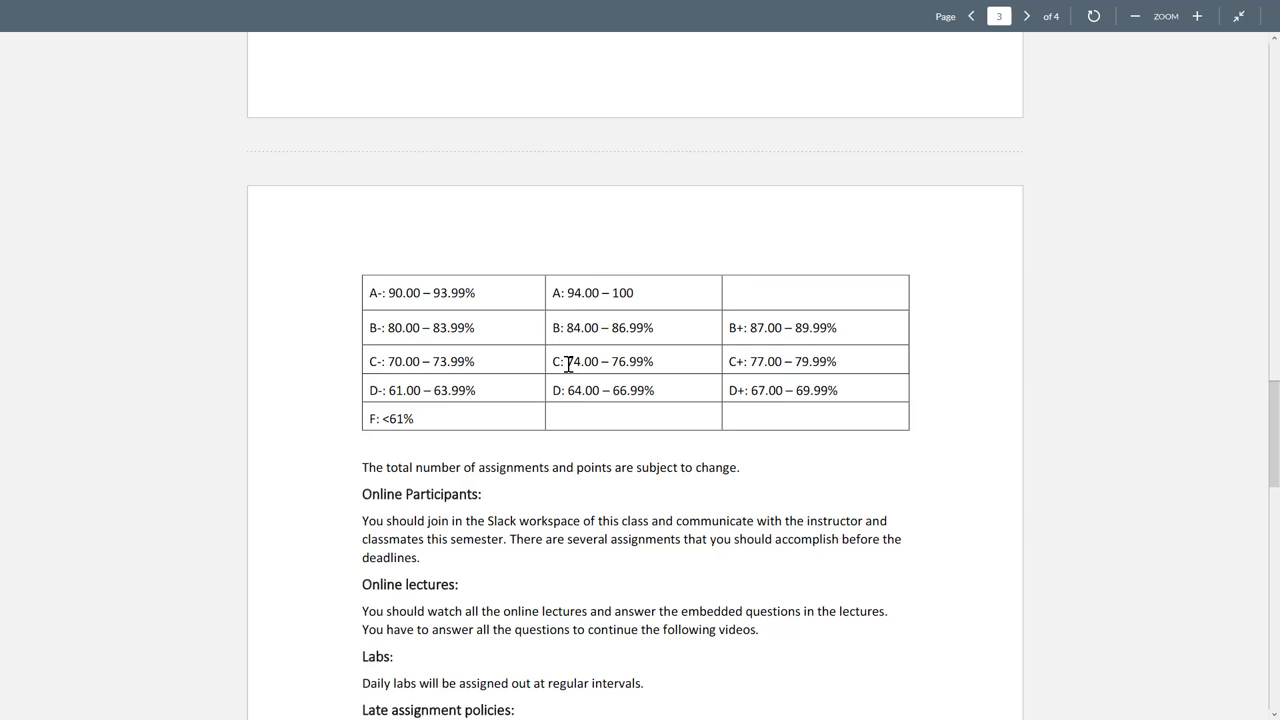
{"action": "double_click", "coordinate": [607, 361]}
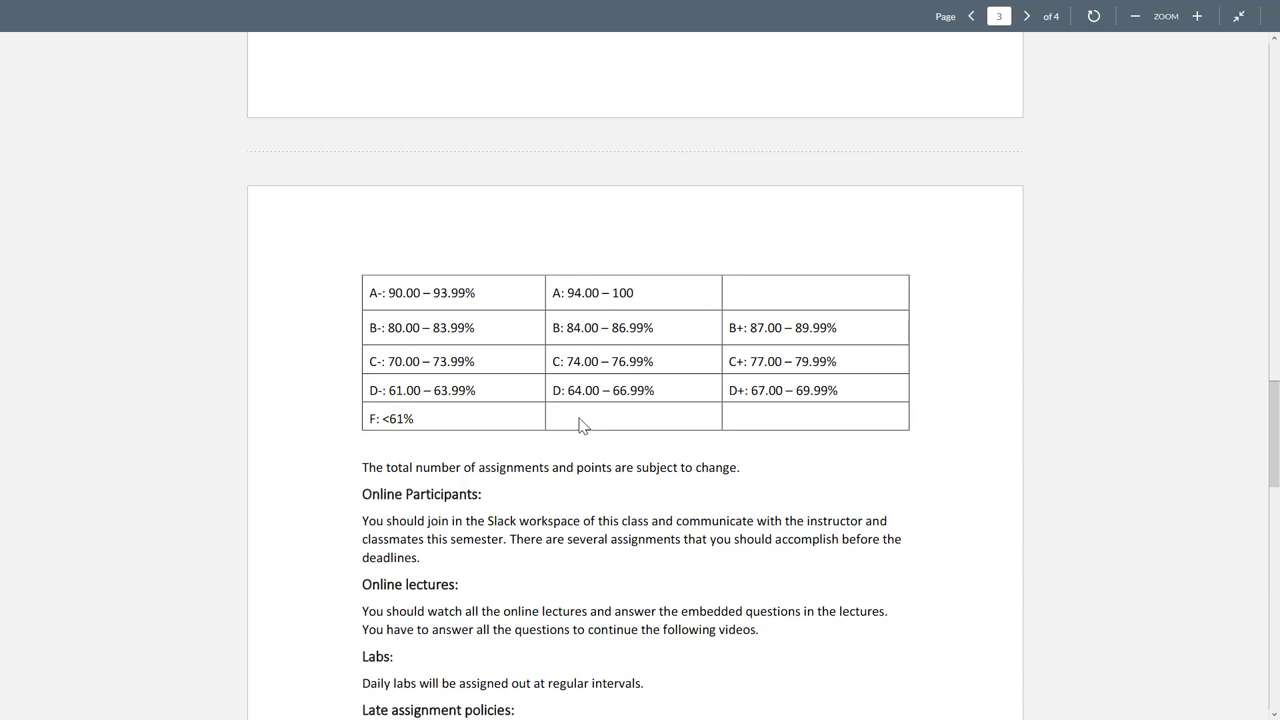
Scroll to the Late assignment and Resubmission policies on page 3
{"action": "scroll", "scroll_direction": "down", "scroll_amount": 3}
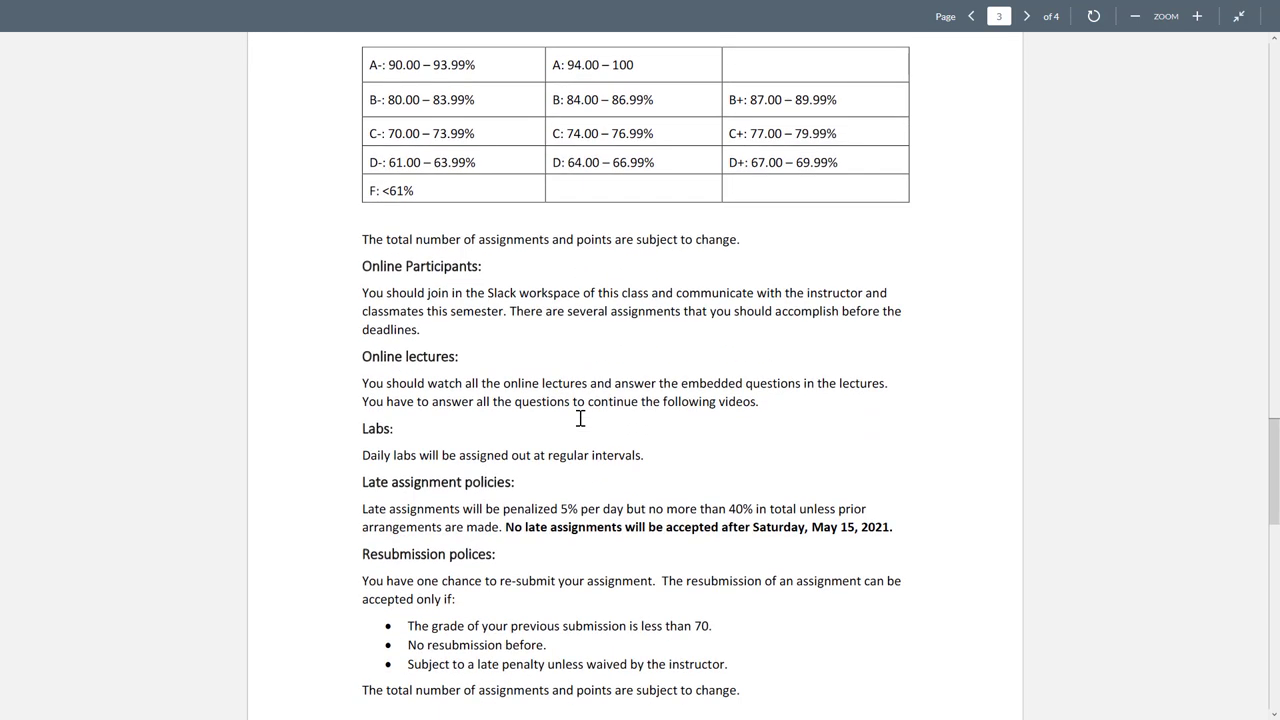
{"action": "mouse_move", "coordinate": [489, 293]}
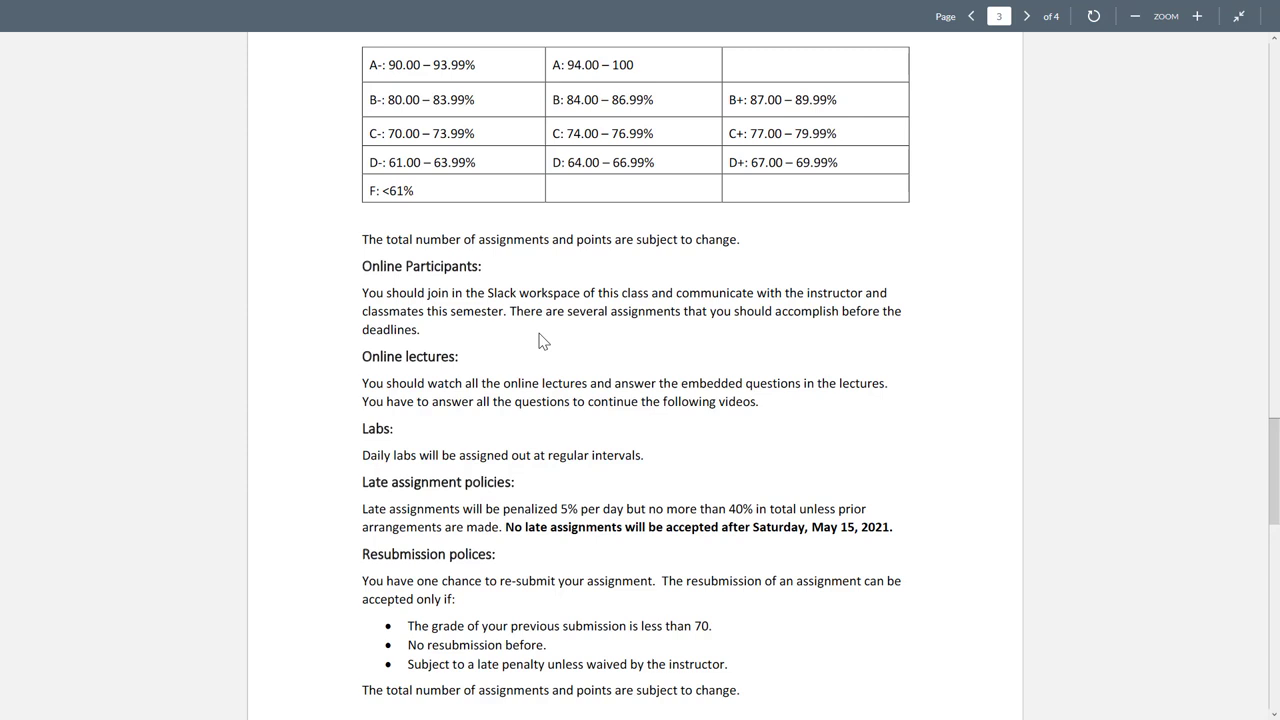
{"action": "mouse_move", "coordinate": [415, 384]}
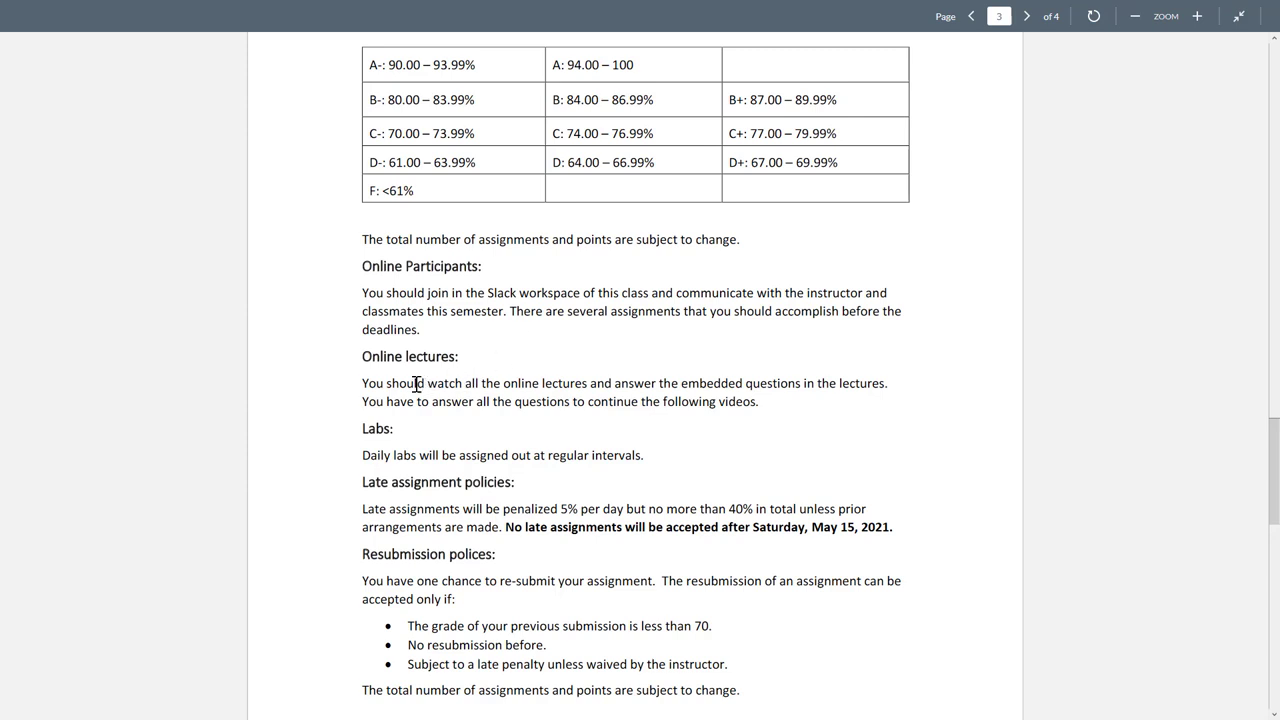
{"action": "mouse_move", "coordinate": [563, 387]}
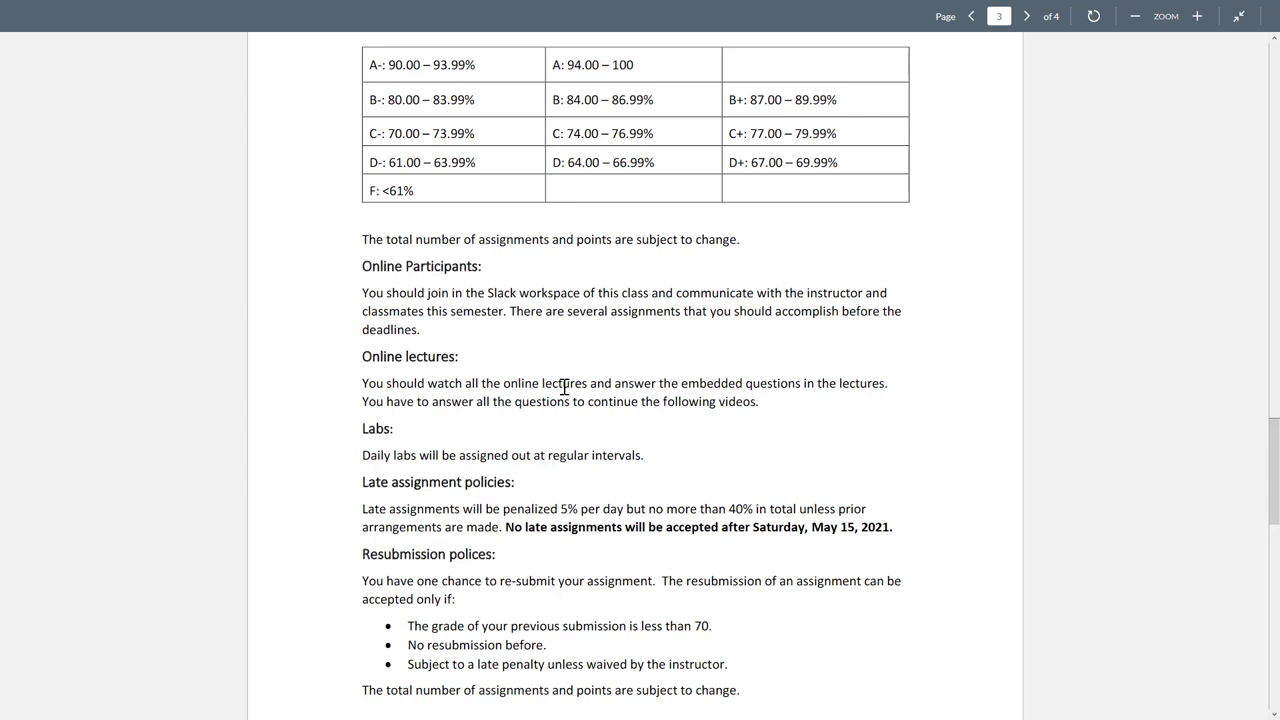
{"action": "mouse_move", "coordinate": [685, 382]}
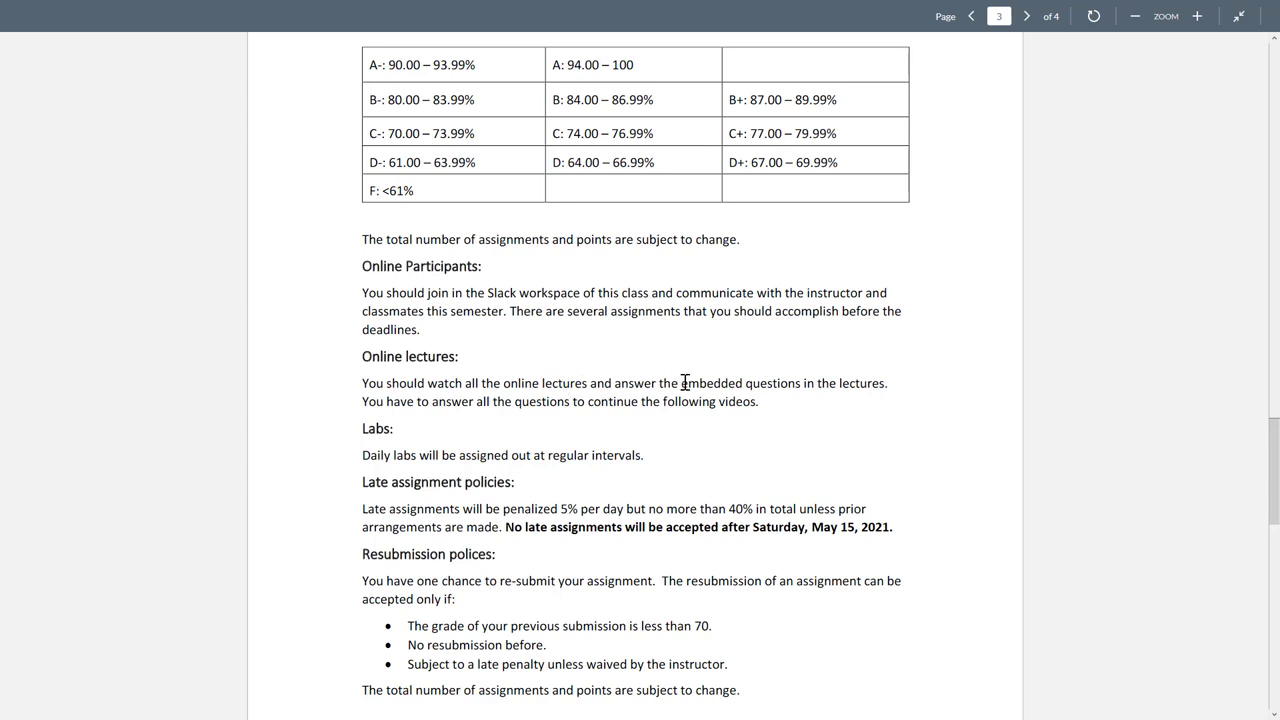
{"action": "mouse_move", "coordinate": [768, 420]}
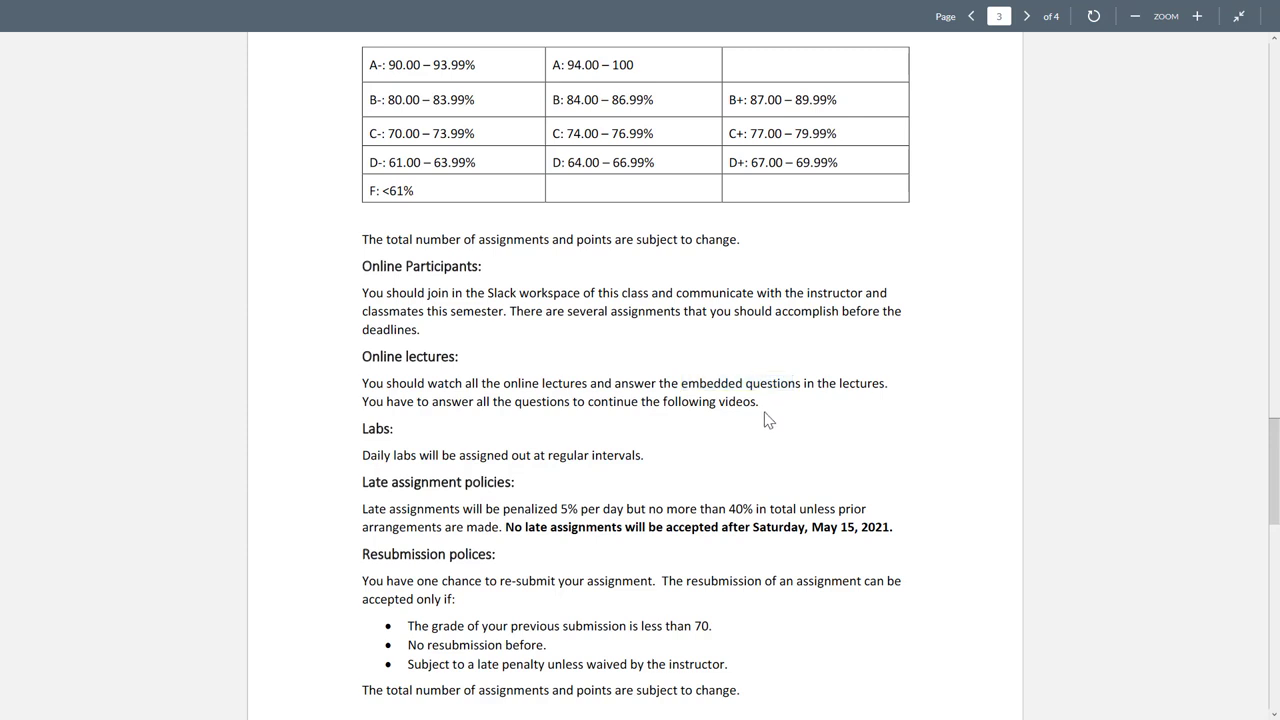
{"action": "mouse_move", "coordinate": [755, 425]}
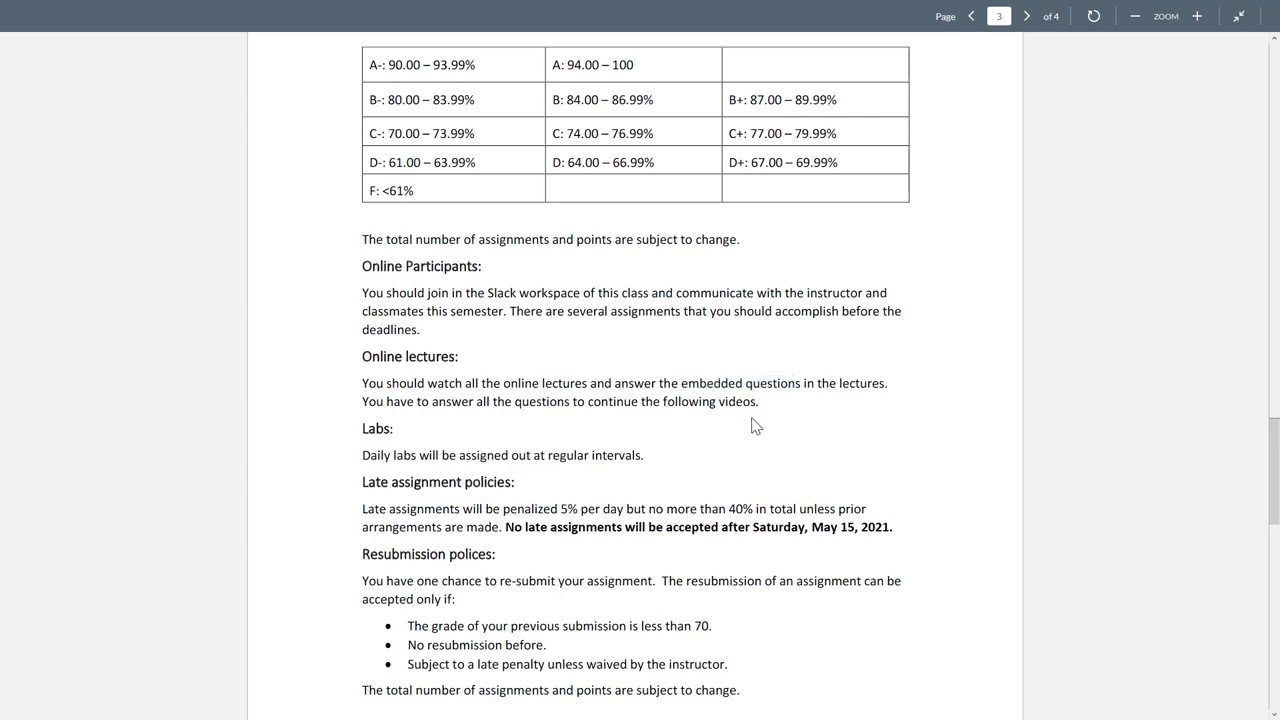
{"action": "mouse_move", "coordinate": [821, 399]}
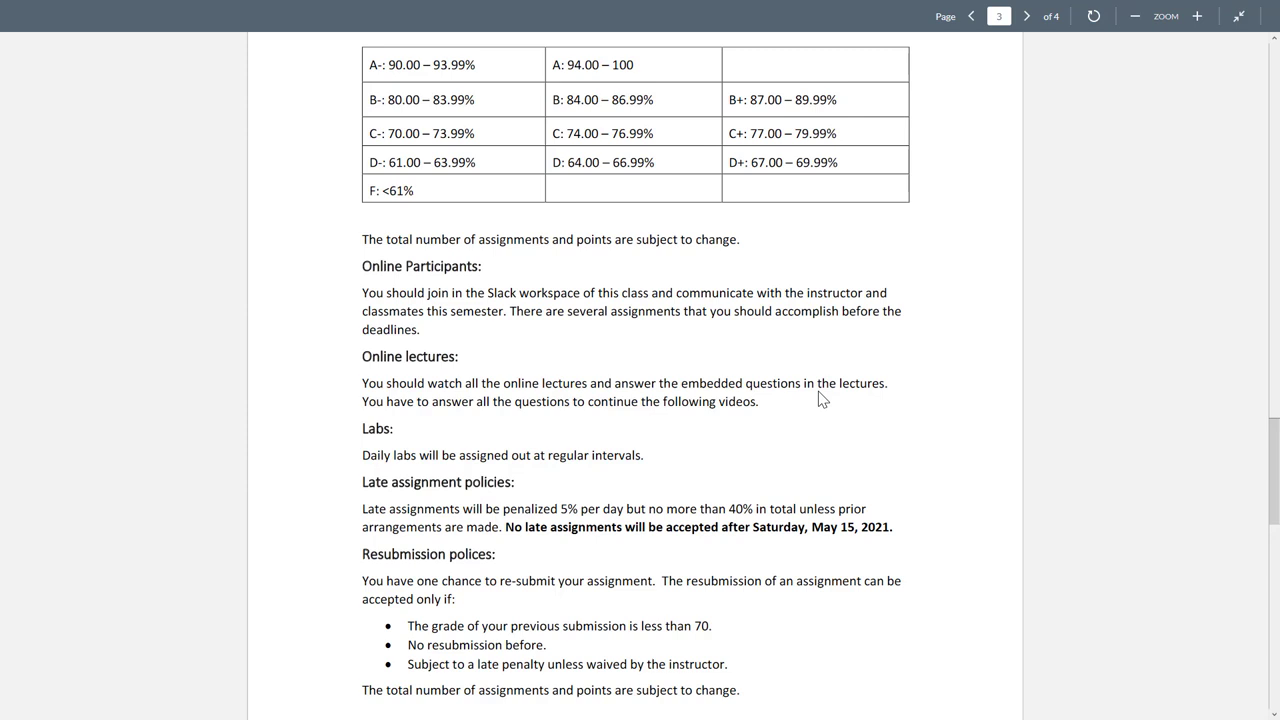
{"action": "mouse_move", "coordinate": [930, 392]}
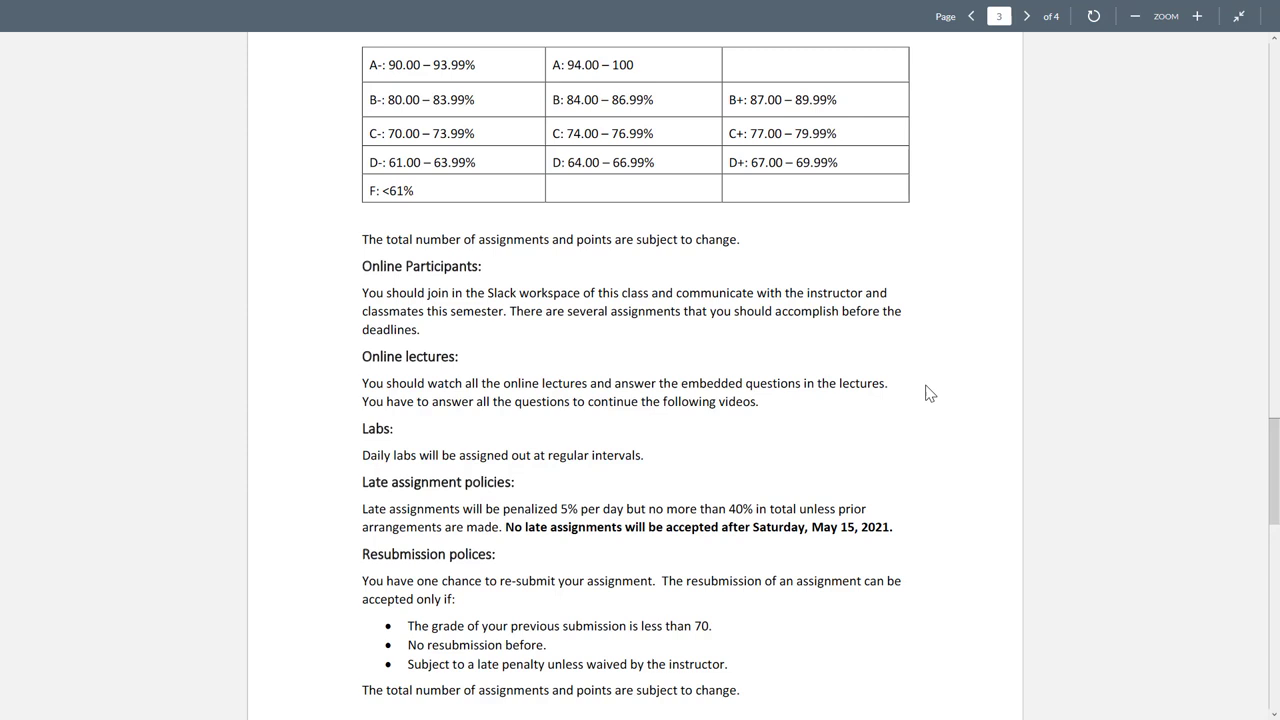
{"action": "mouse_move", "coordinate": [520, 418]}
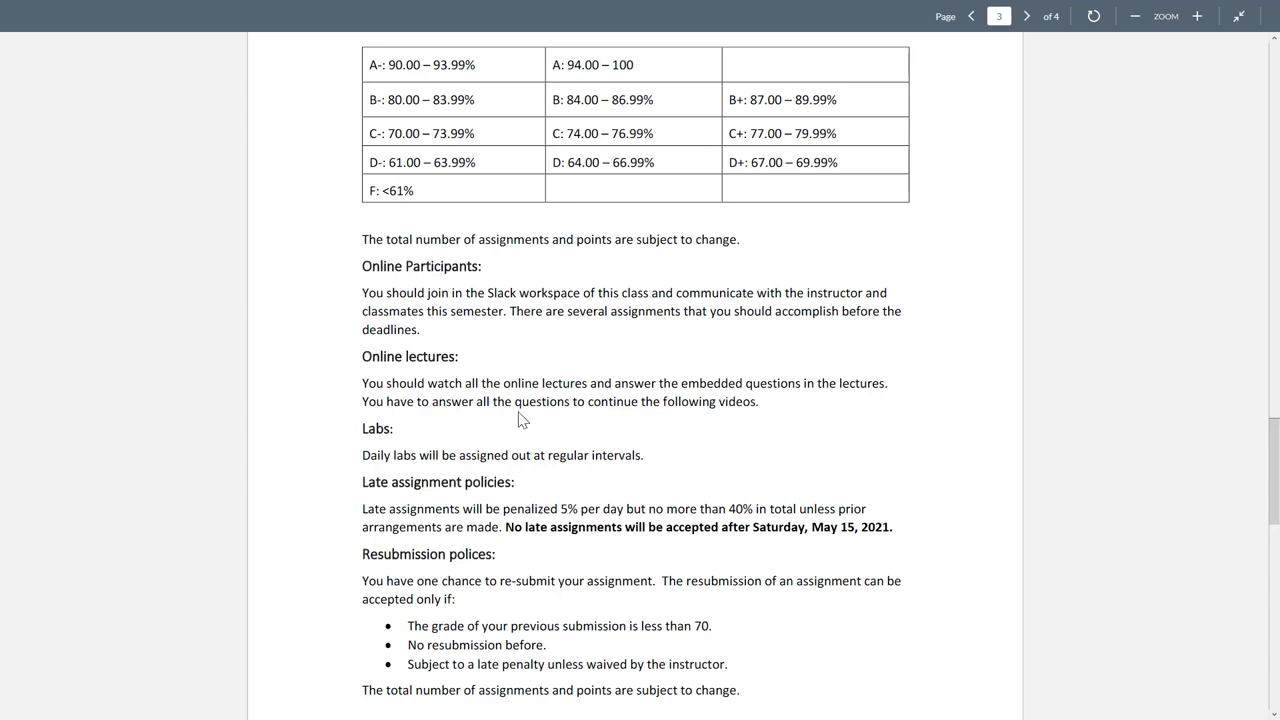
{"action": "scroll", "scroll_direction": "down", "scroll_amount": 3}
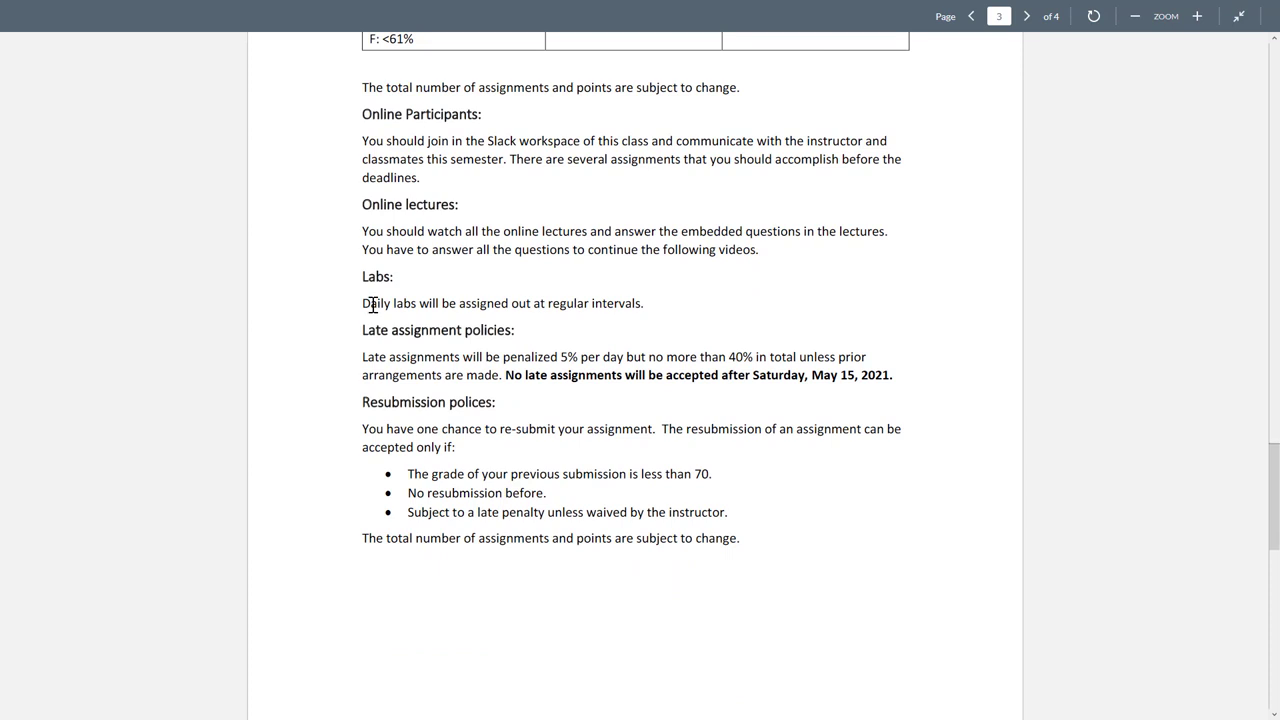
{"action": "mouse_move", "coordinate": [518, 360]}
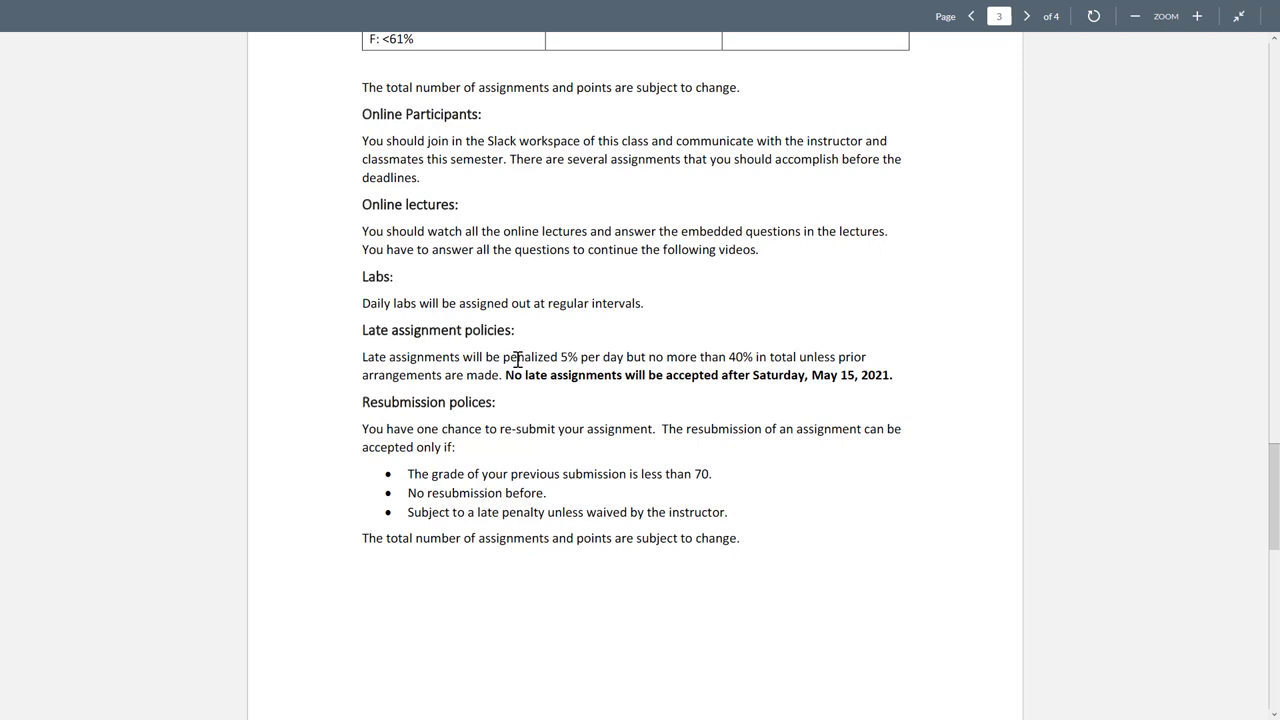
{"action": "mouse_move", "coordinate": [517, 360]}
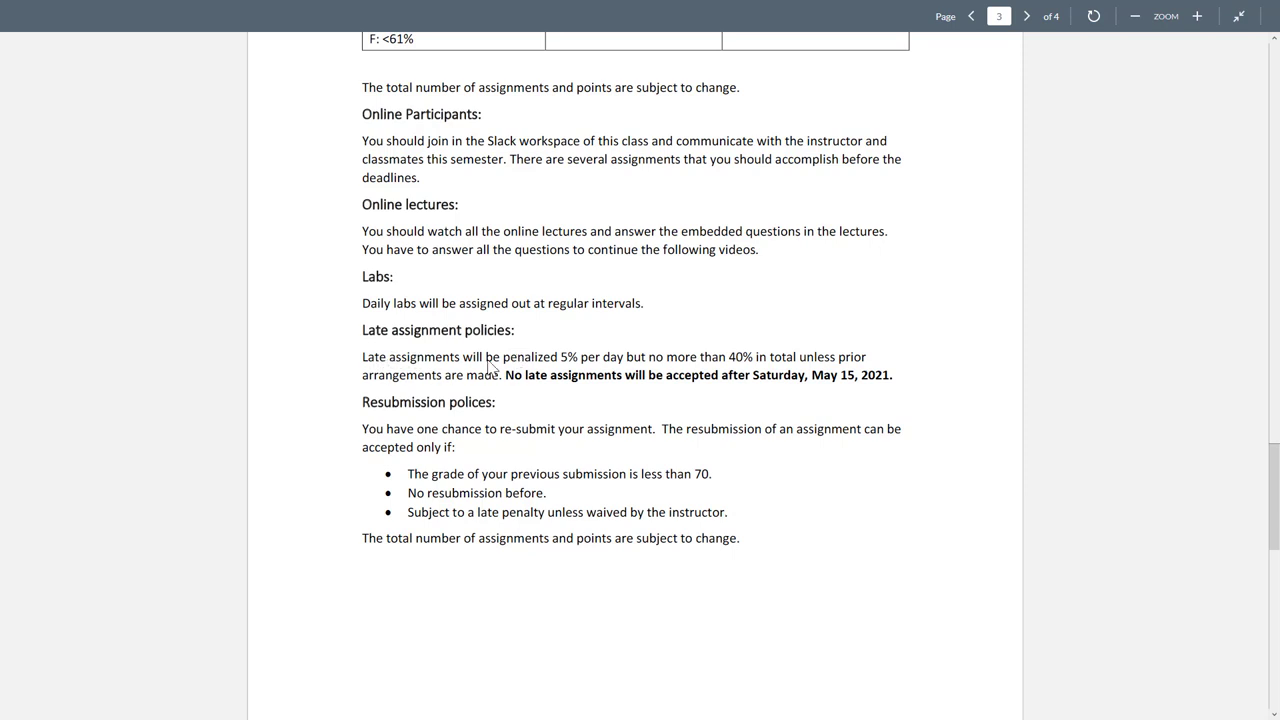
{"action": "double_click", "coordinate": [528, 357]}
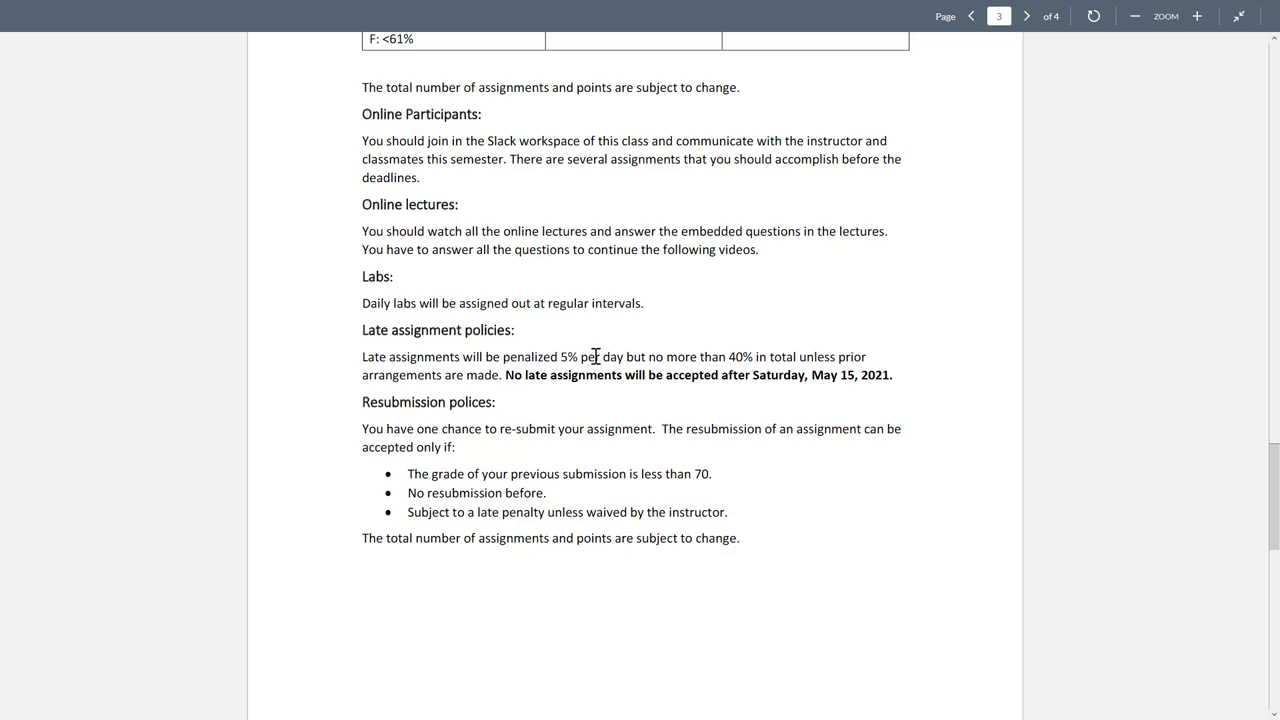
{"action": "mouse_move", "coordinate": [755, 377]}
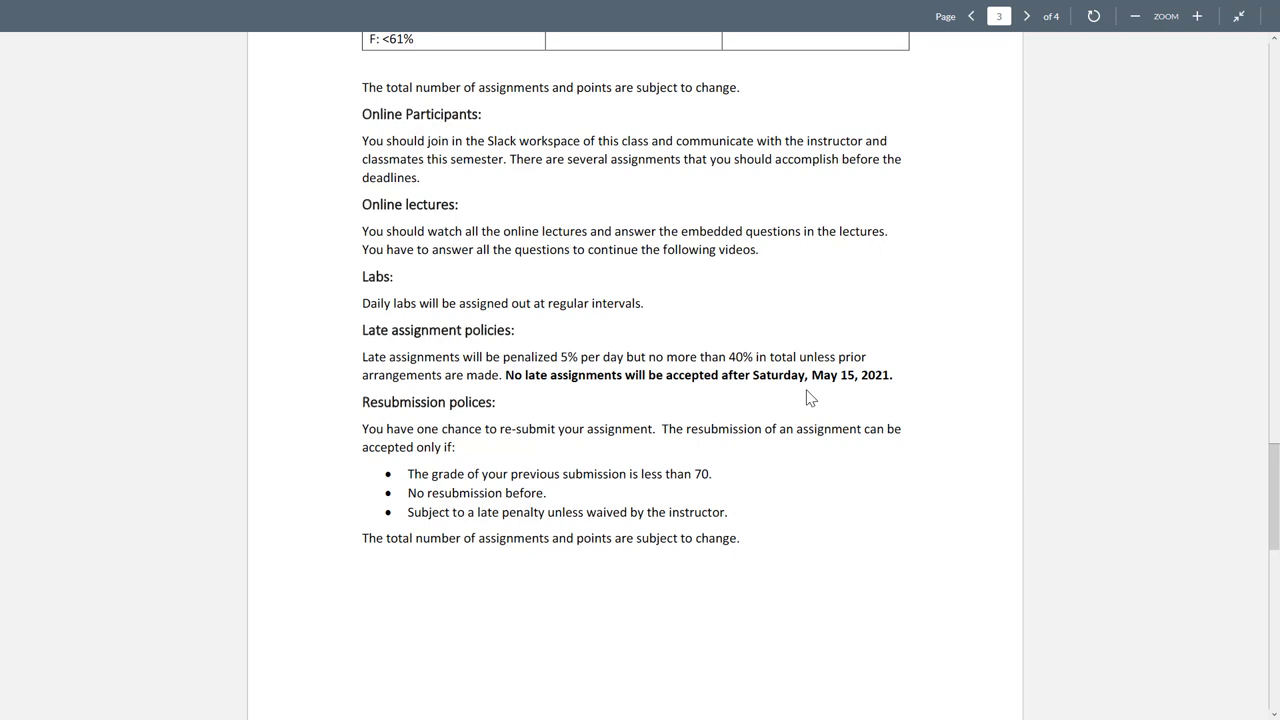
{"action": "mouse_move", "coordinate": [420, 133]}
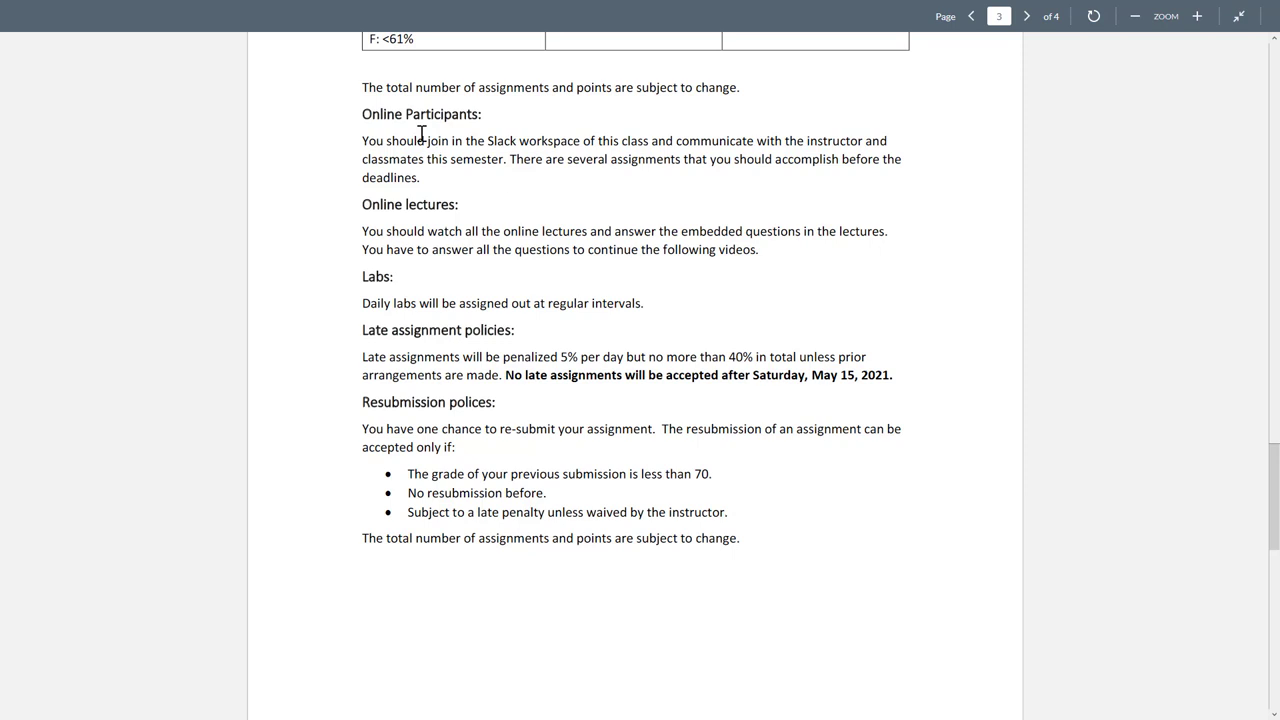
{"action": "mouse_move", "coordinate": [402, 207]}
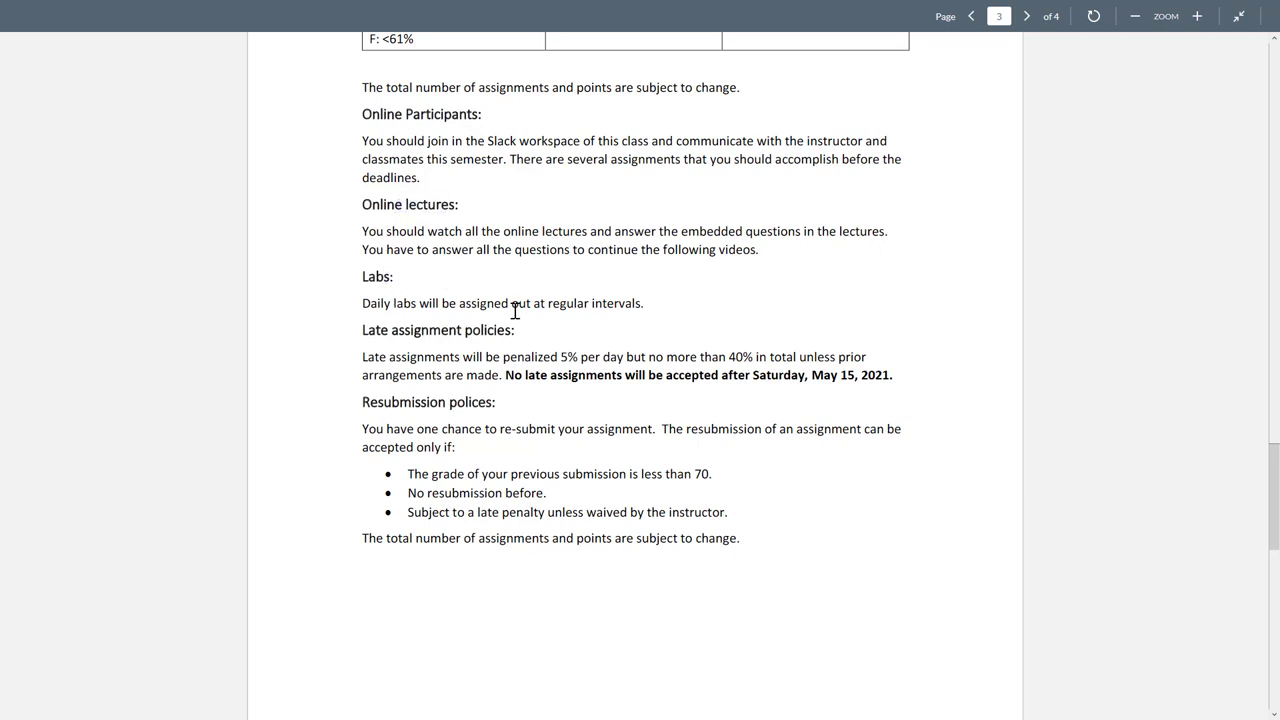
{"action": "mouse_move", "coordinate": [512, 218]}
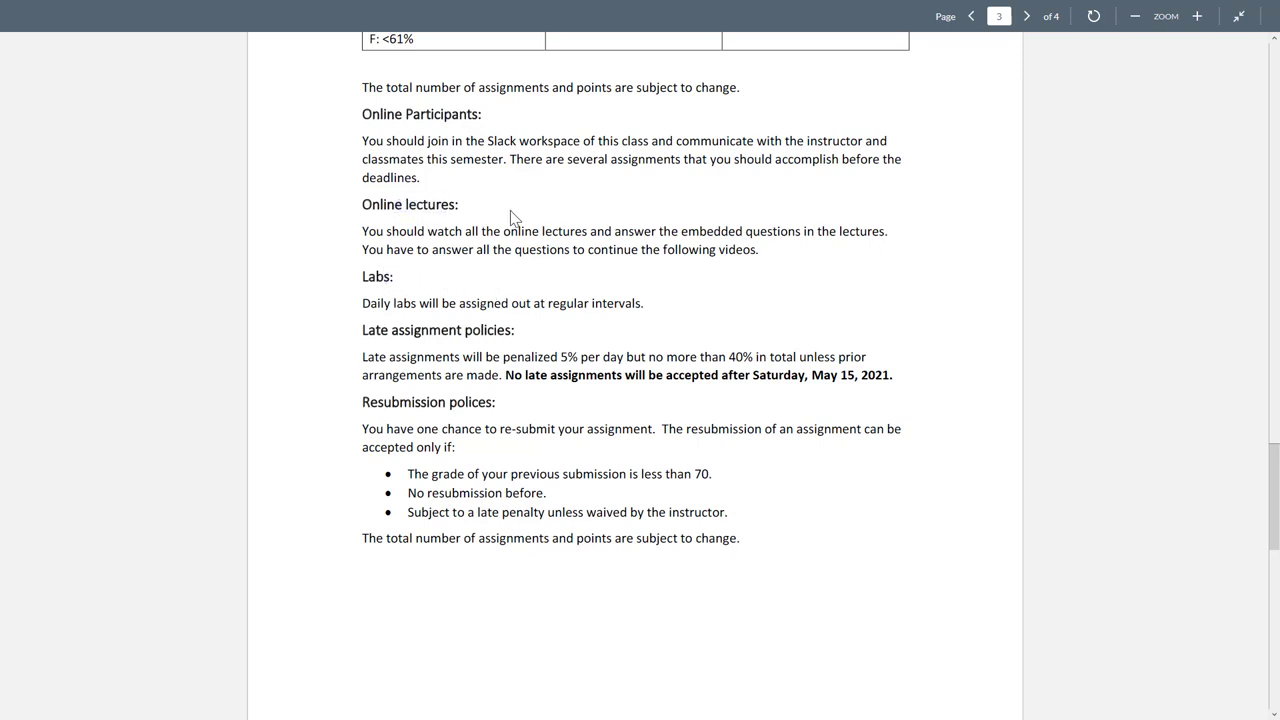
{"action": "mouse_move", "coordinate": [610, 382]}
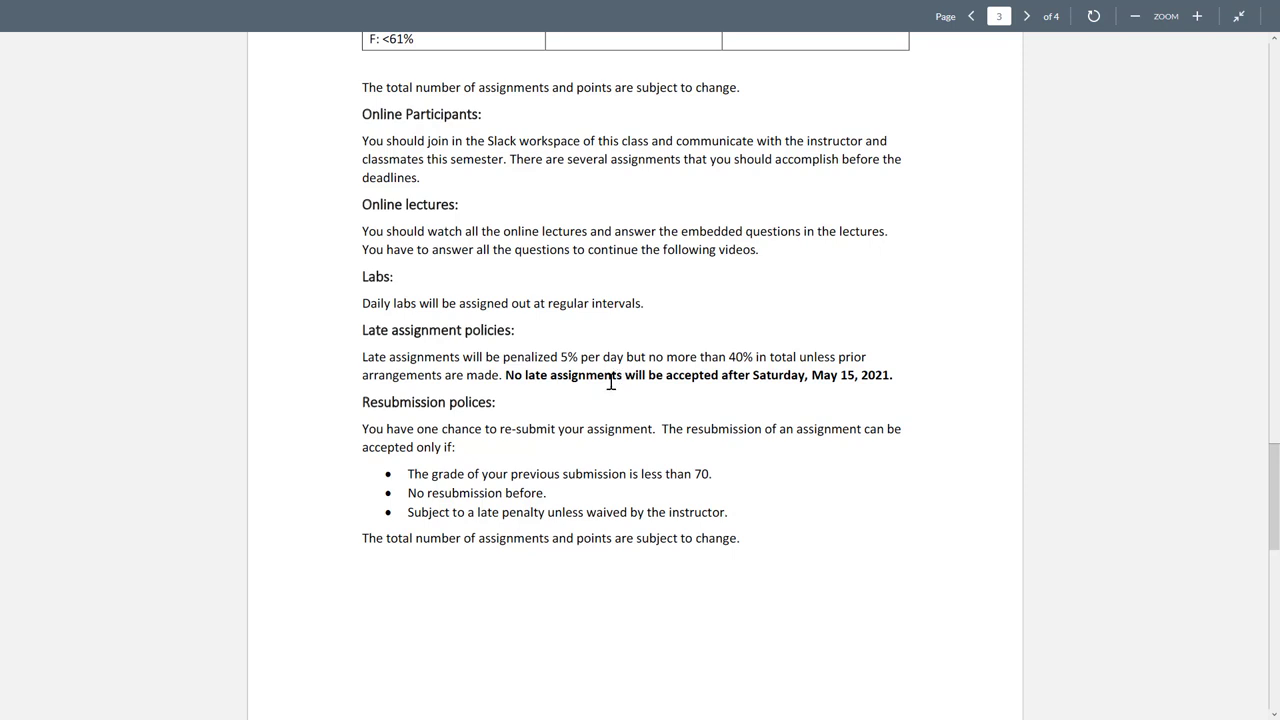
{"action": "mouse_move", "coordinate": [575, 344]}
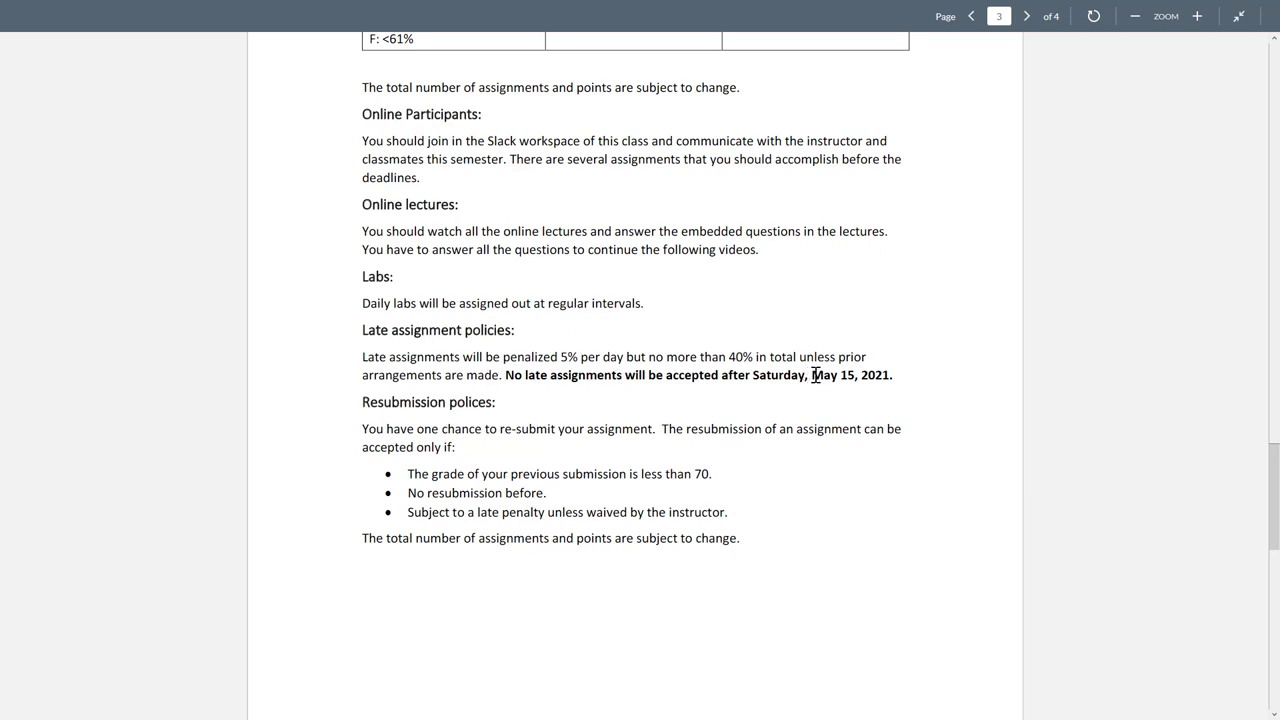
{"action": "mouse_move", "coordinate": [771, 412]}
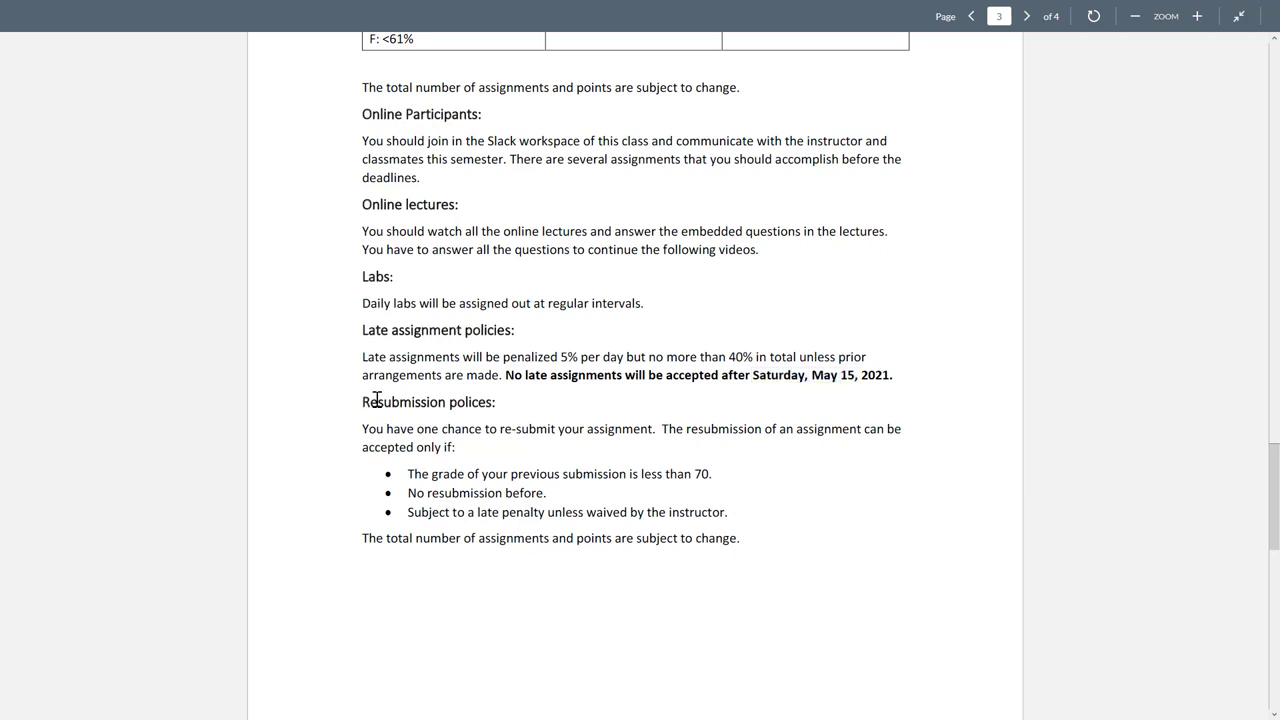
{"action": "mouse_move", "coordinate": [540, 418]}
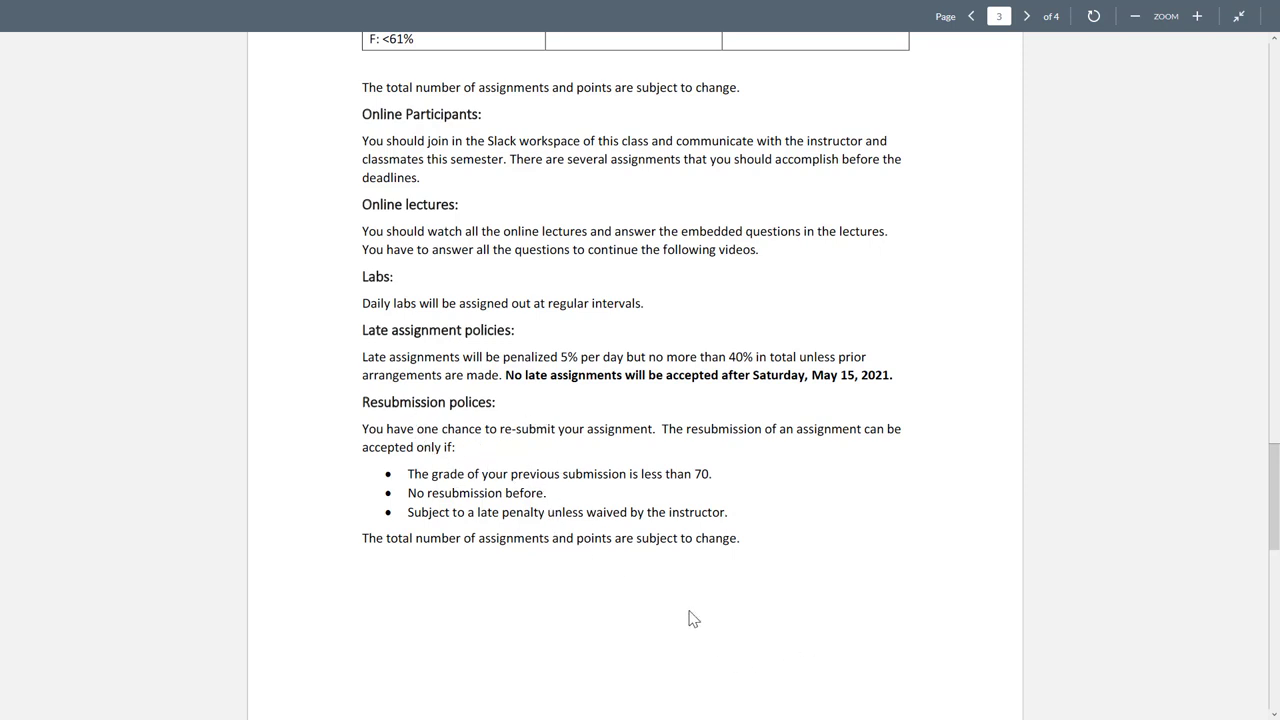
{"action": "mouse_move", "coordinate": [746, 537]}
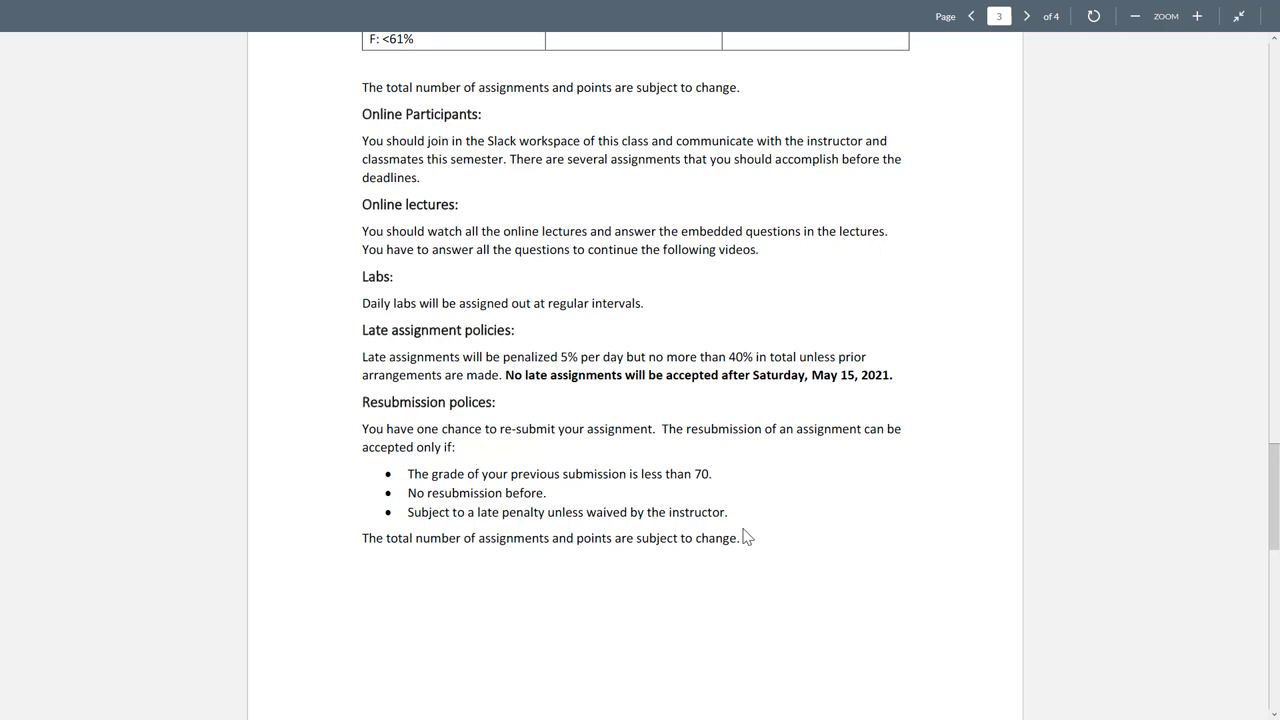
Scroll to page 4's Day 1–5 schedule and highlight the Intro to AWS Services topic
{"action": "scroll", "scroll_direction": "down", "scroll_amount": 3}
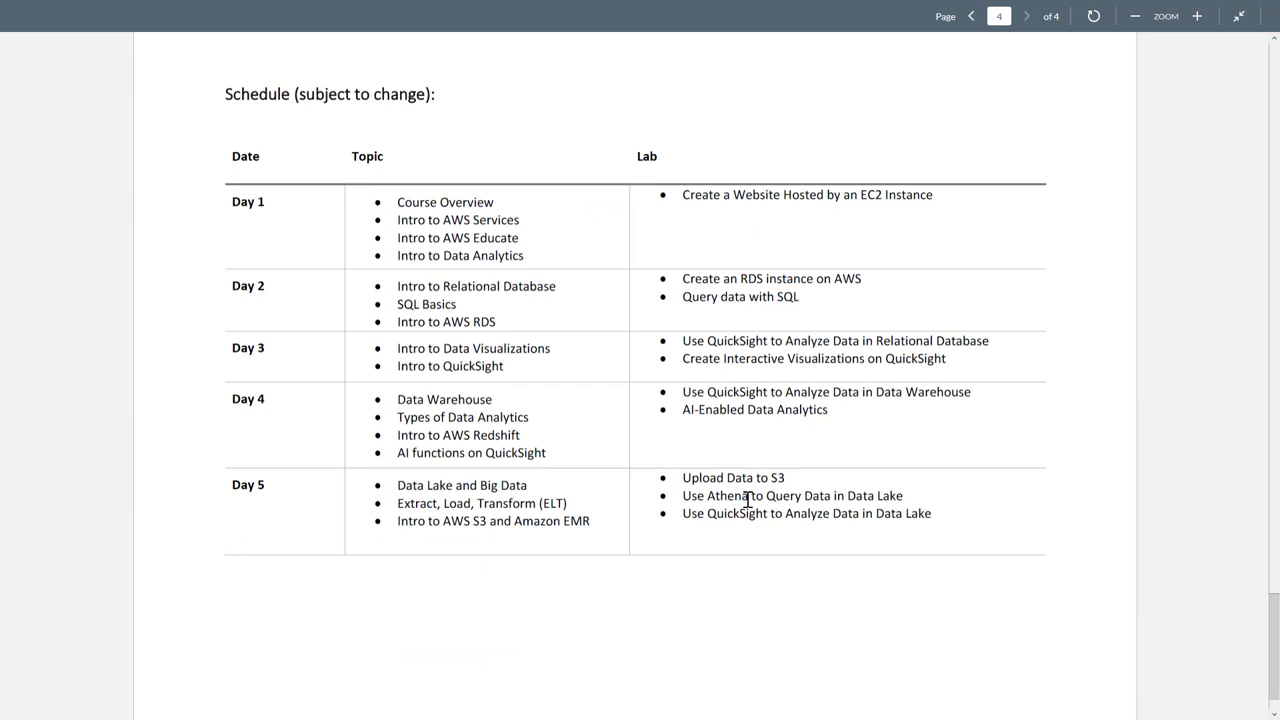
{"action": "mouse_move", "coordinate": [50, 318]}
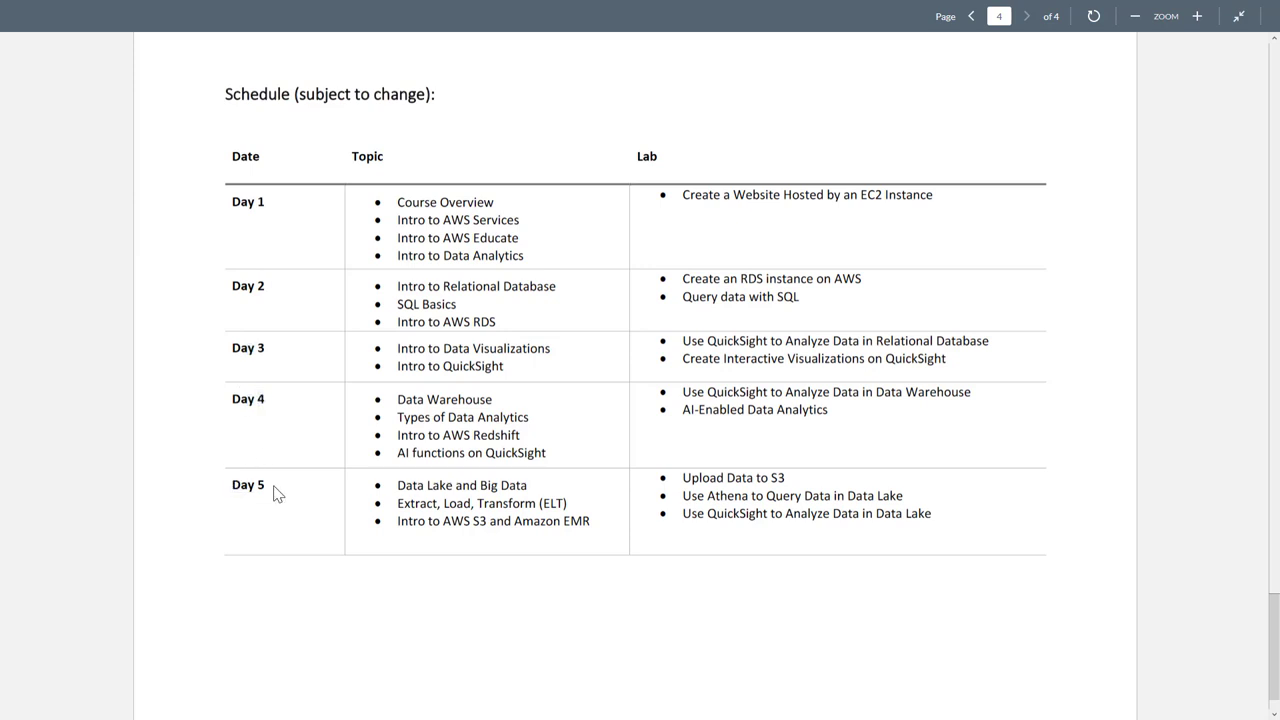
{"action": "mouse_move", "coordinate": [265, 285]}
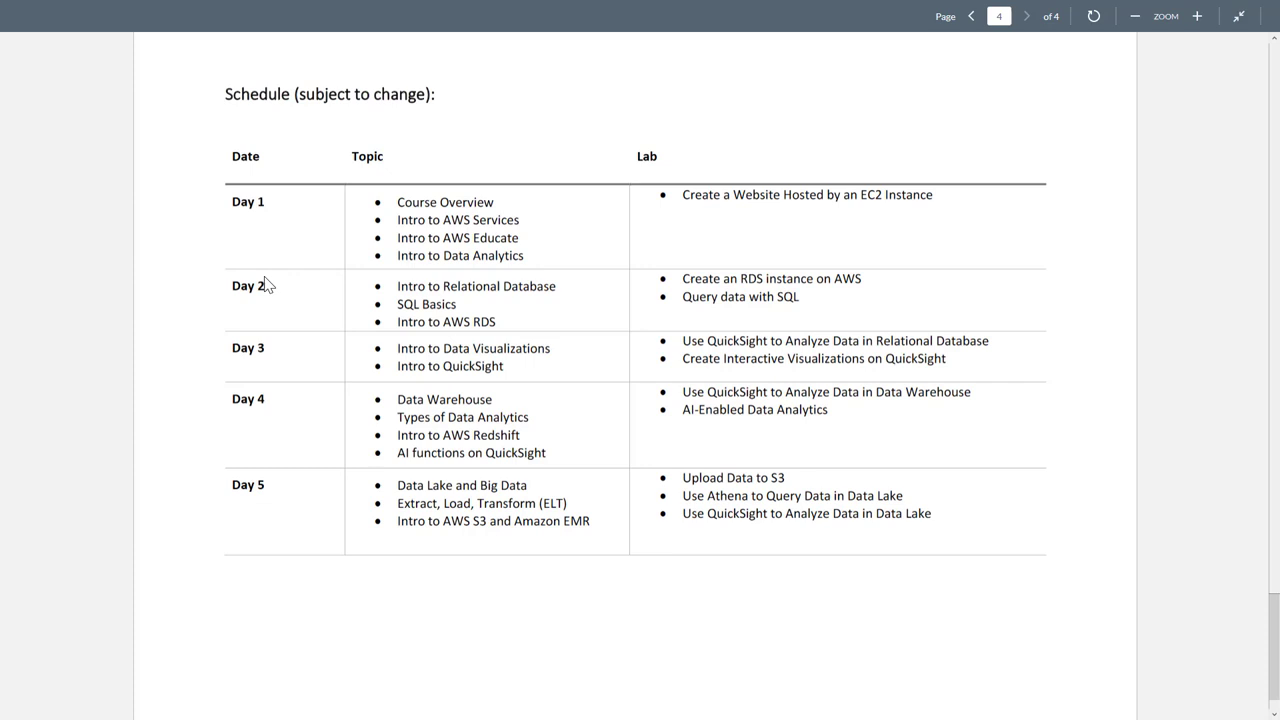
{"action": "mouse_move", "coordinate": [447, 218]}
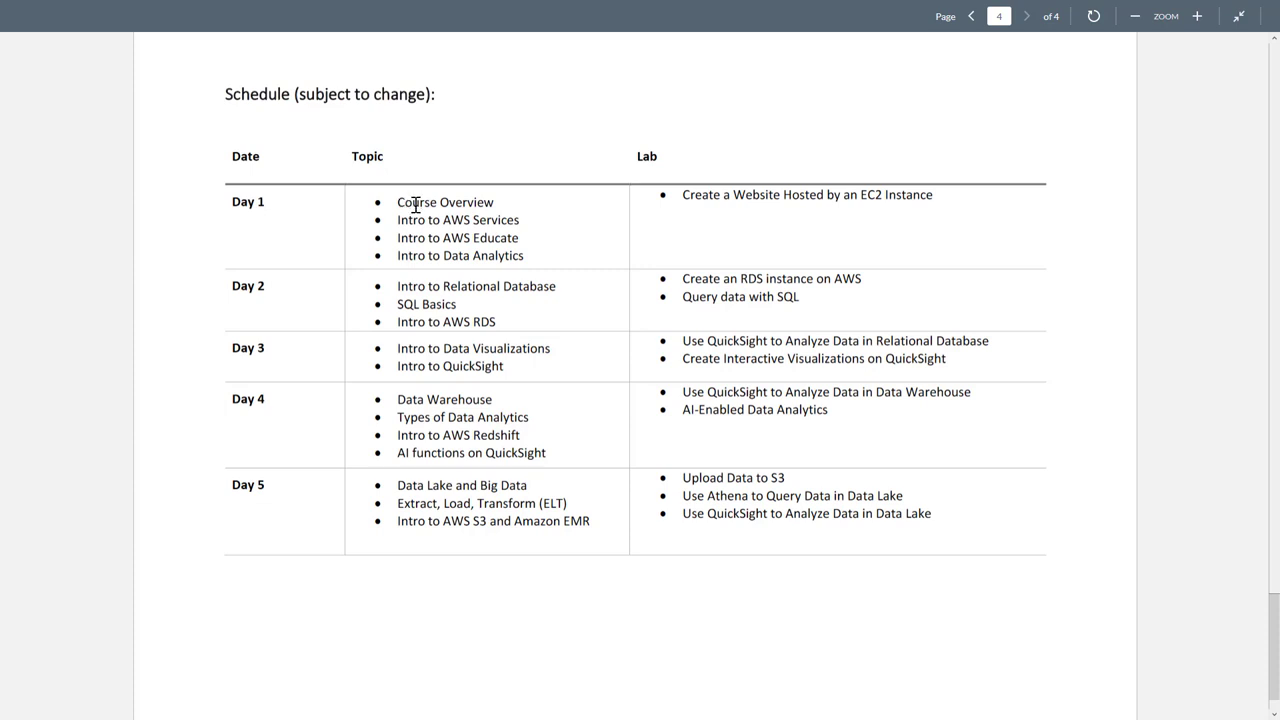
{"action": "mouse_move", "coordinate": [398, 219]}
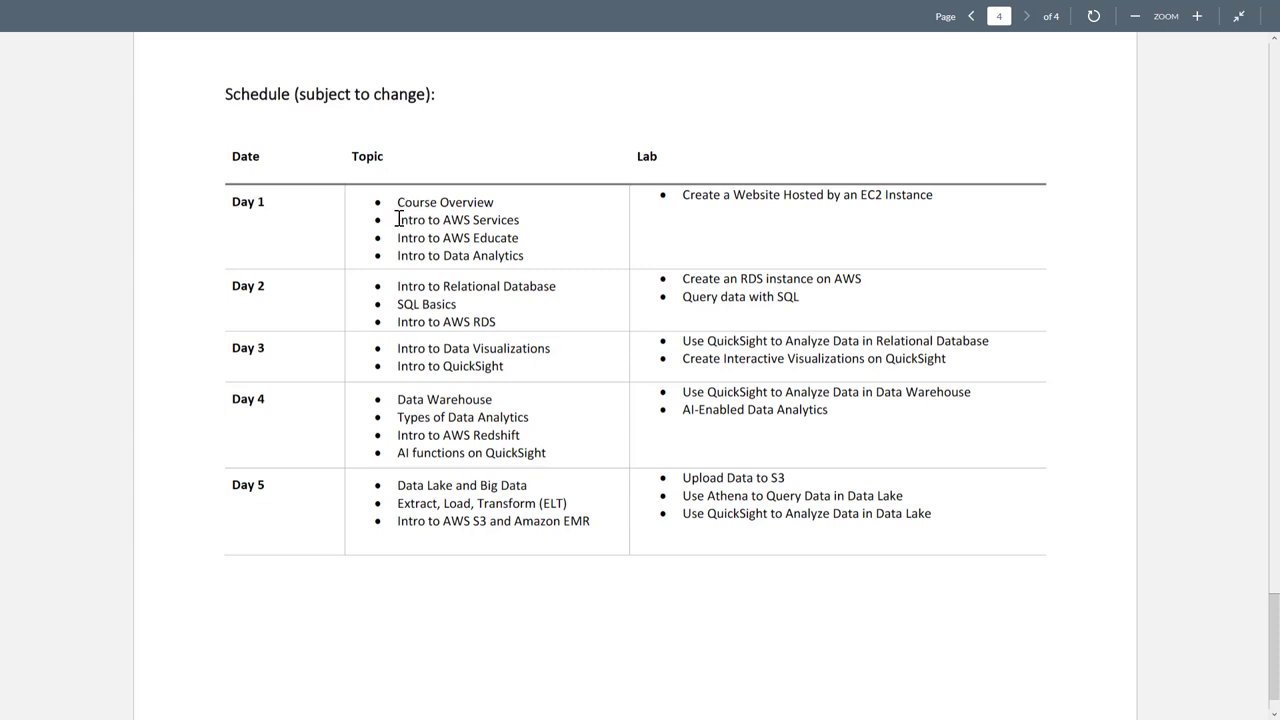
{"action": "double_click", "coordinate": [455, 219]}
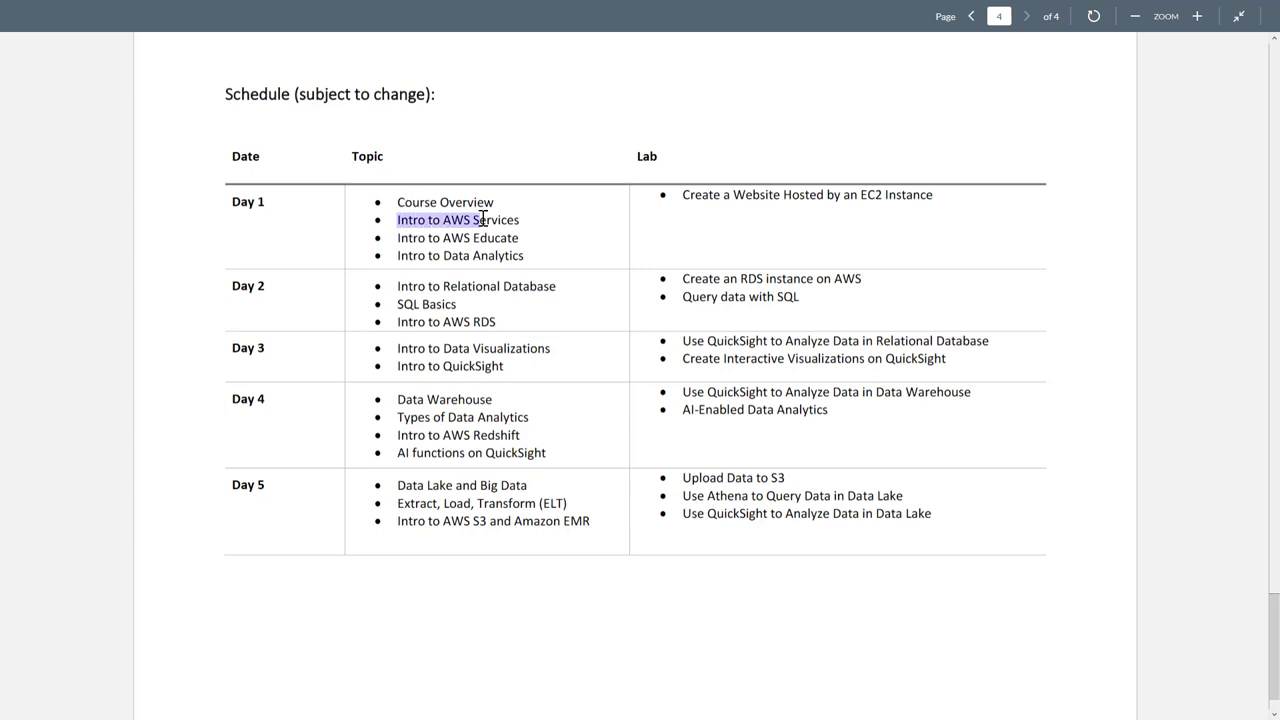
{"action": "mouse_move", "coordinate": [478, 241]}
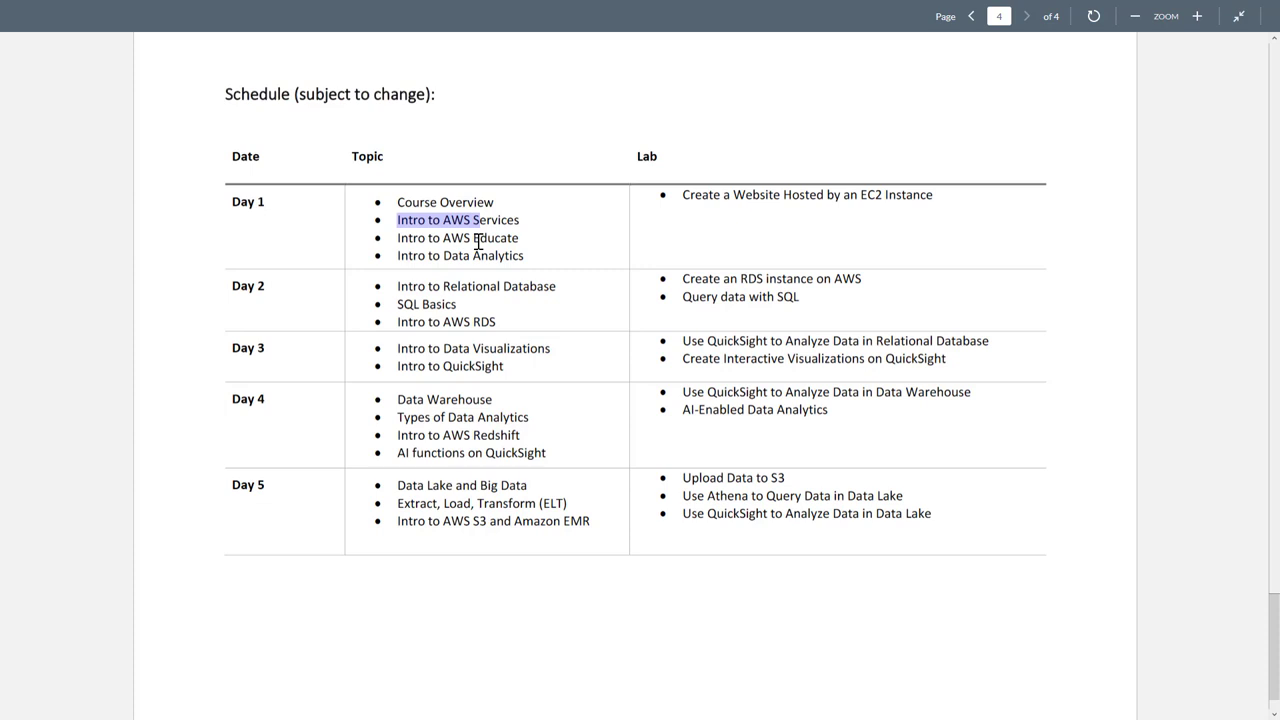
{"action": "mouse_move", "coordinate": [445, 238]}
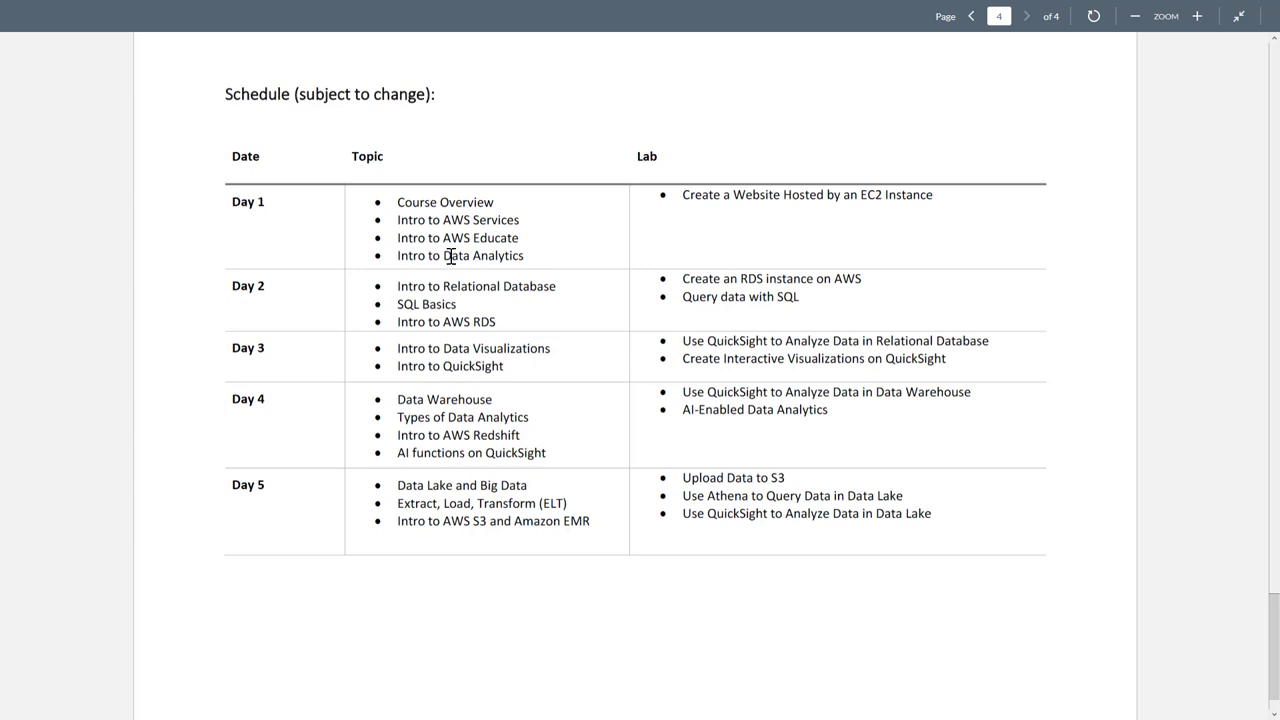
{"action": "double_click", "coordinate": [483, 255]}
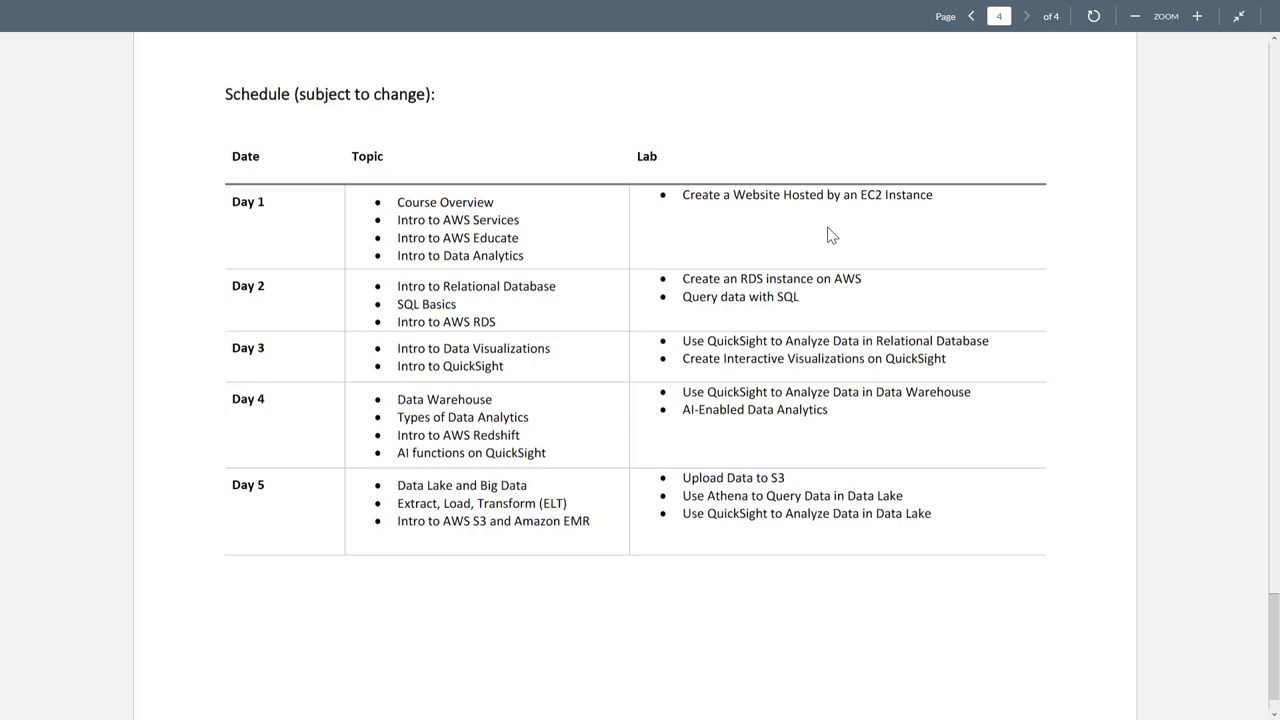
{"action": "mouse_move", "coordinate": [878, 194]}
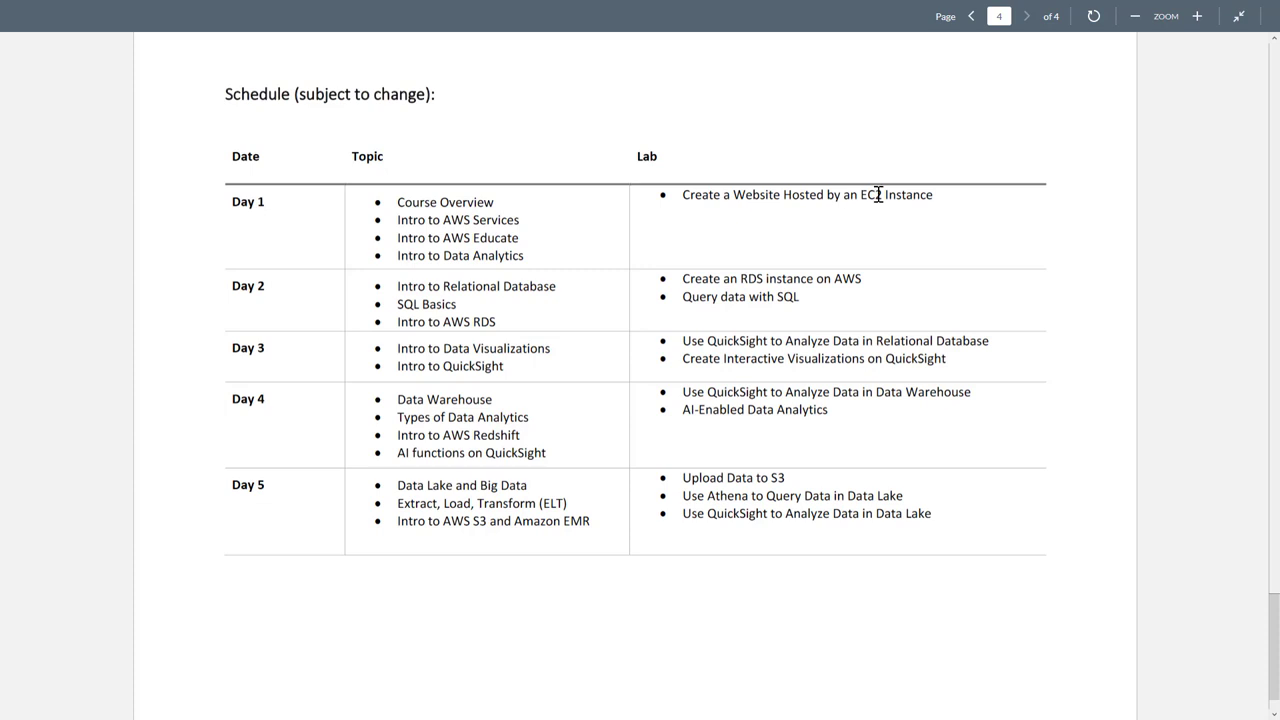
{"action": "mouse_move", "coordinate": [883, 201]}
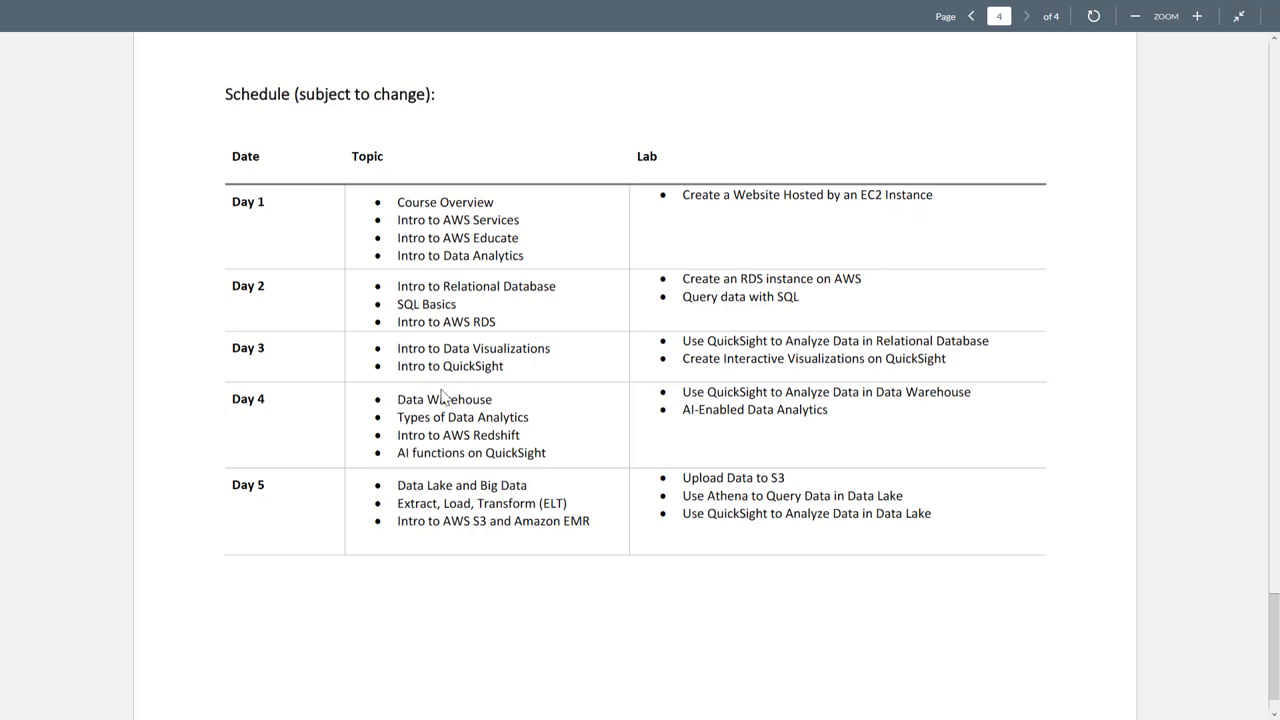
{"action": "mouse_move", "coordinate": [445, 288]}
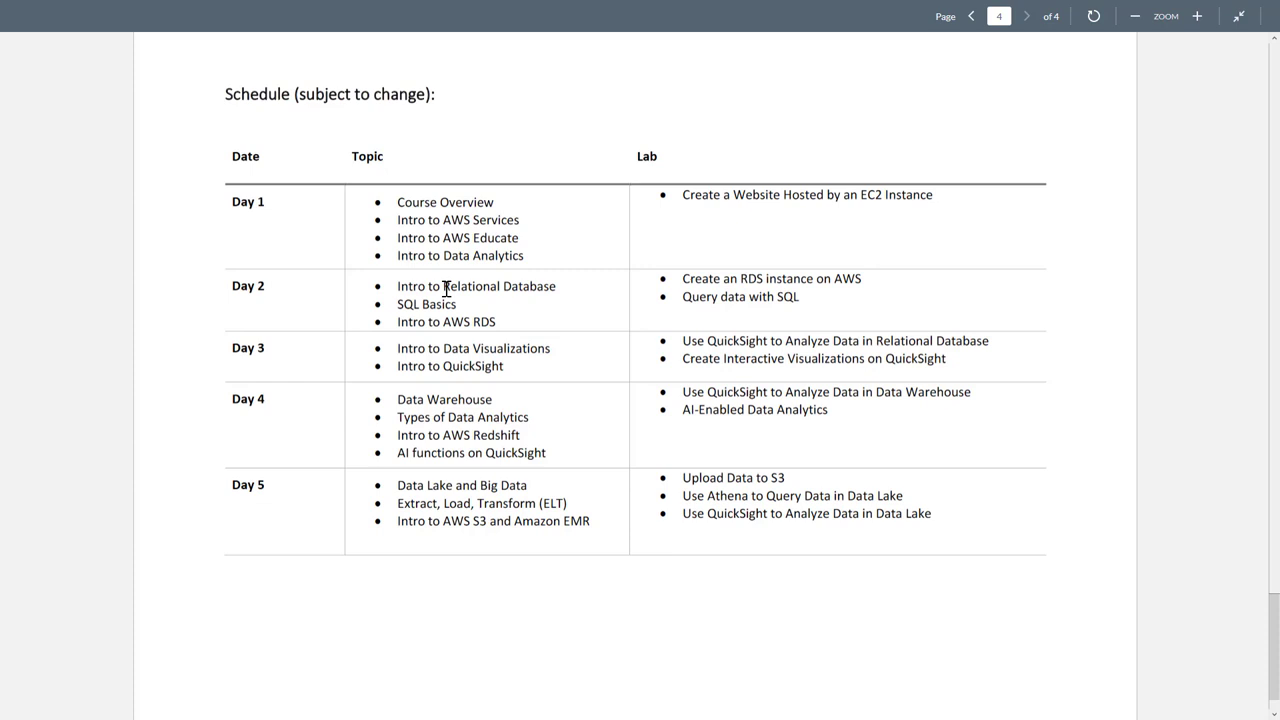
{"action": "mouse_move", "coordinate": [515, 320]}
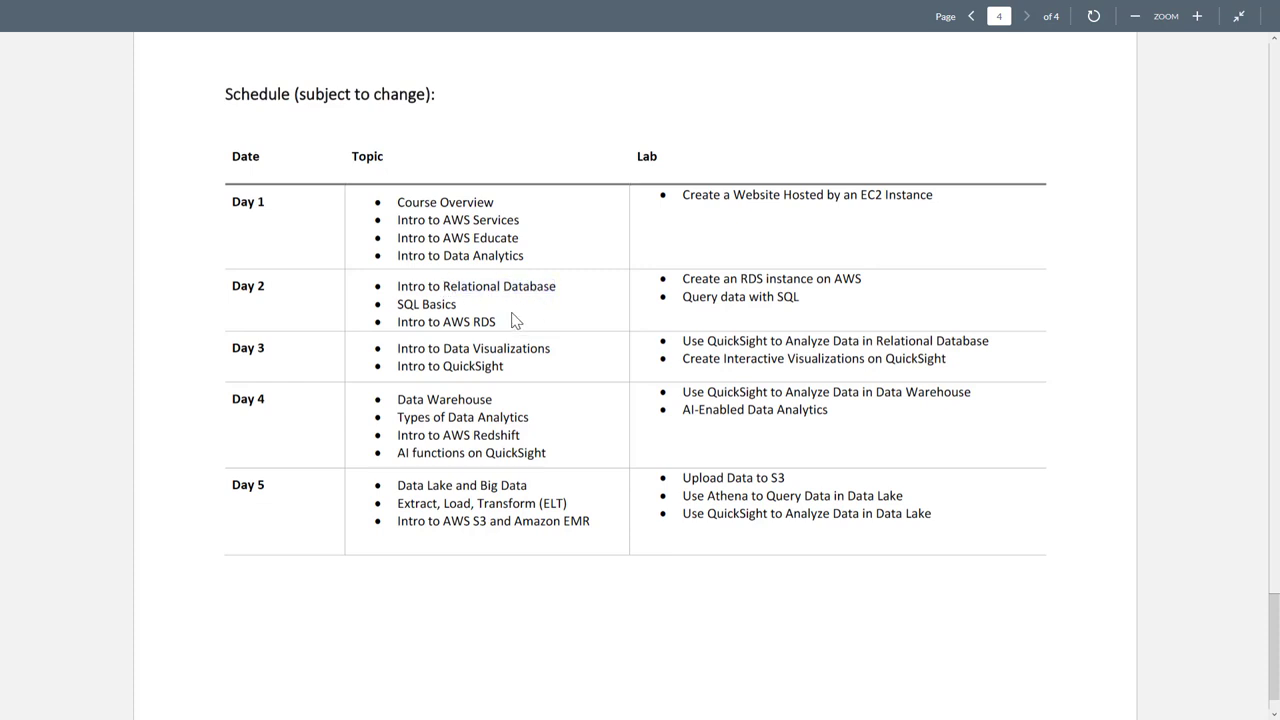
{"action": "mouse_move", "coordinate": [412, 305]}
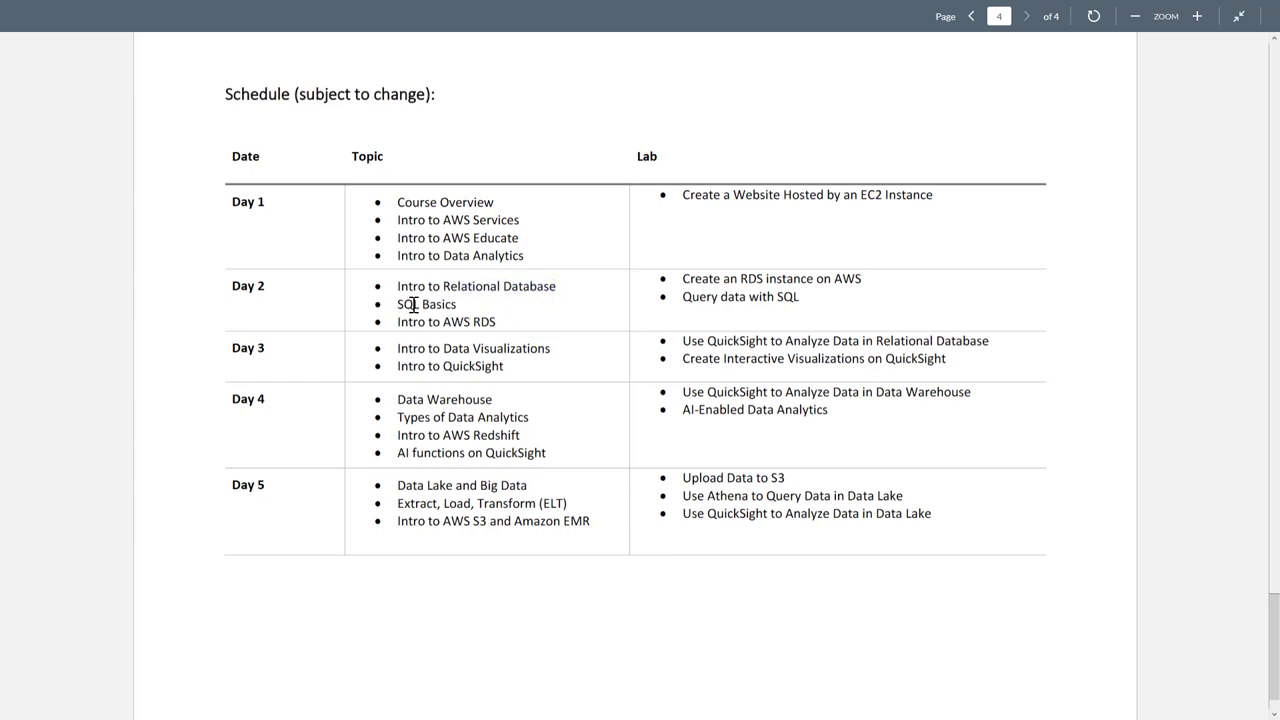
{"action": "mouse_move", "coordinate": [470, 310]}
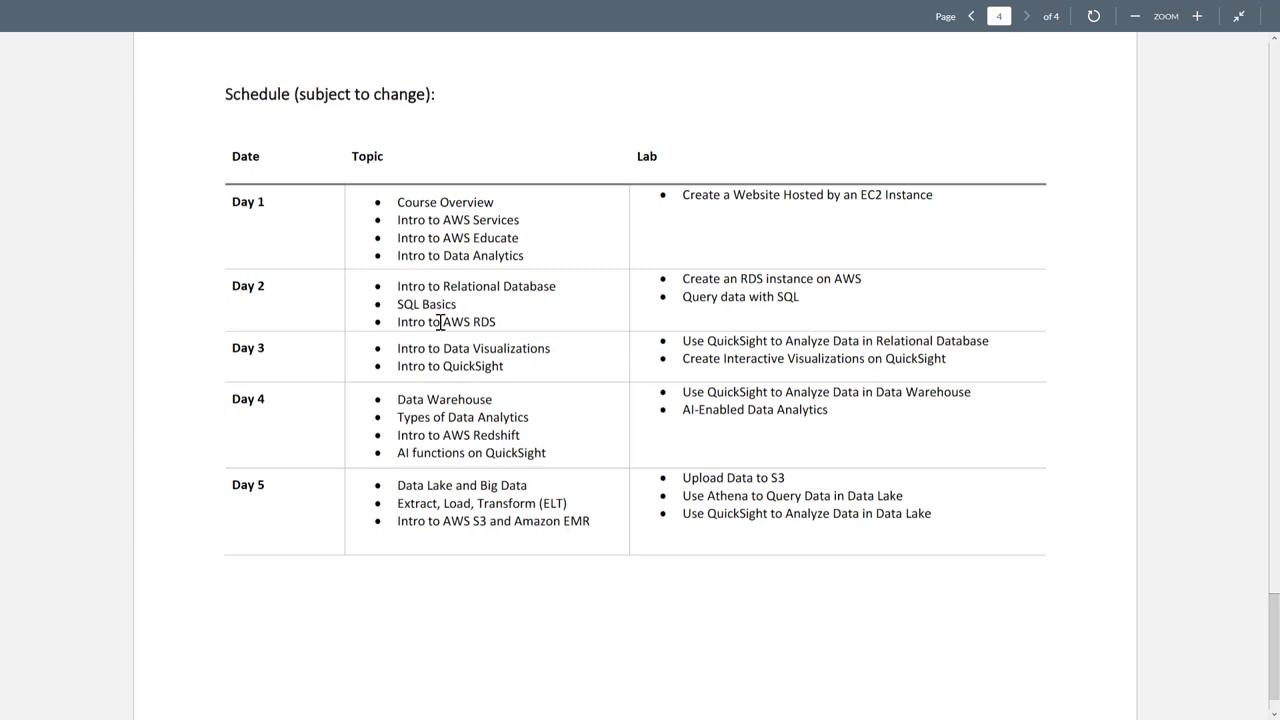
{"action": "mouse_move", "coordinate": [500, 328]}
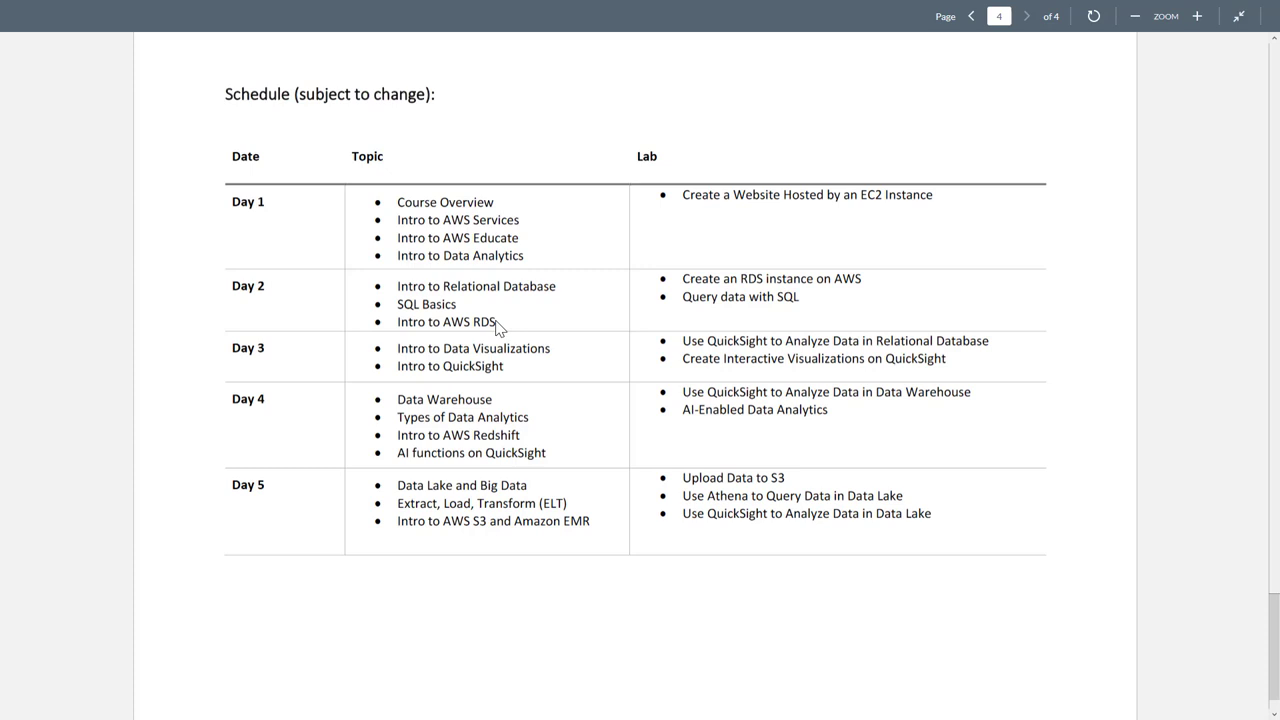
{"action": "mouse_move", "coordinate": [495, 315]}
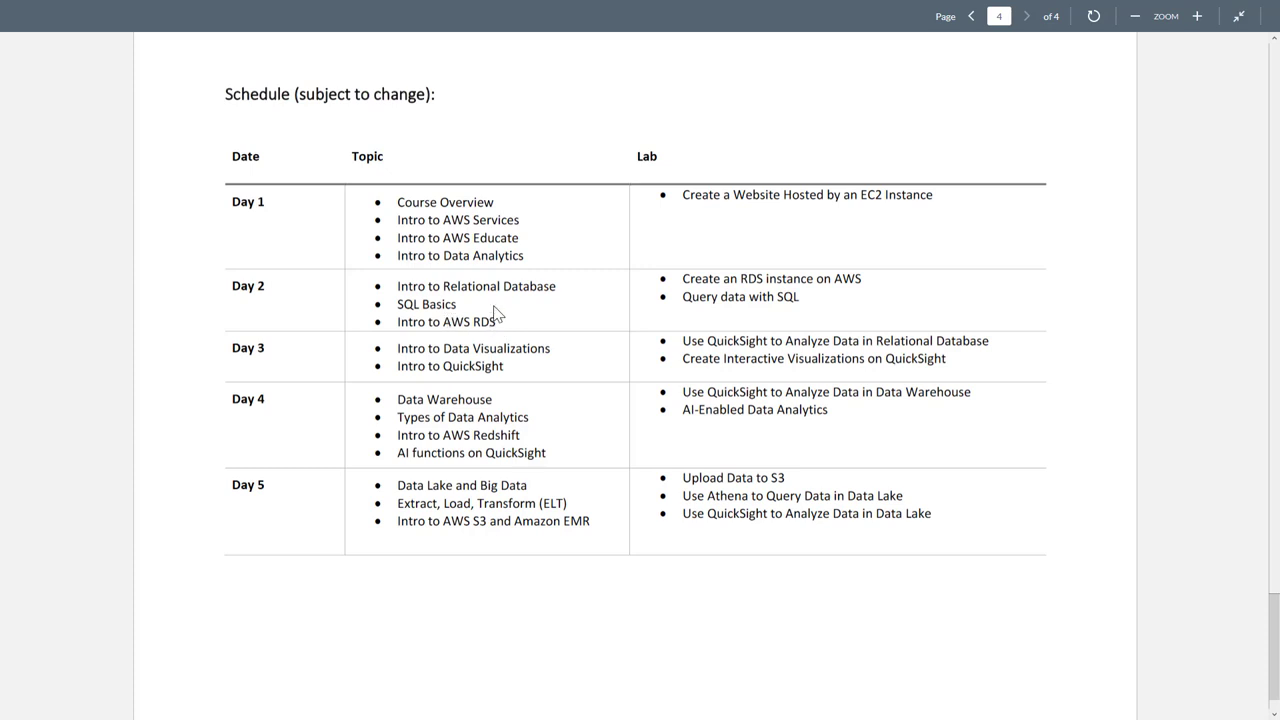
{"action": "mouse_move", "coordinate": [720, 278]}
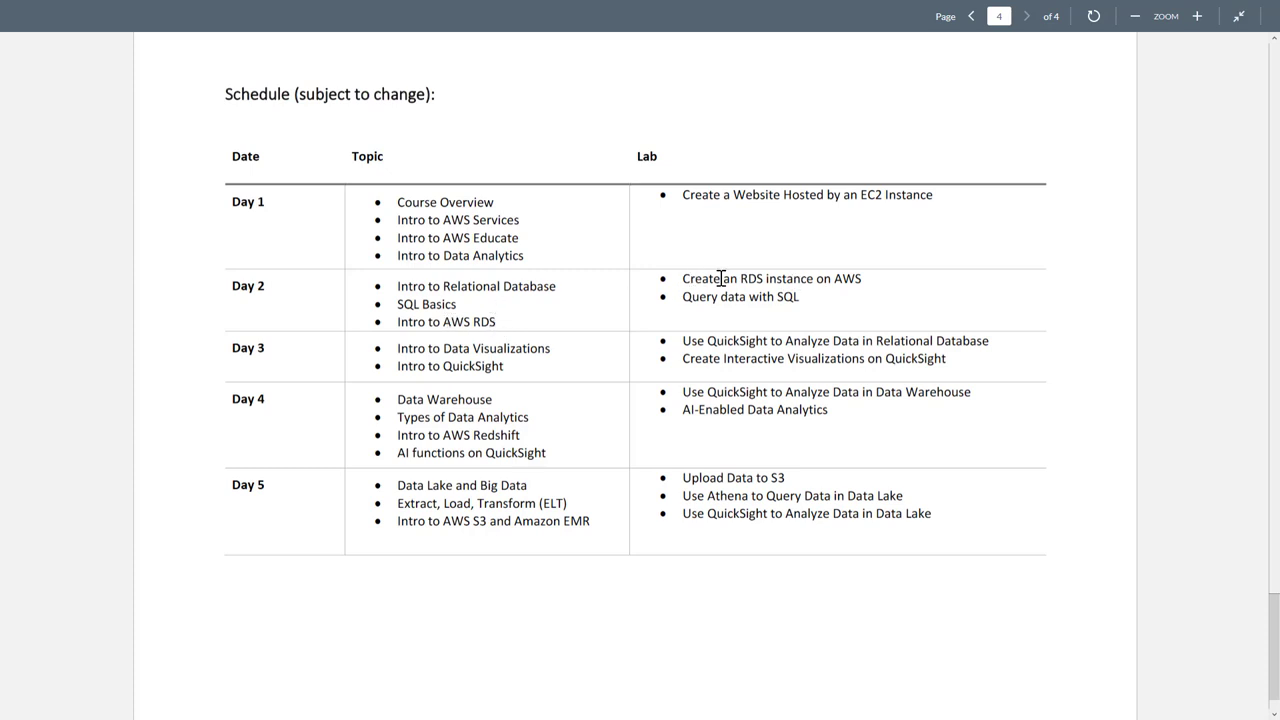
{"action": "mouse_move", "coordinate": [865, 282]}
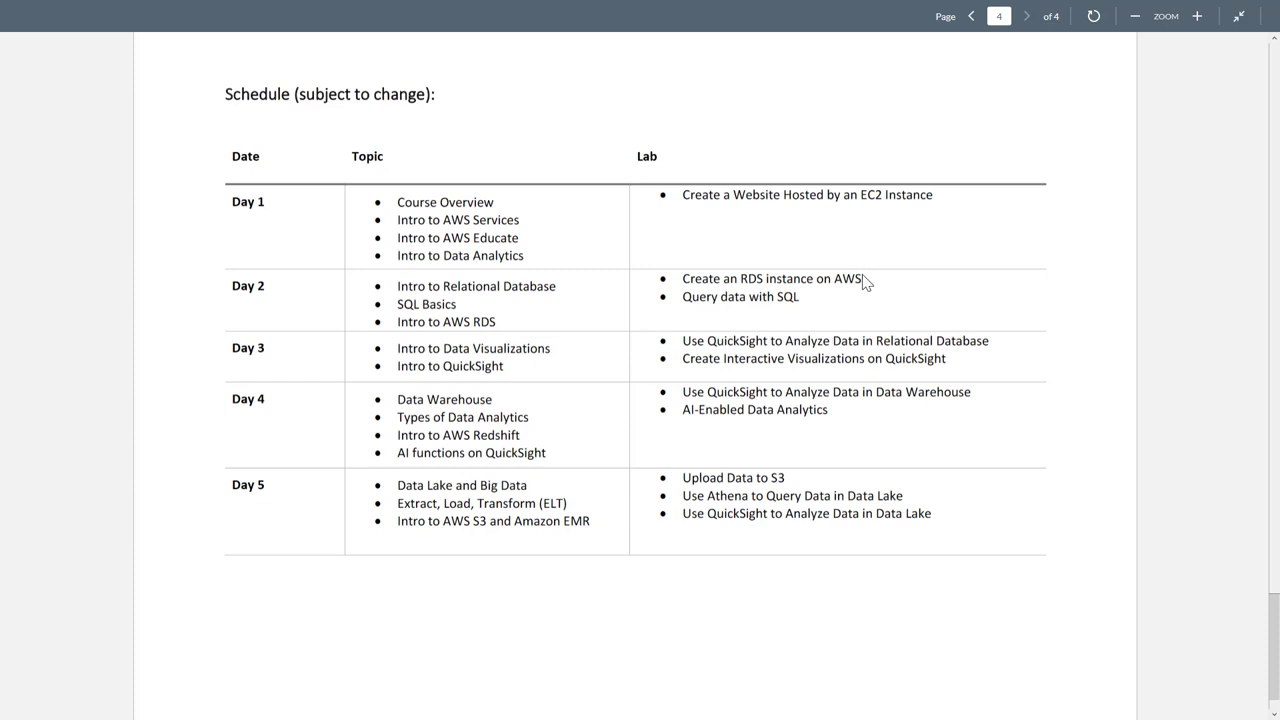
{"action": "mouse_move", "coordinate": [753, 292]}
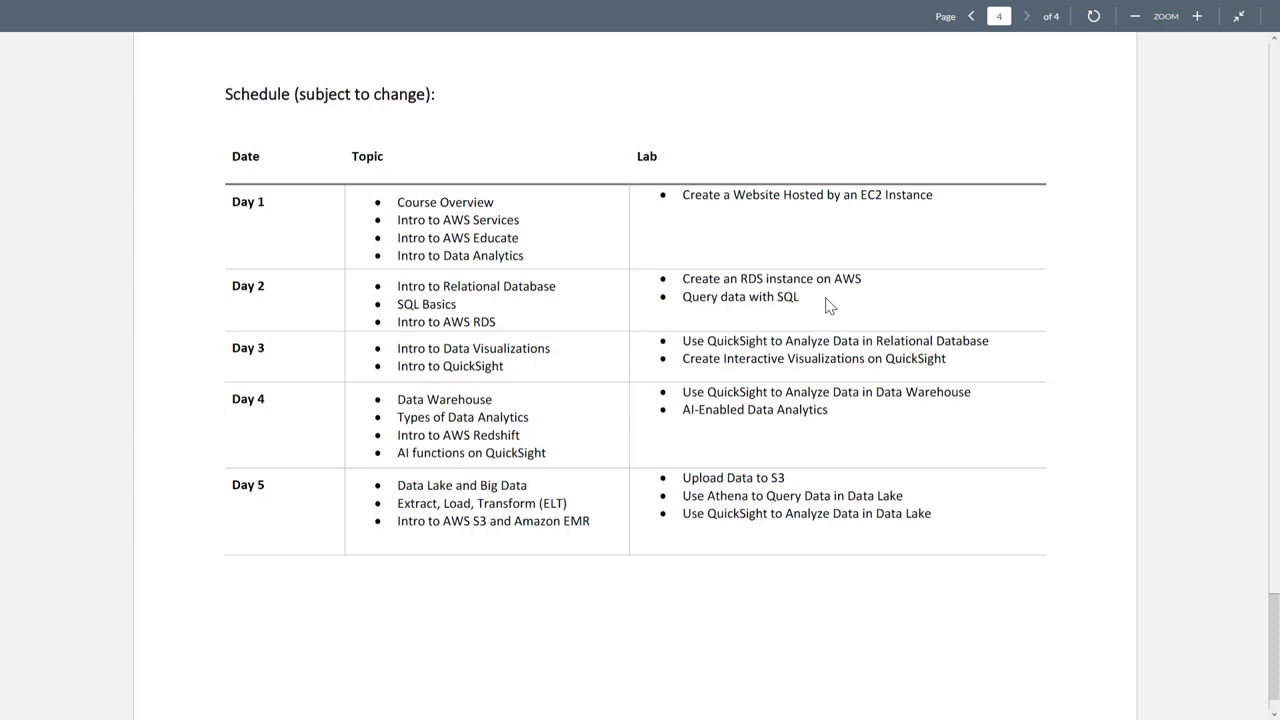
{"action": "mouse_move", "coordinate": [226, 292]}
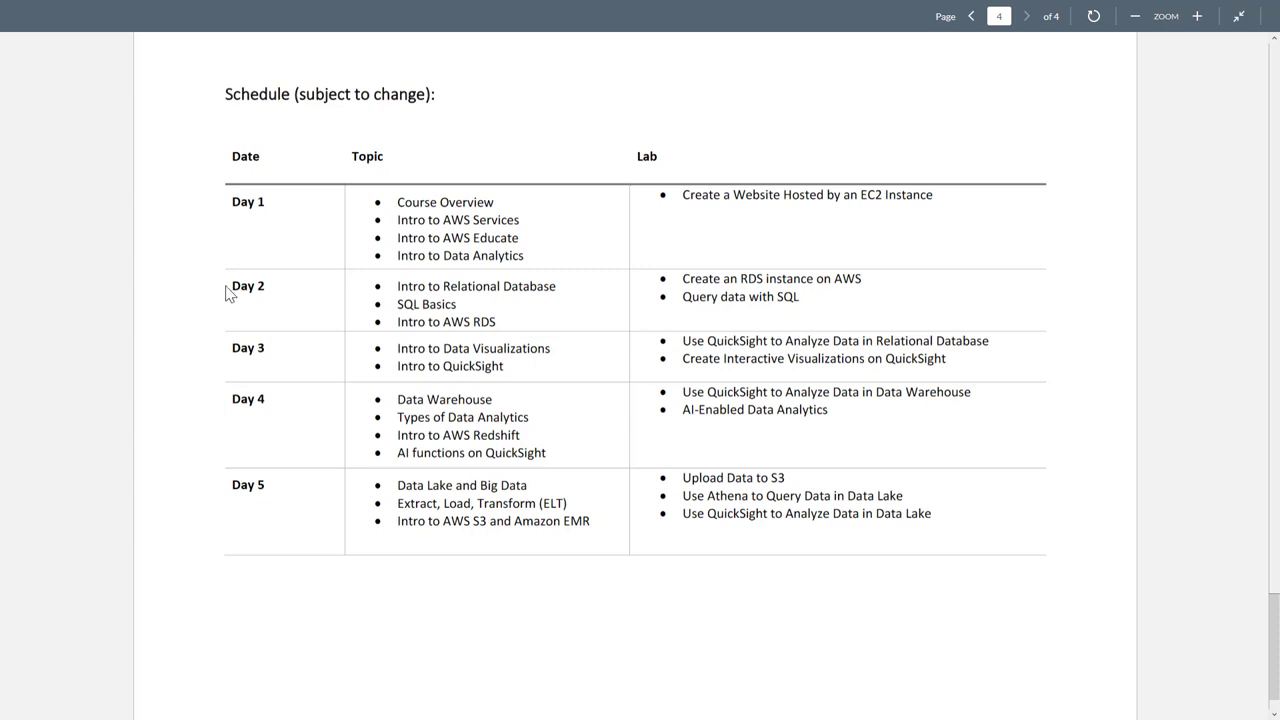
{"action": "mouse_move", "coordinate": [808, 307]}
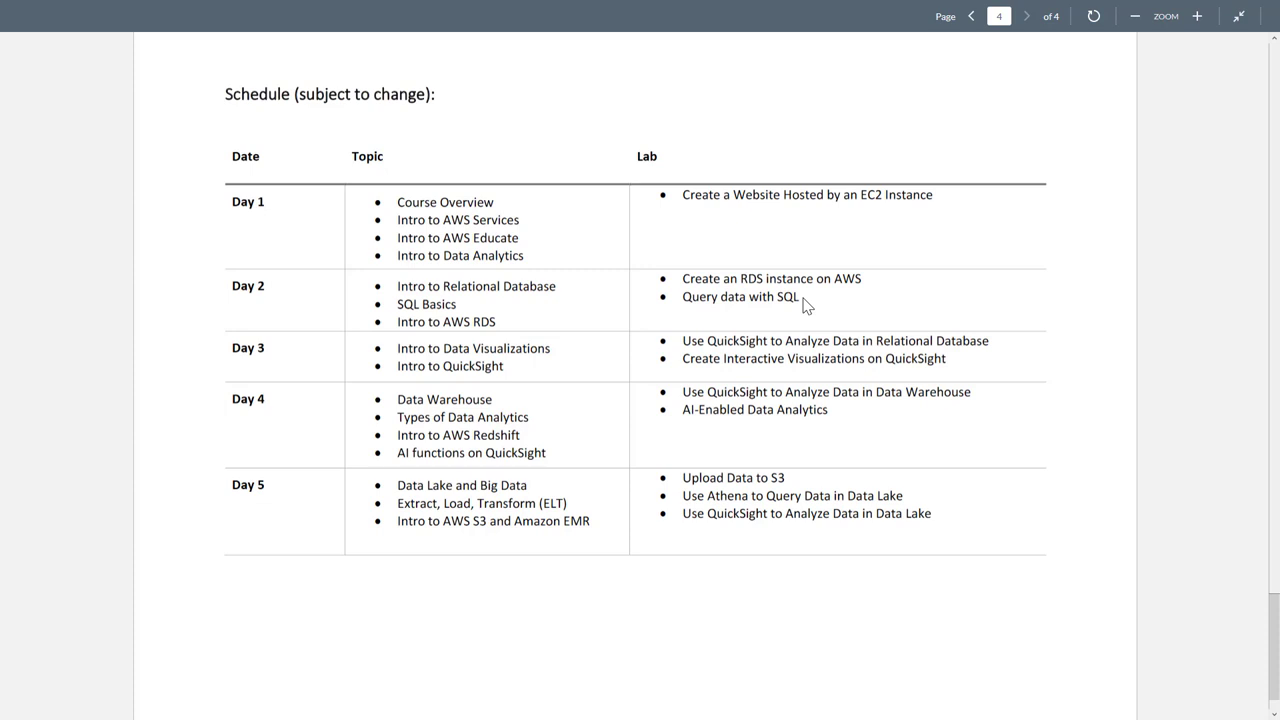
{"action": "mouse_move", "coordinate": [785, 298]}
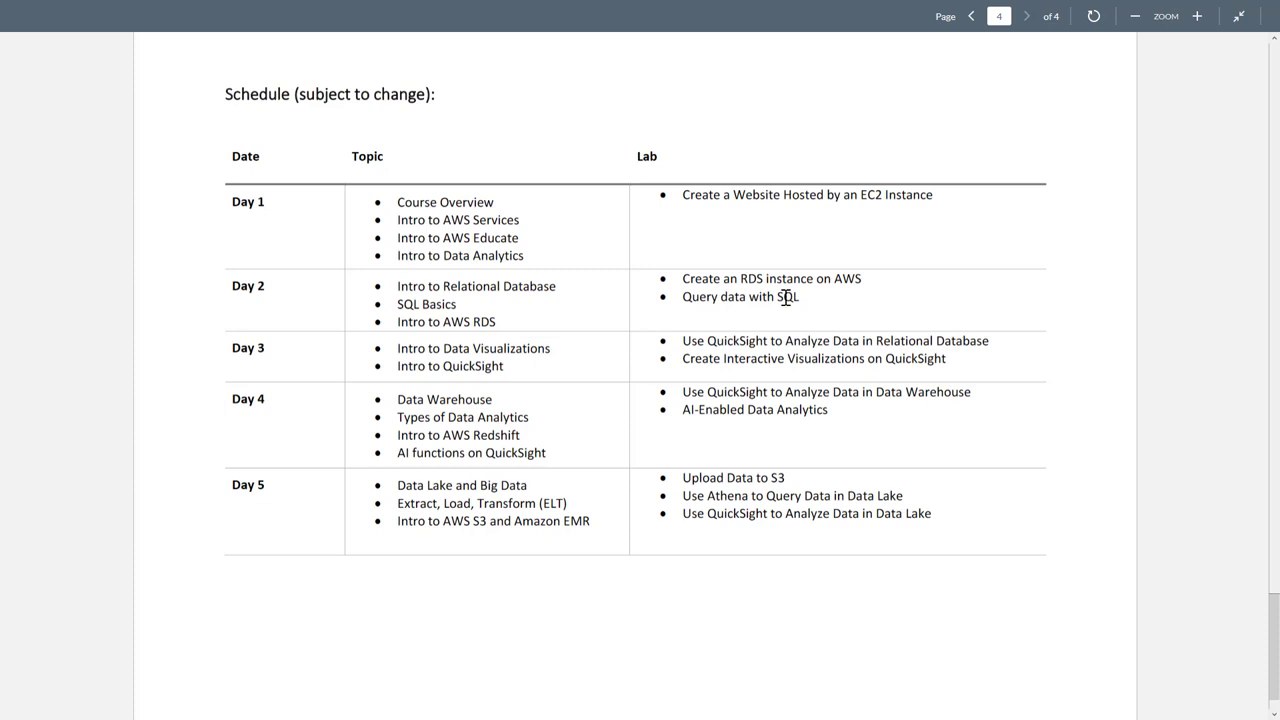
{"action": "mouse_move", "coordinate": [803, 308]}
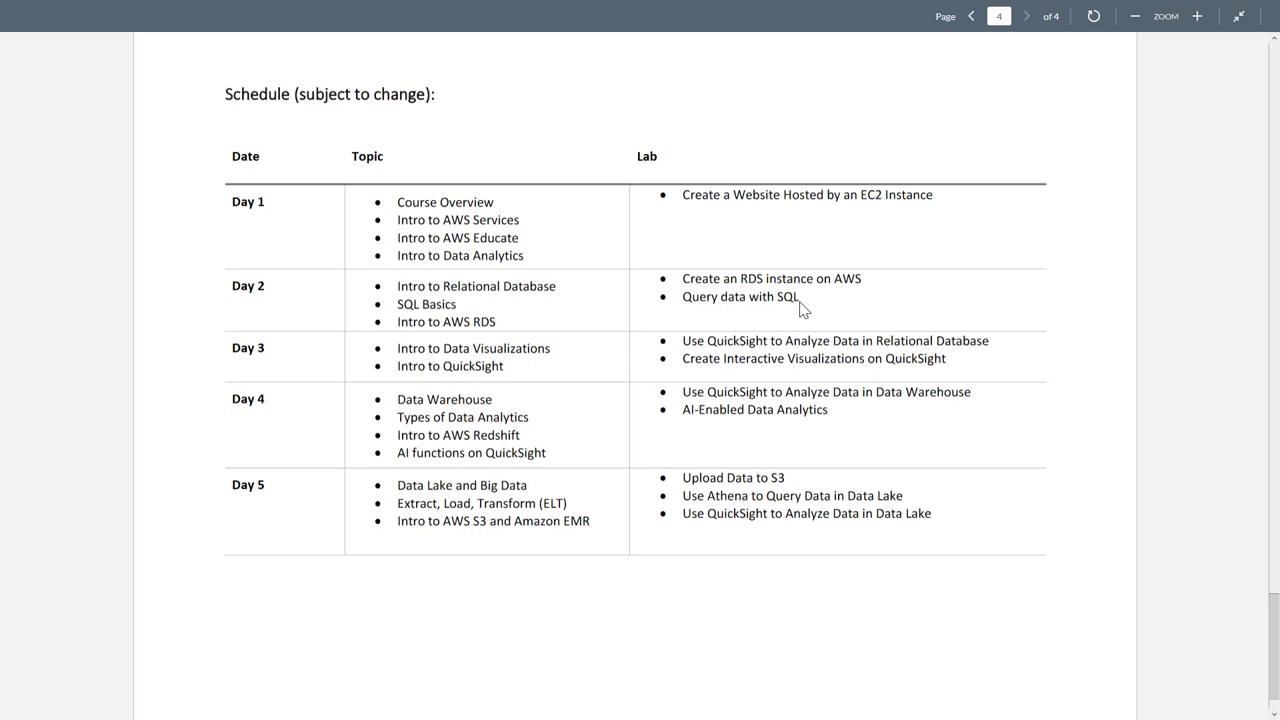
{"action": "mouse_move", "coordinate": [311, 382]}
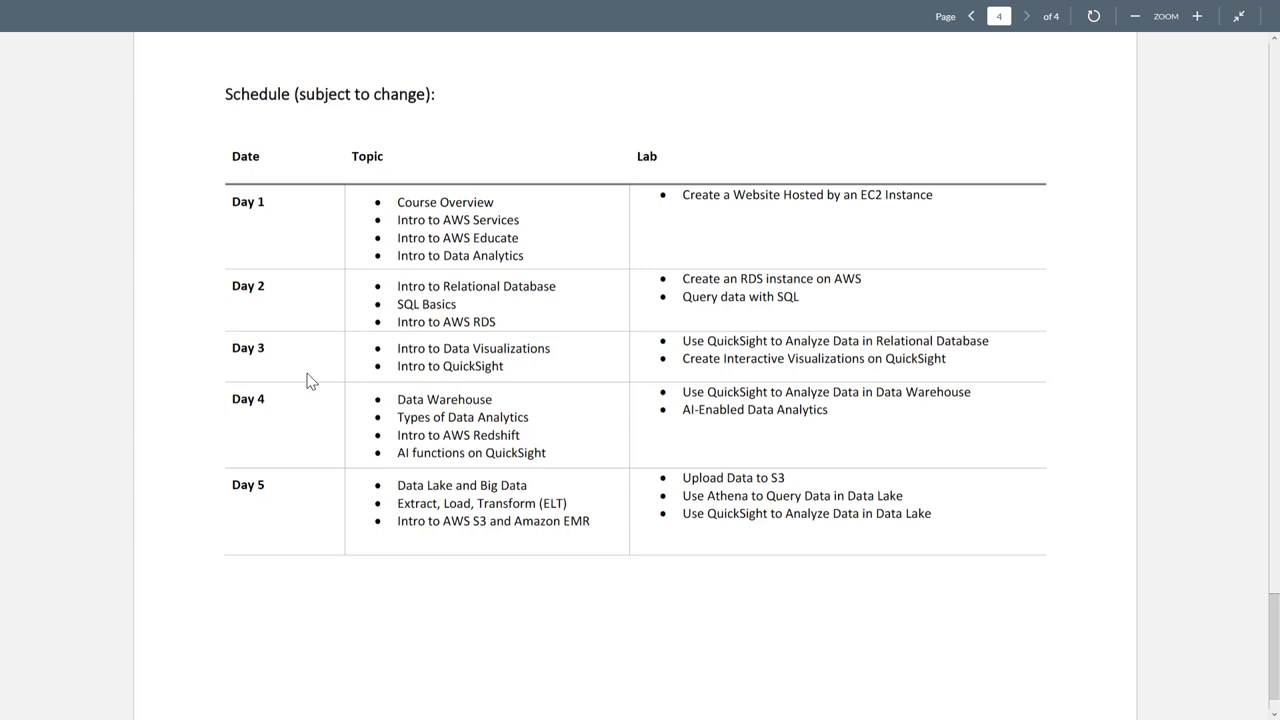
{"action": "mouse_move", "coordinate": [238, 350]}
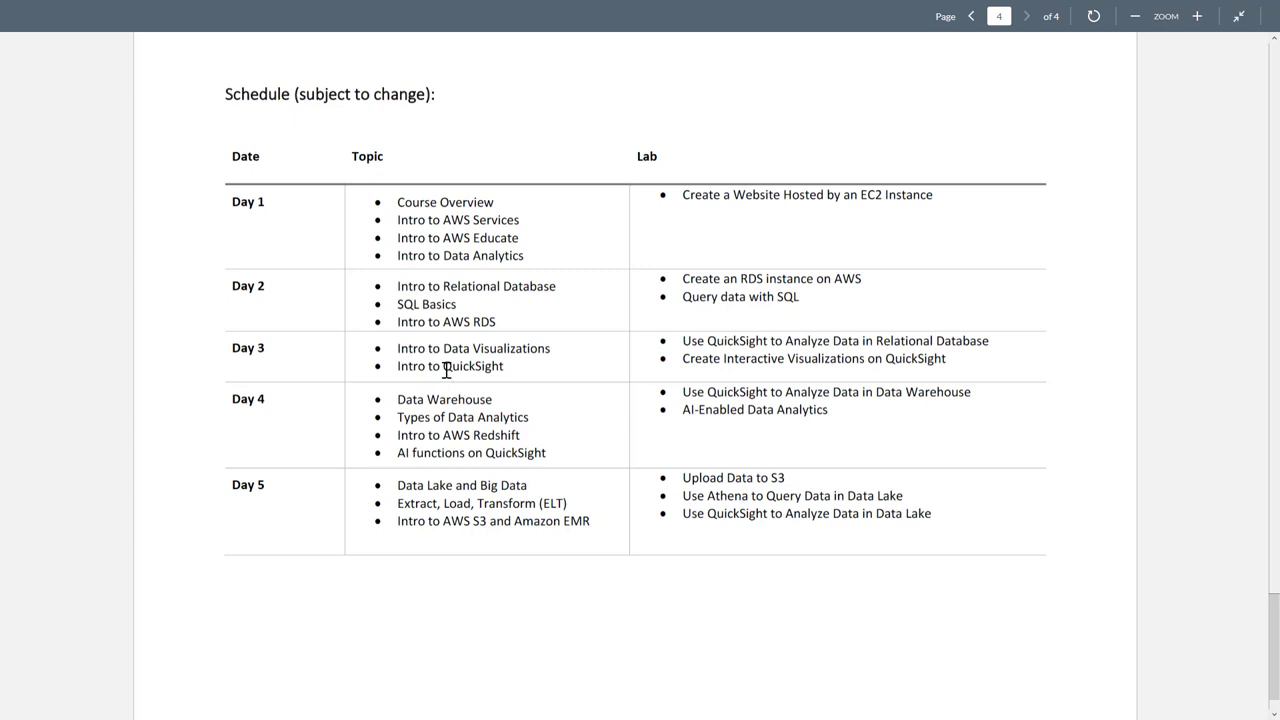
{"action": "double_click", "coordinate": [471, 365]}
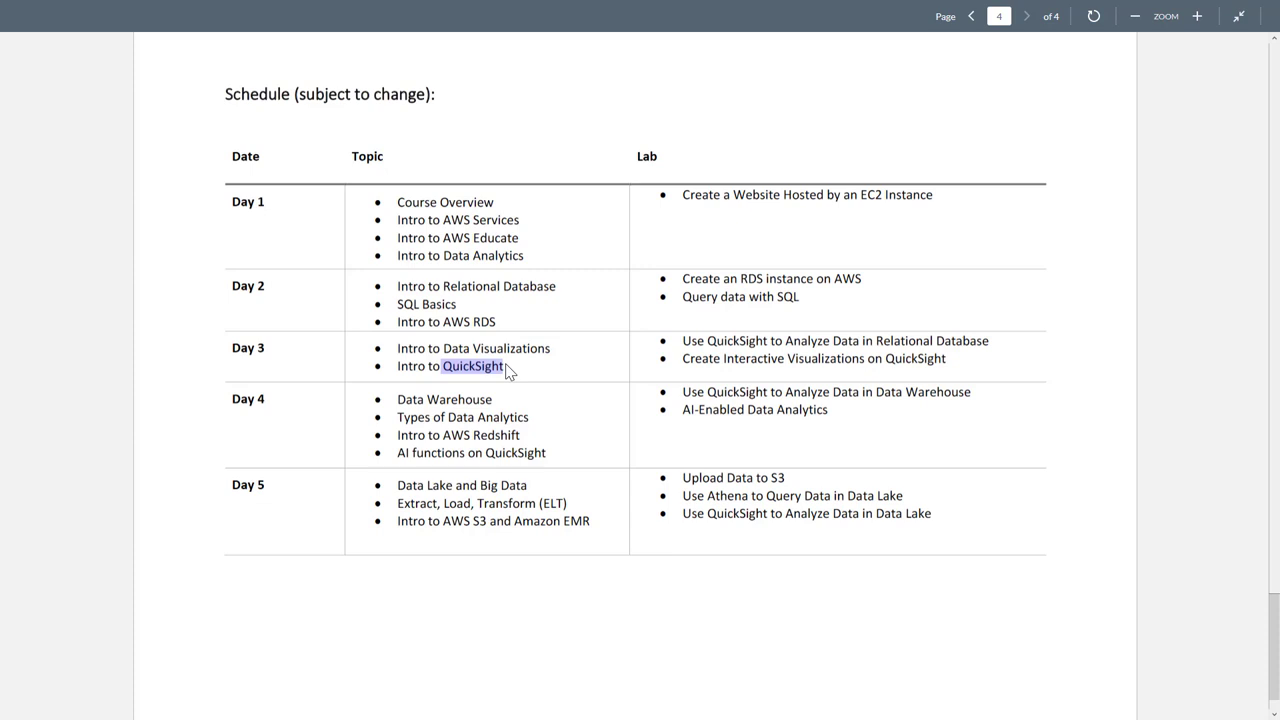
{"action": "mouse_move", "coordinate": [765, 345]}
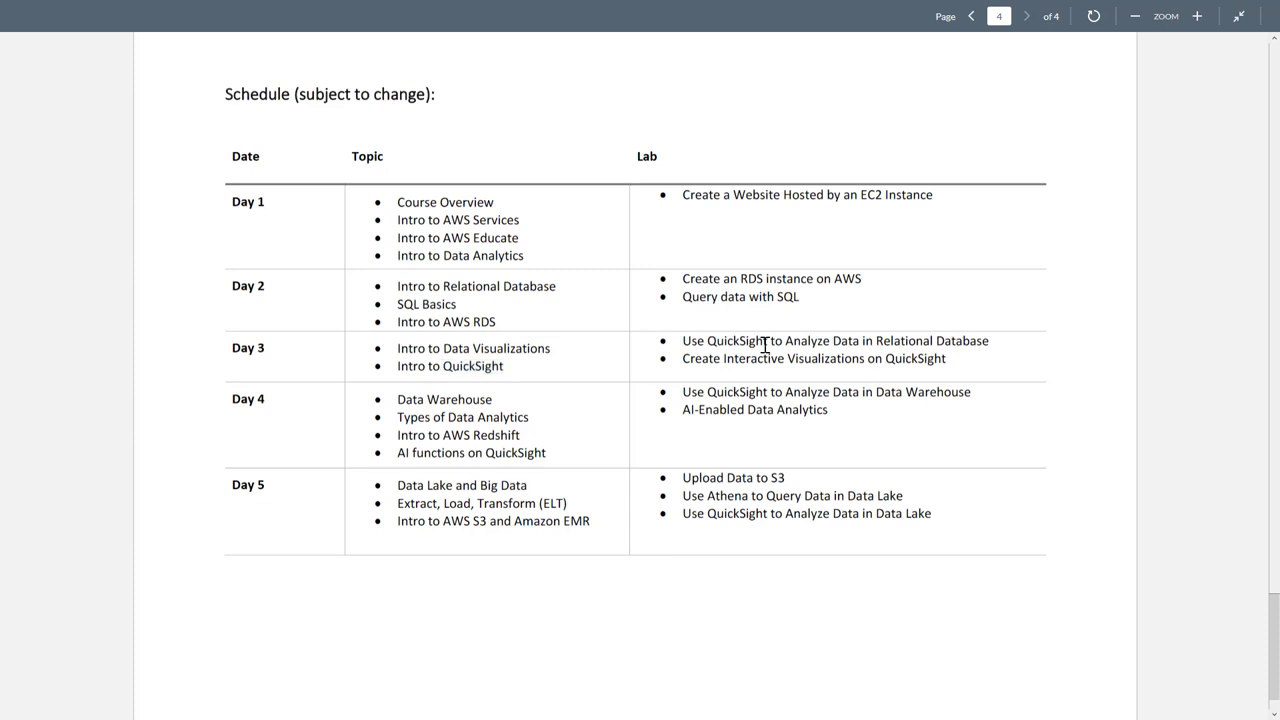
{"action": "mouse_move", "coordinate": [826, 345]}
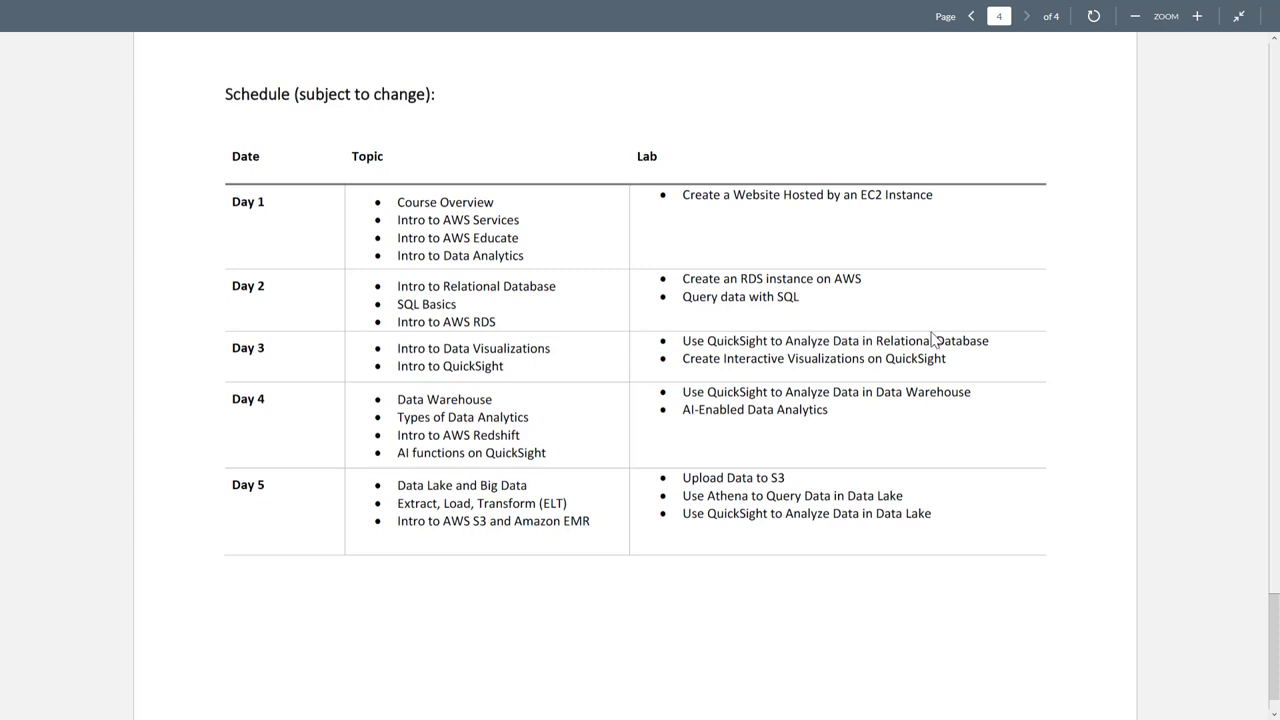
{"action": "mouse_move", "coordinate": [747, 361]}
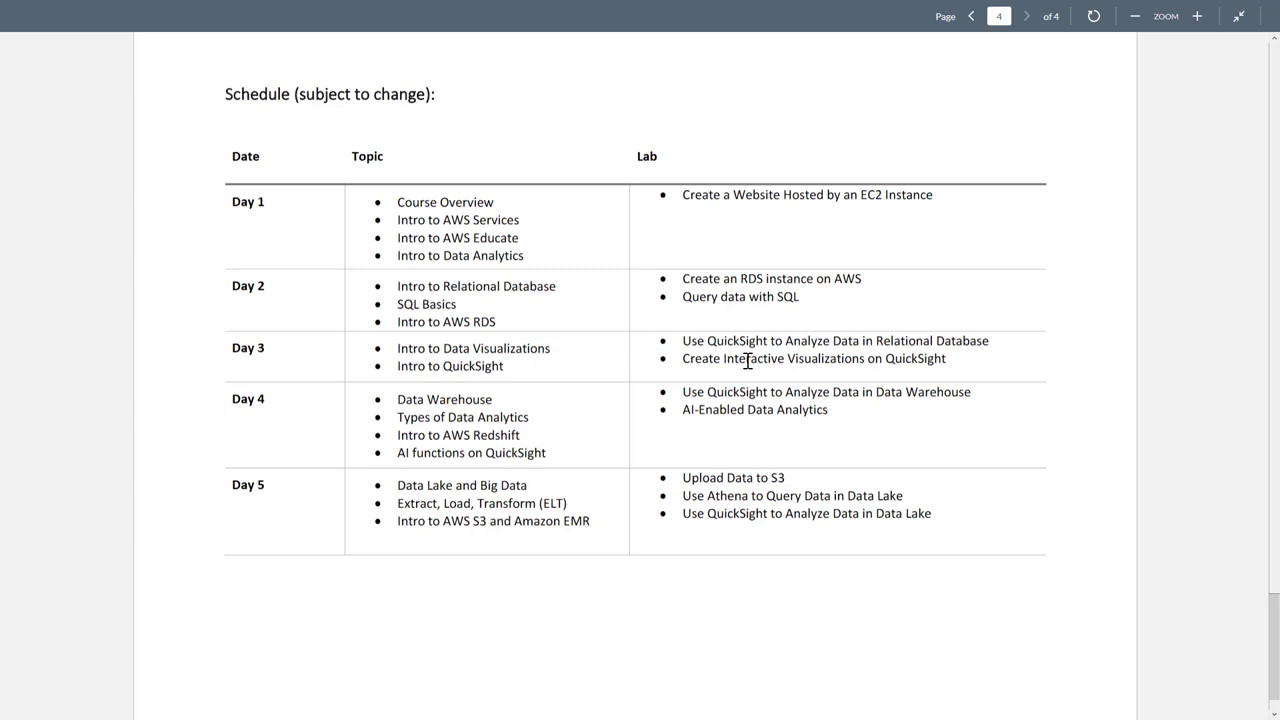
{"action": "double_click", "coordinate": [748, 358]}
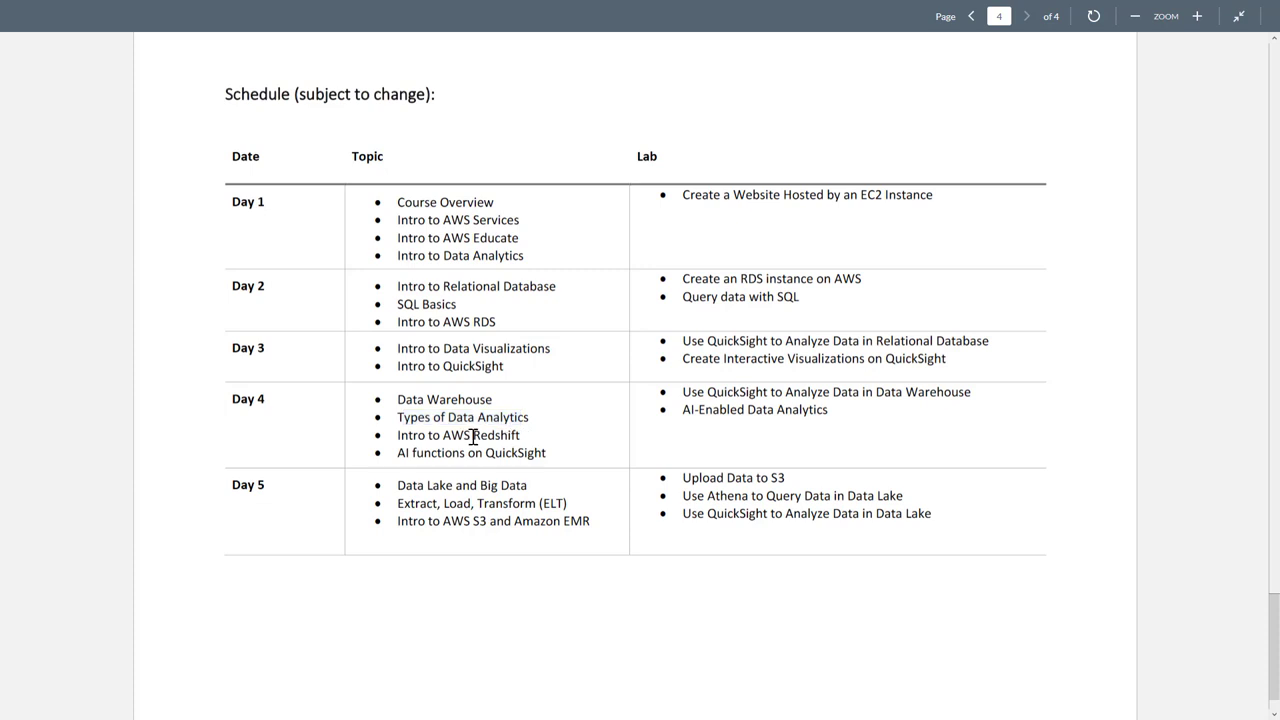
{"action": "mouse_move", "coordinate": [522, 441]}
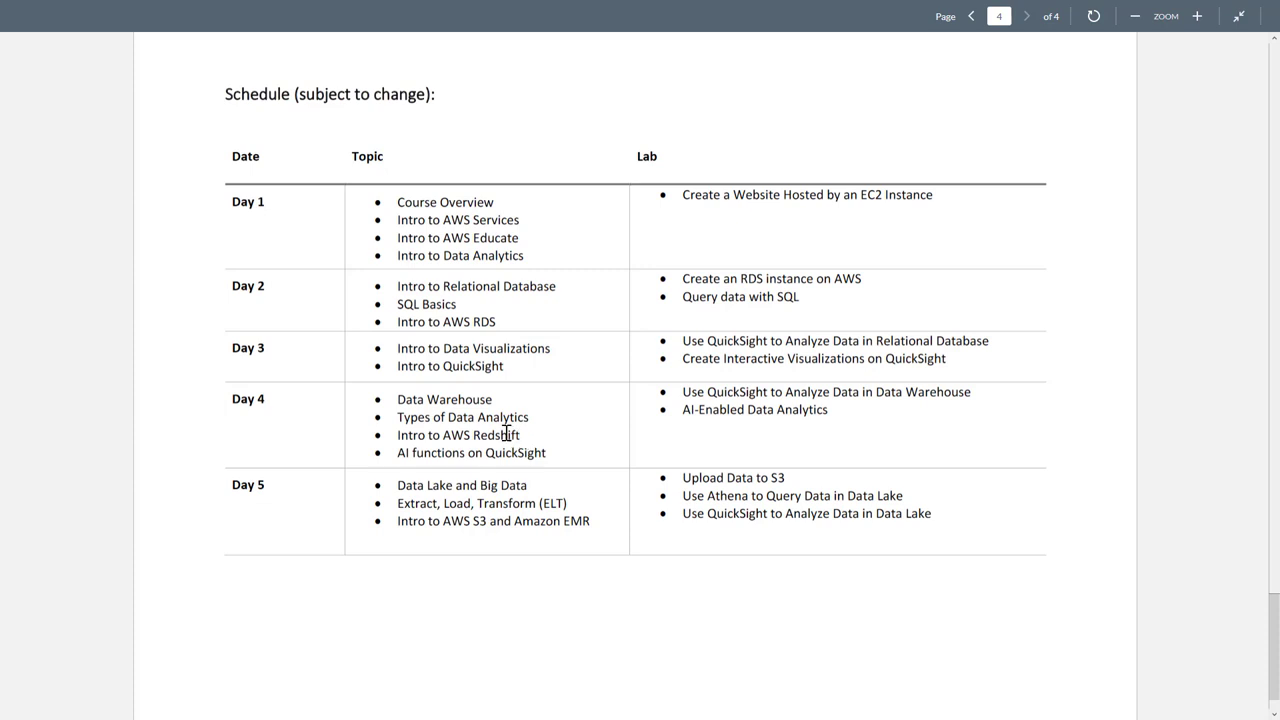
{"action": "mouse_move", "coordinate": [390, 463]}
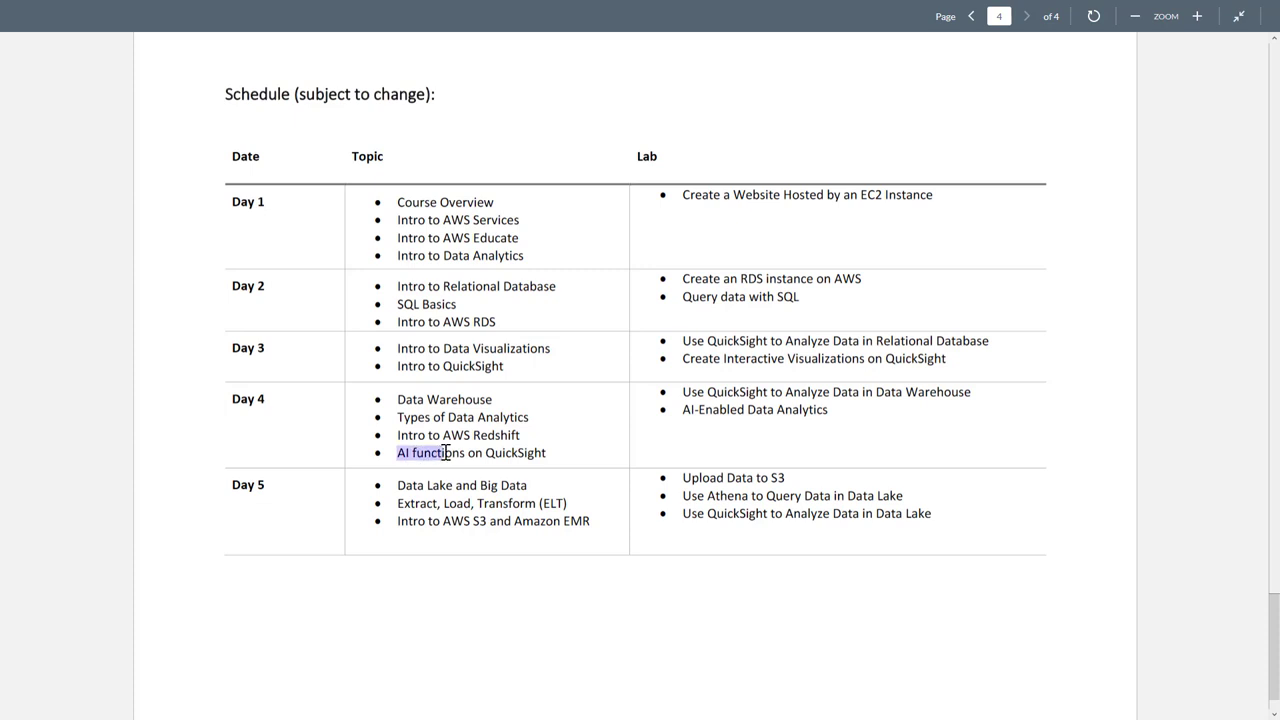
{"action": "mouse_move", "coordinate": [530, 452]}
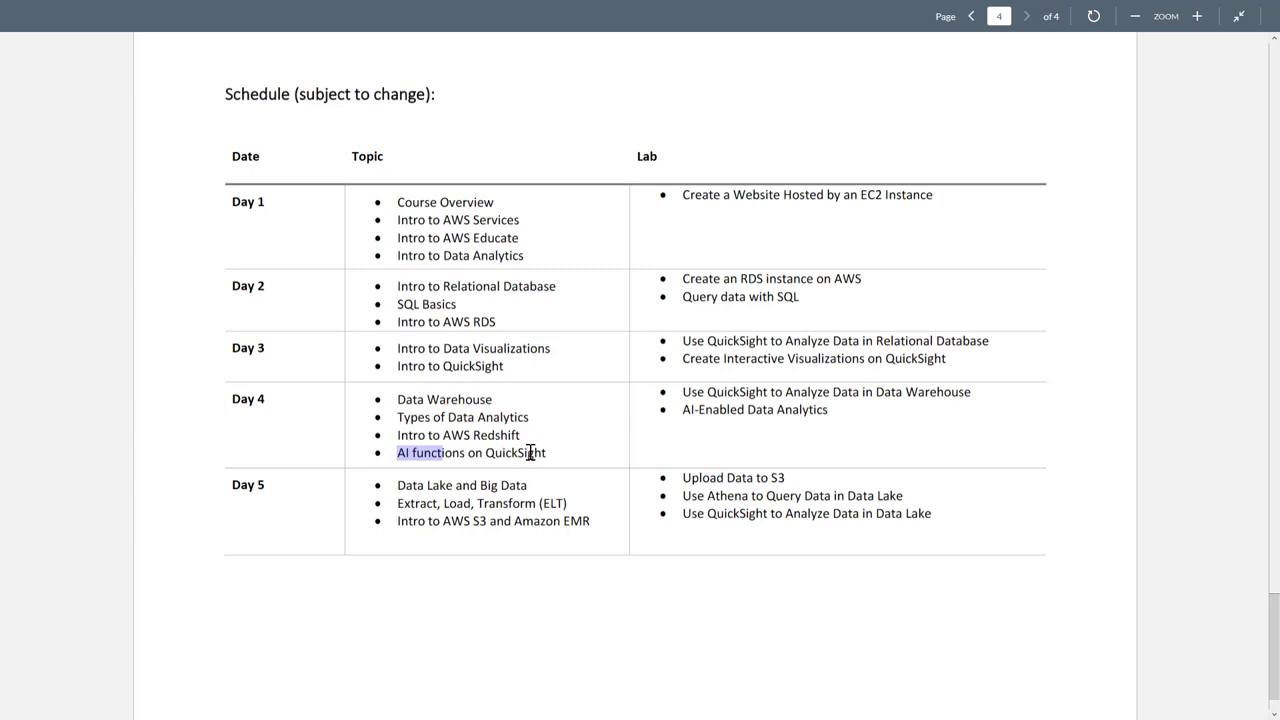
{"action": "left_click", "coordinate": [507, 456]}
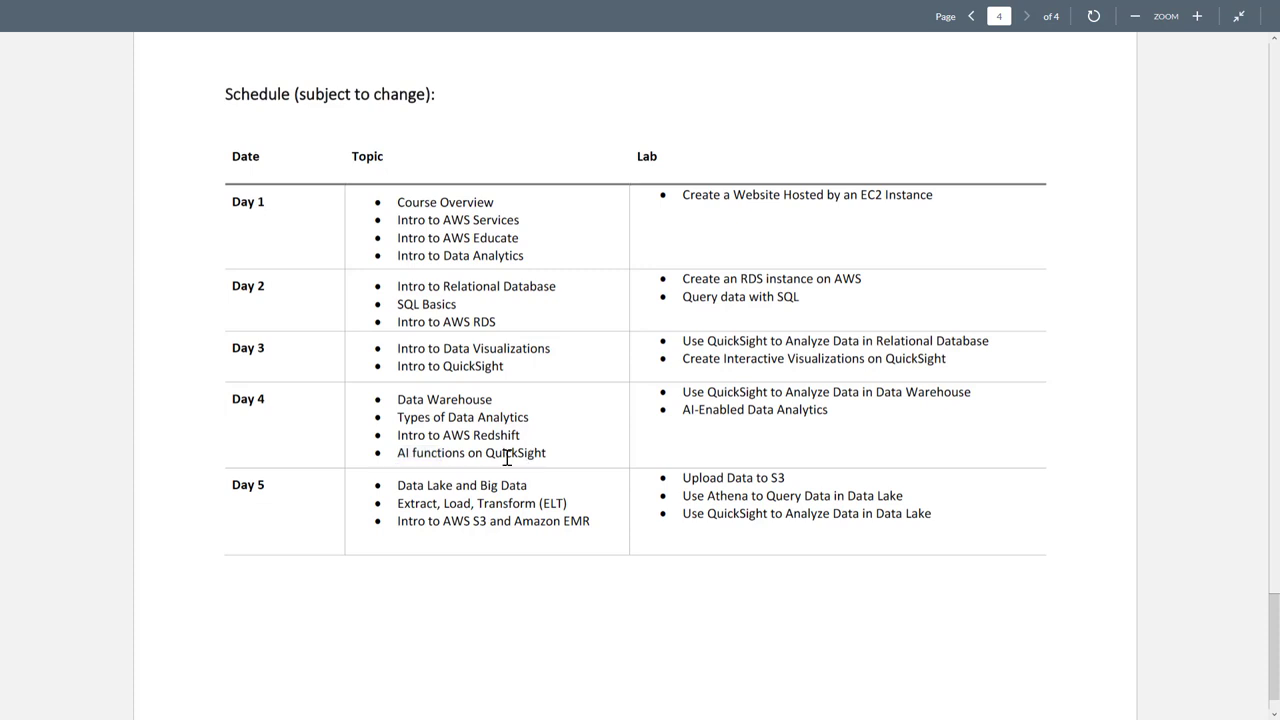
{"action": "mouse_move", "coordinate": [847, 417]}
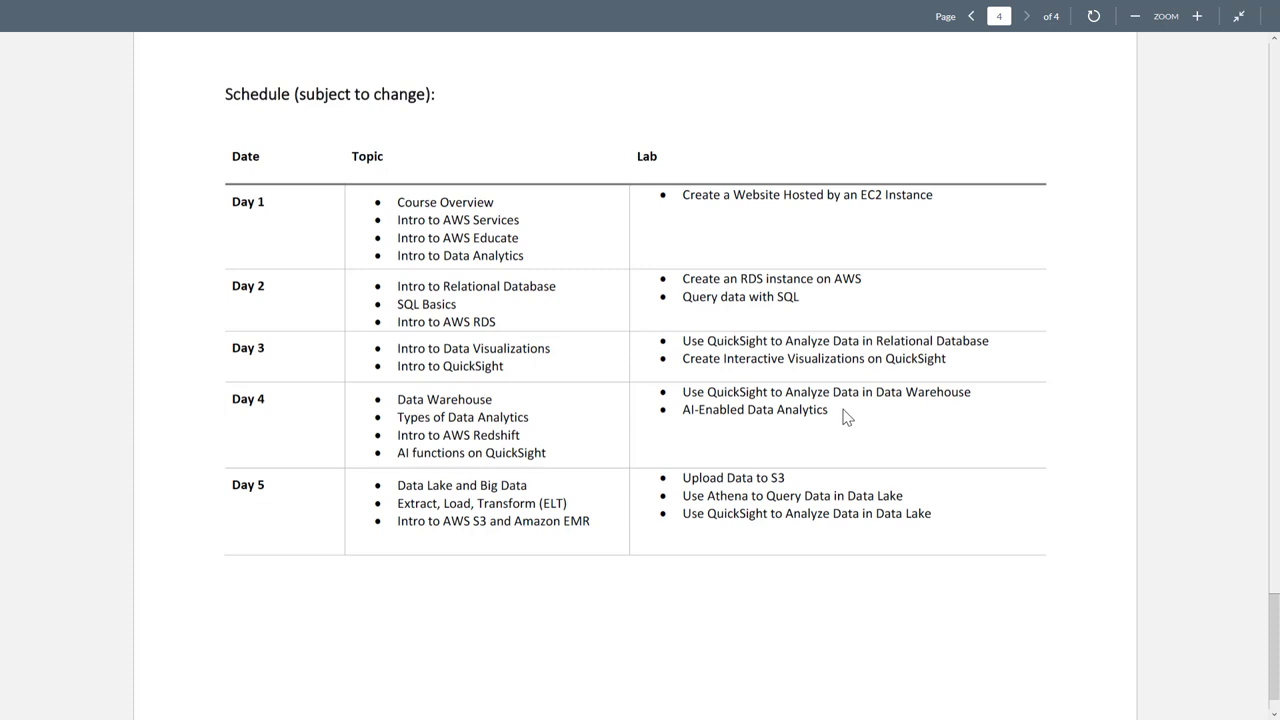
{"action": "mouse_move", "coordinate": [482, 491]}
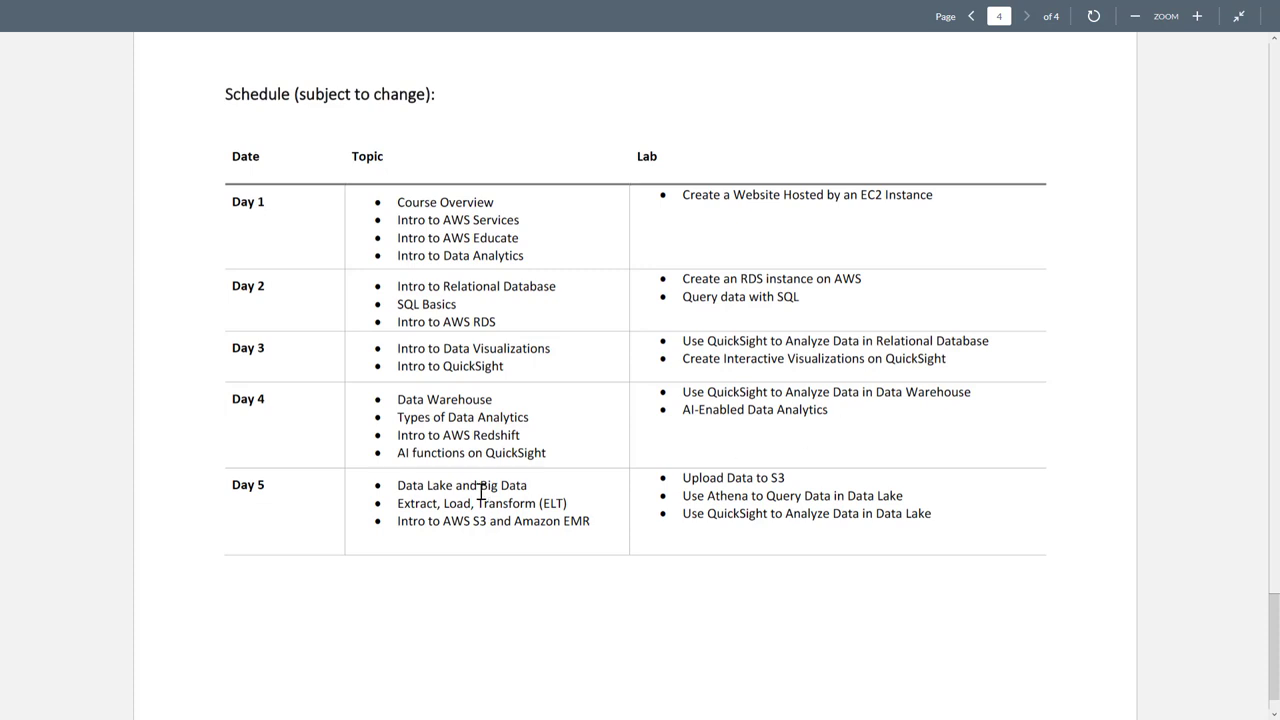
{"action": "mouse_move", "coordinate": [454, 498]}
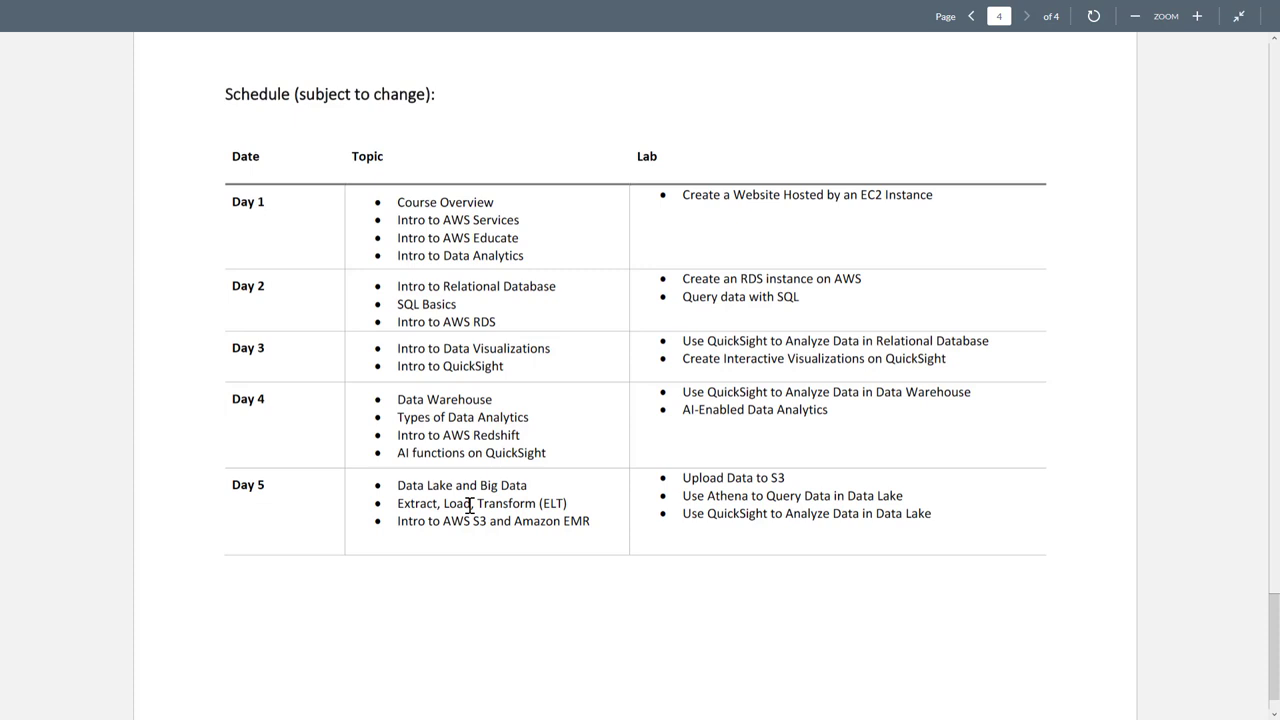
{"action": "double_click", "coordinate": [502, 485]}
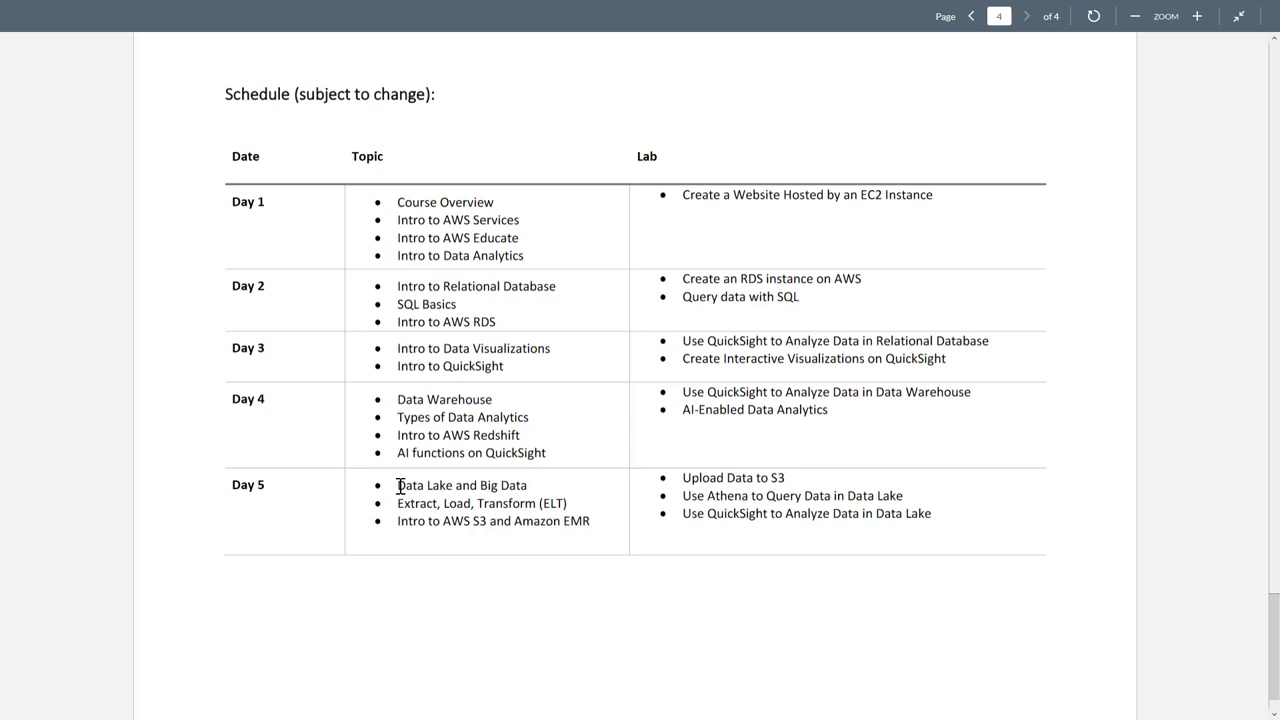
{"action": "double_click", "coordinate": [424, 485]}
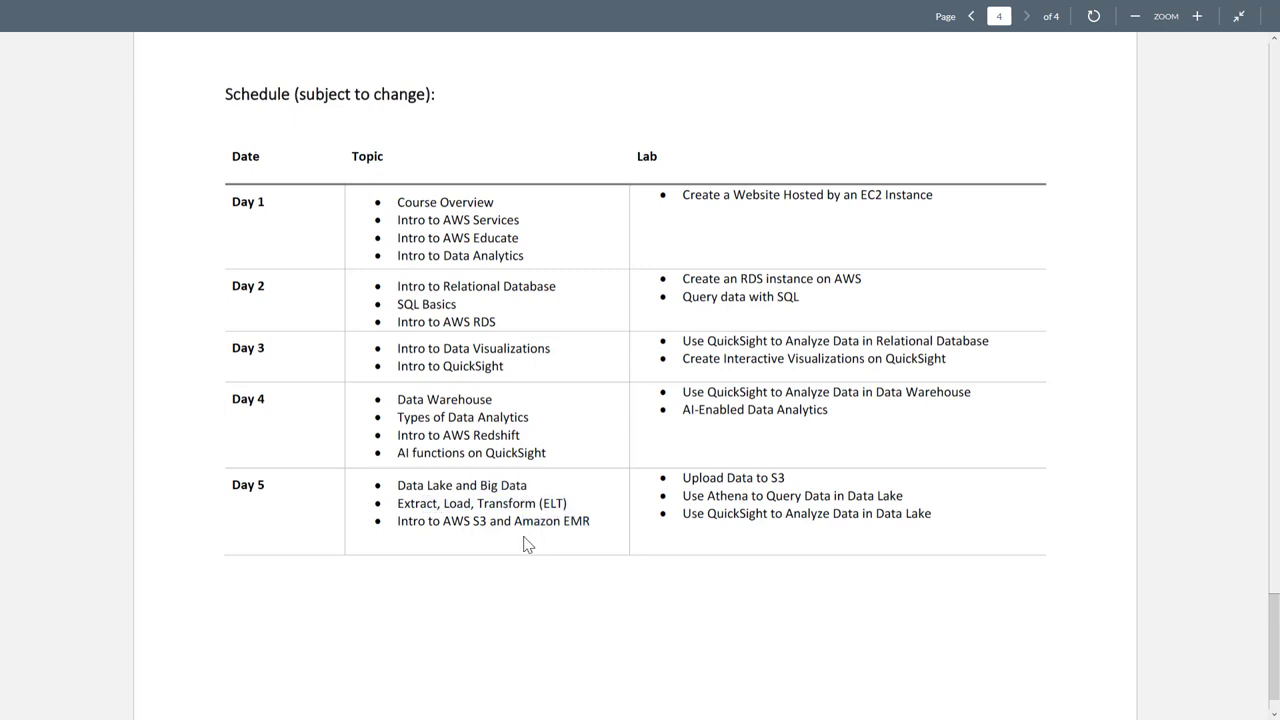
{"action": "mouse_move", "coordinate": [767, 477]}
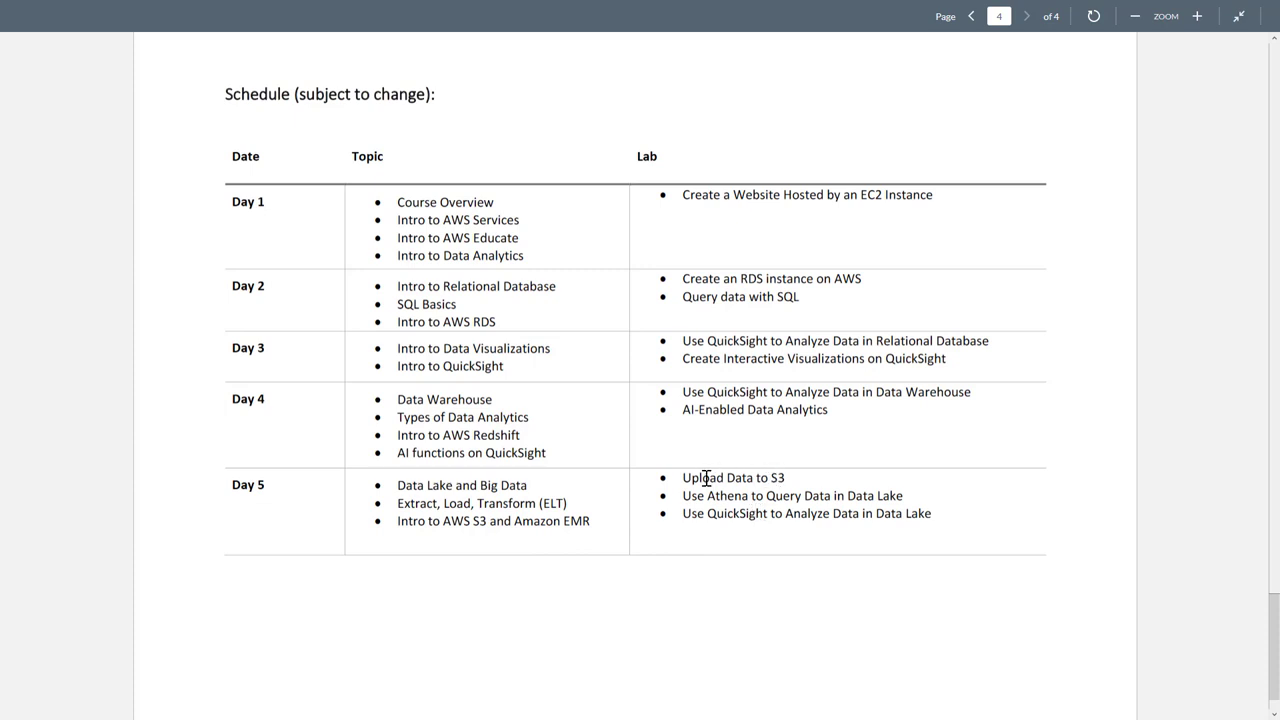
{"action": "double_click", "coordinate": [715, 477]}
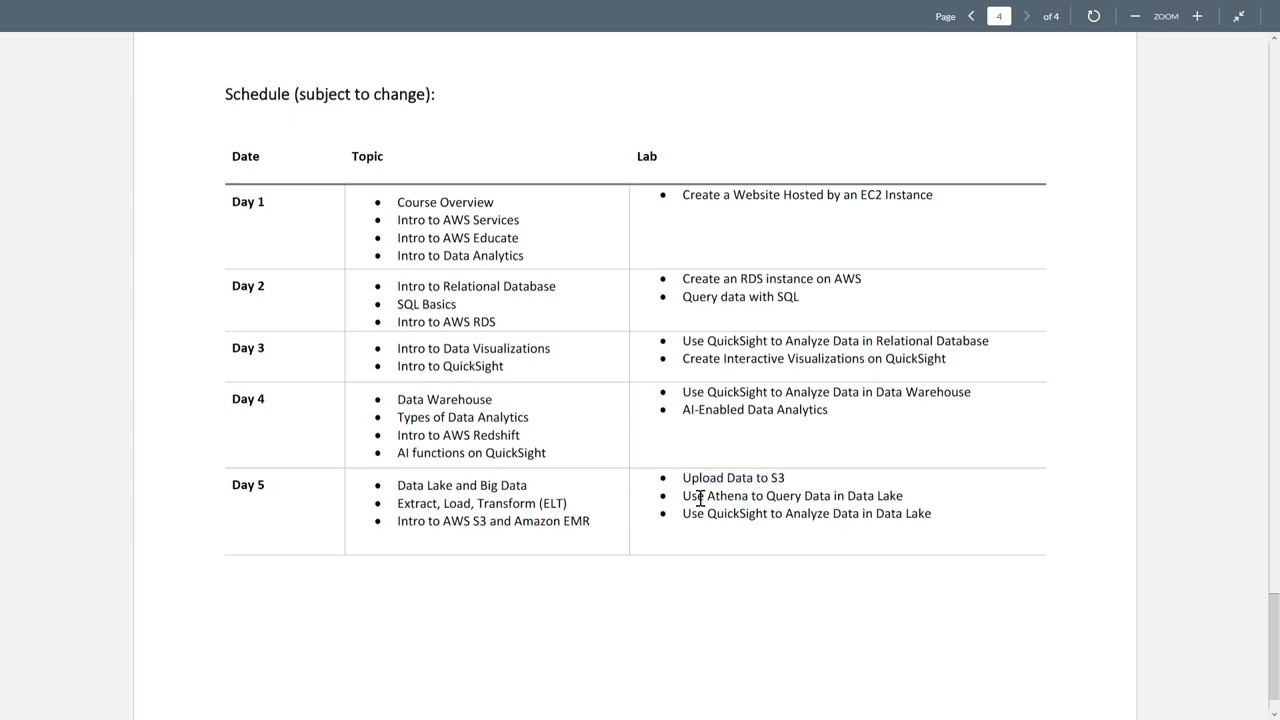
{"action": "double_click", "coordinate": [727, 495]}
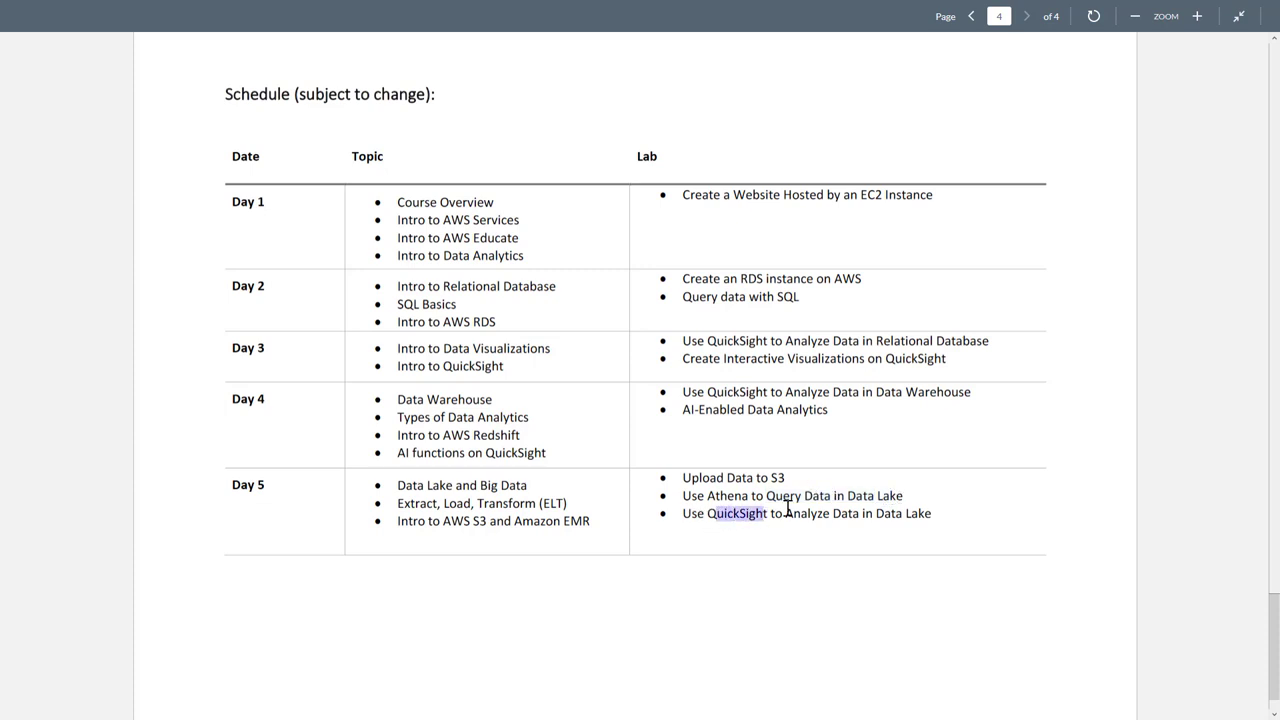
{"action": "mouse_move", "coordinate": [872, 514]}
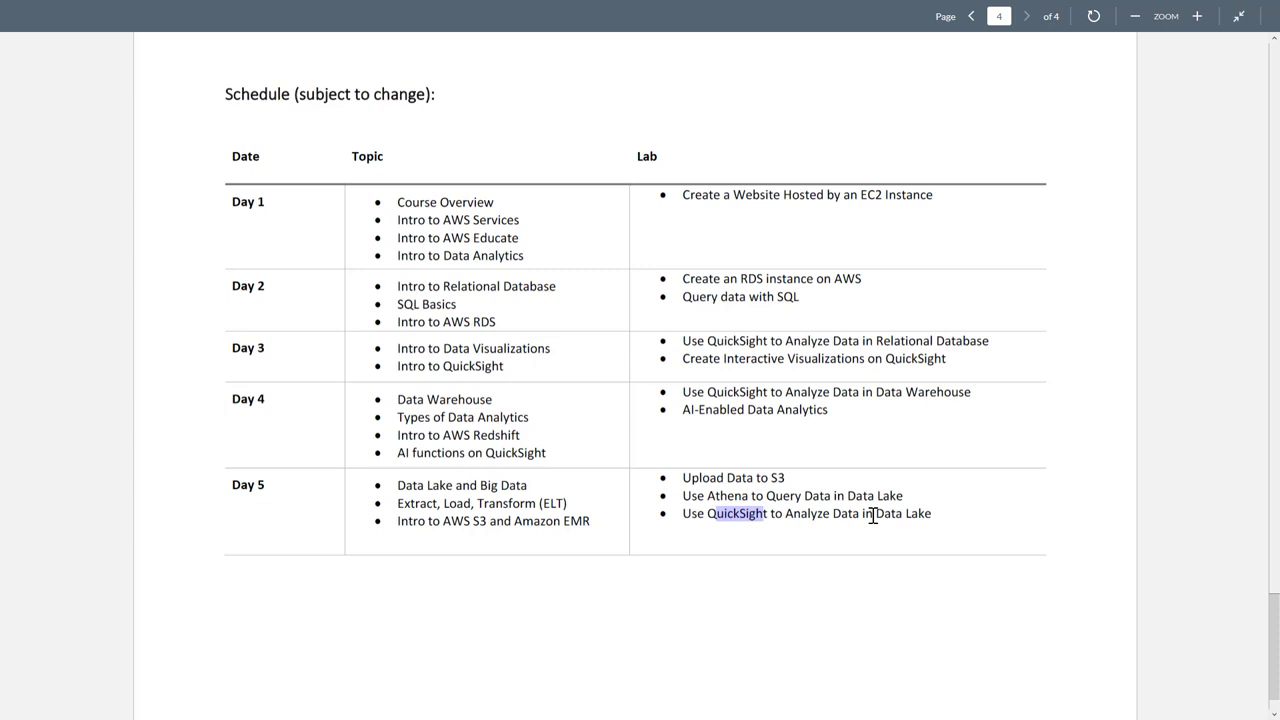